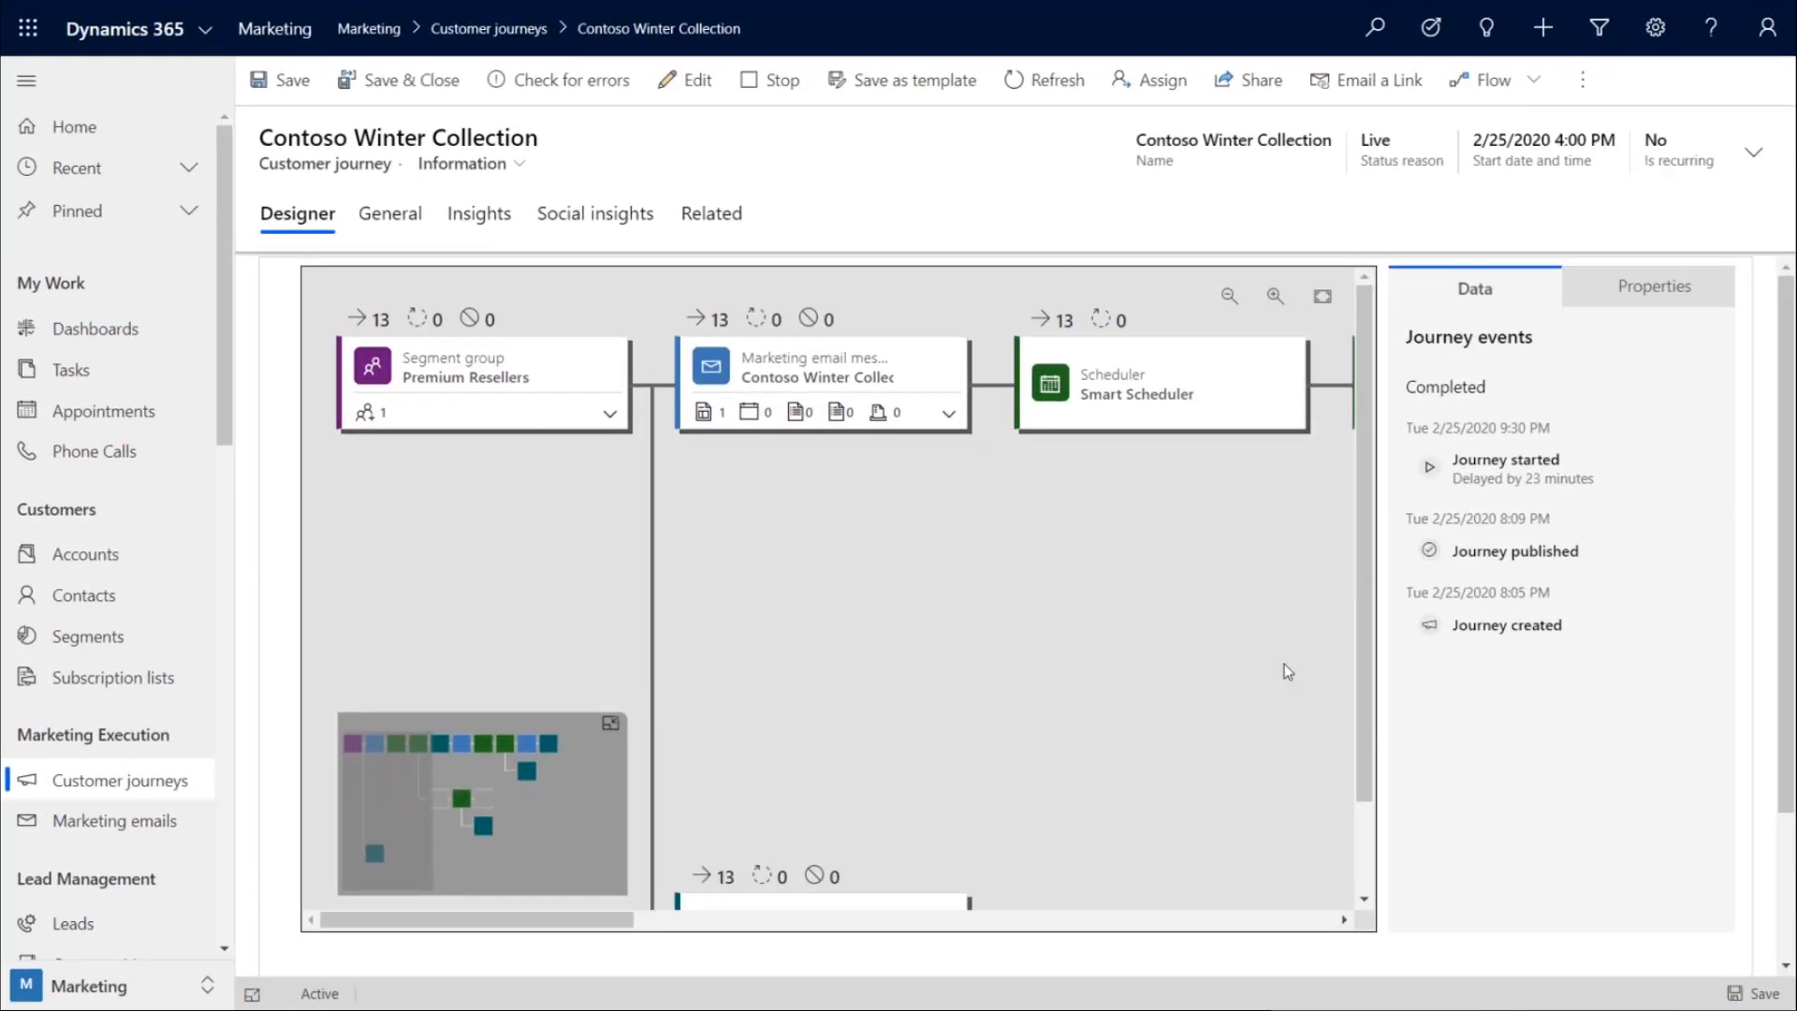
mouse_move(926, 652)
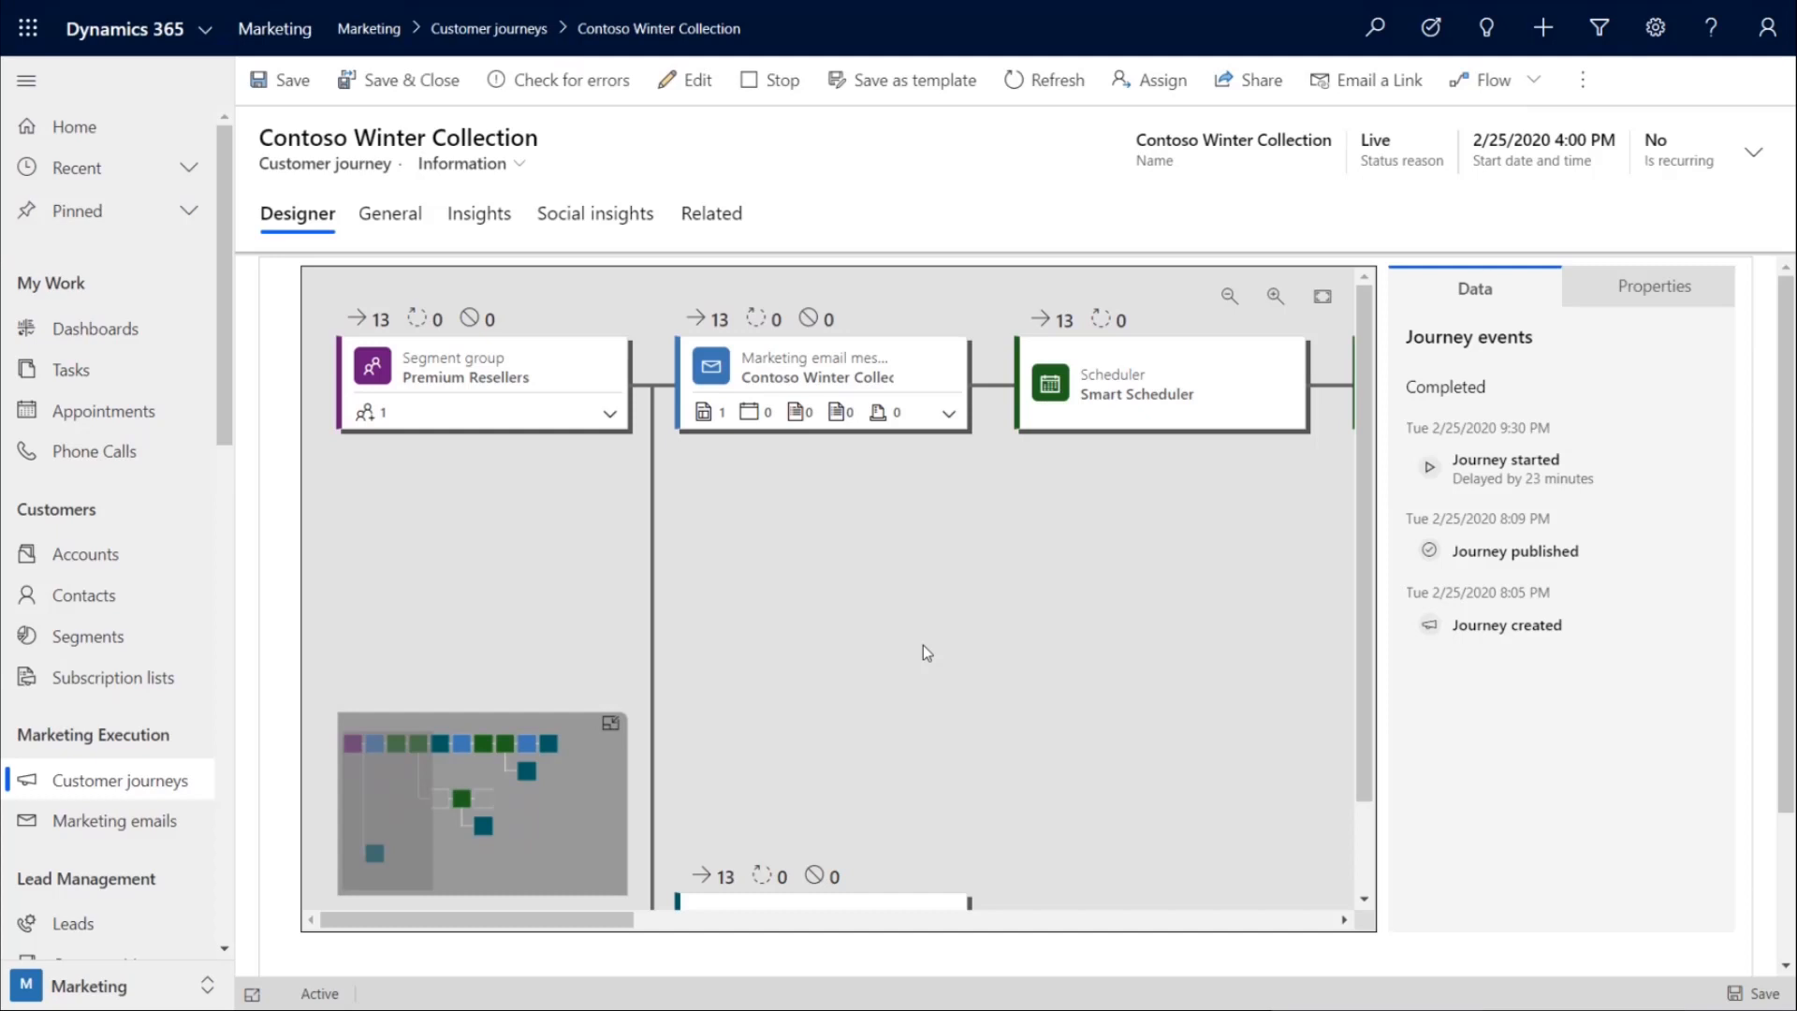
mouse_move(917, 652)
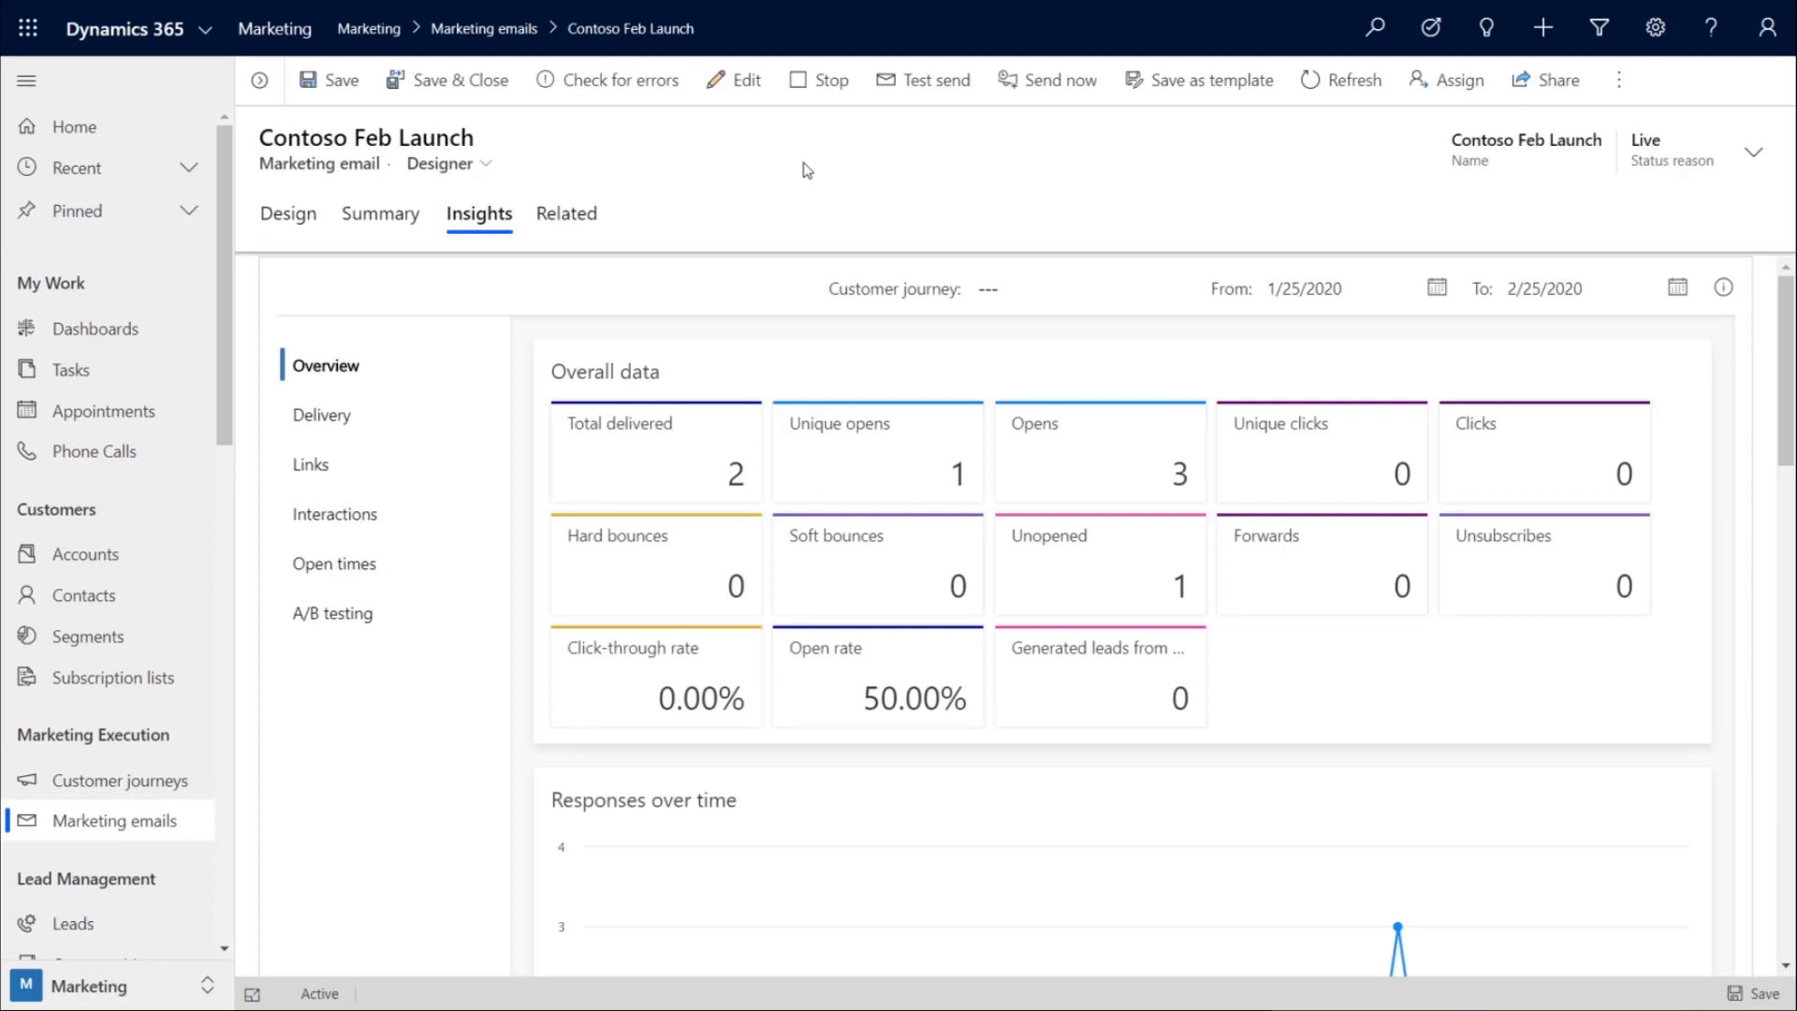
mouse_move(349, 524)
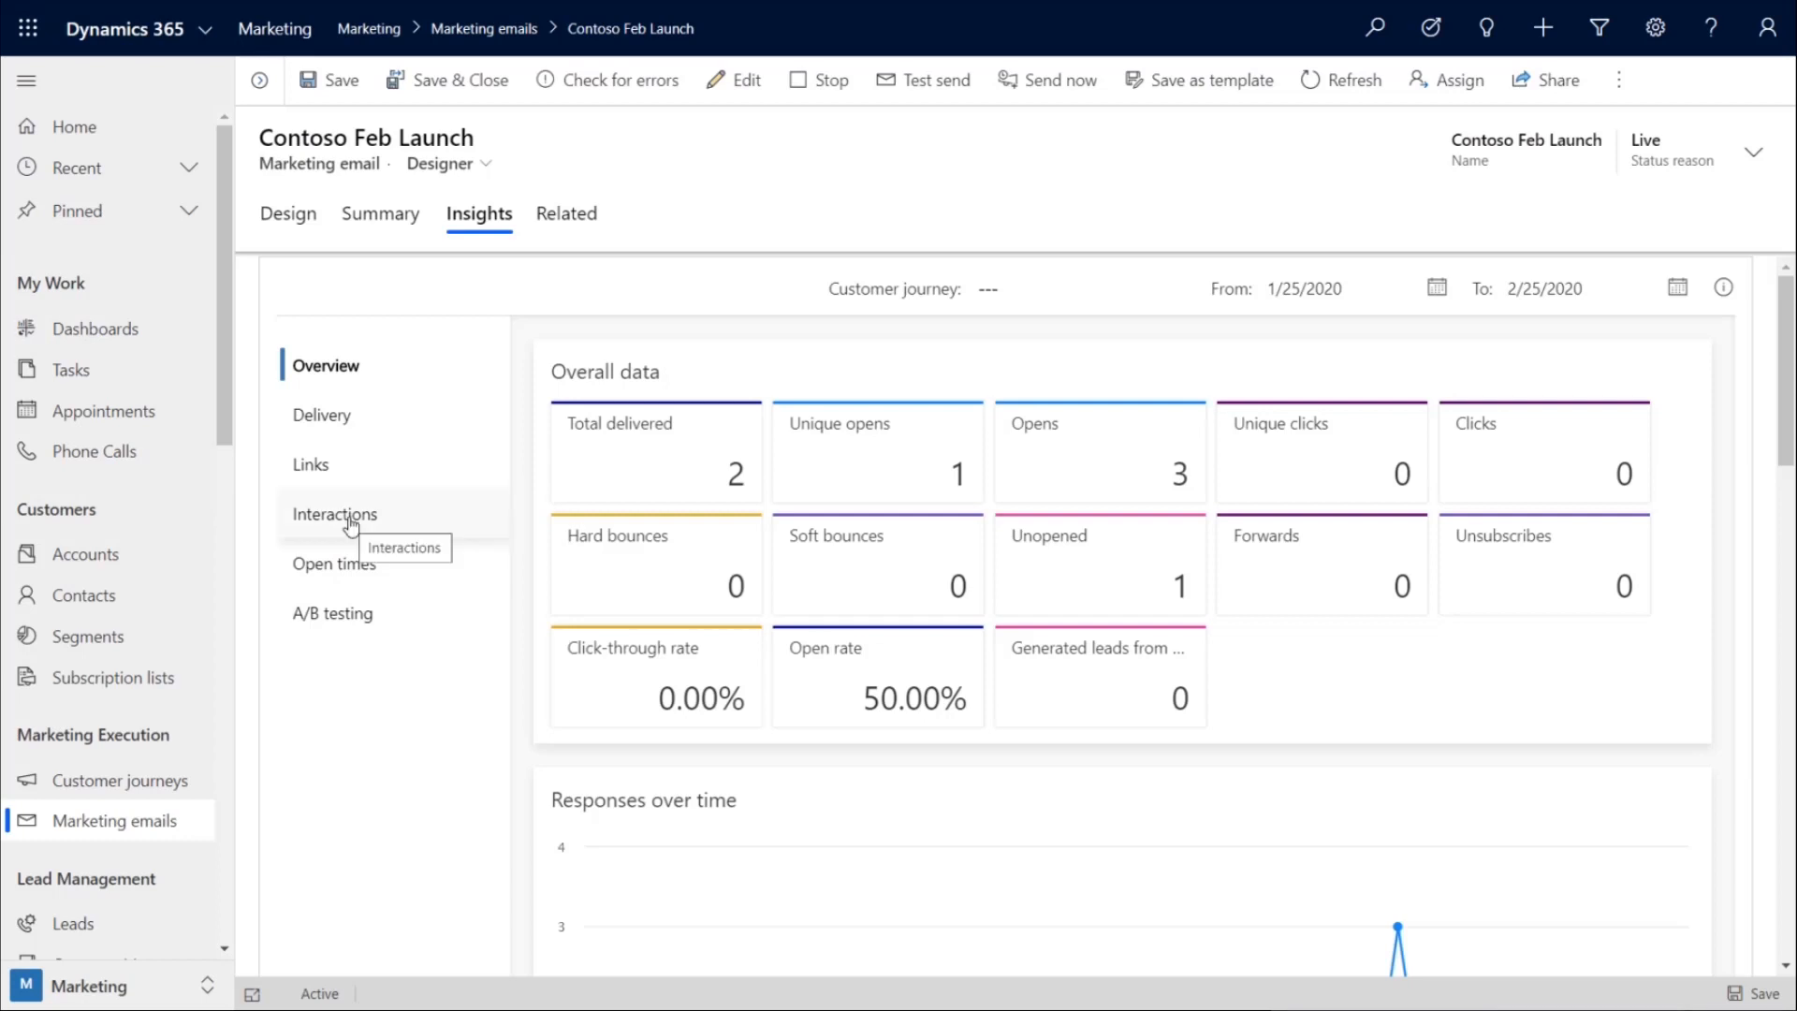
- Show the Contoso Feb Launch email's interactions timeline and its list of three opened emails
click(333, 514)
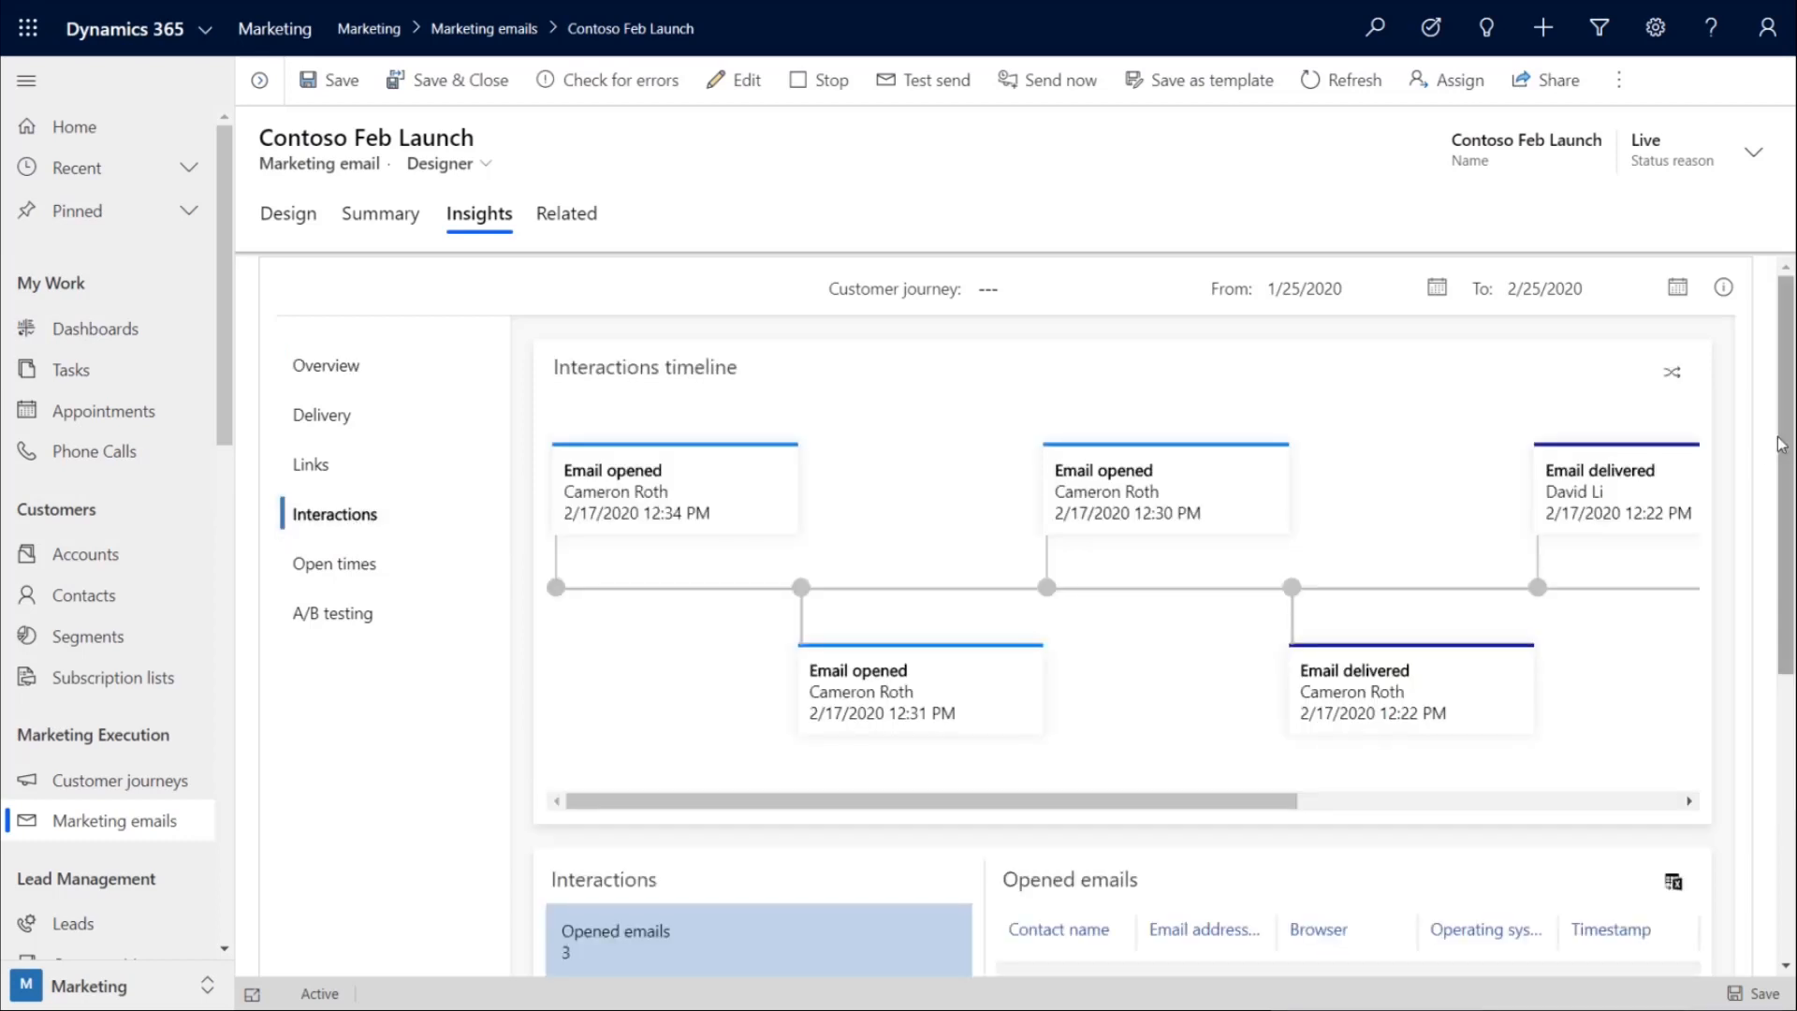
scroll(down, 3)
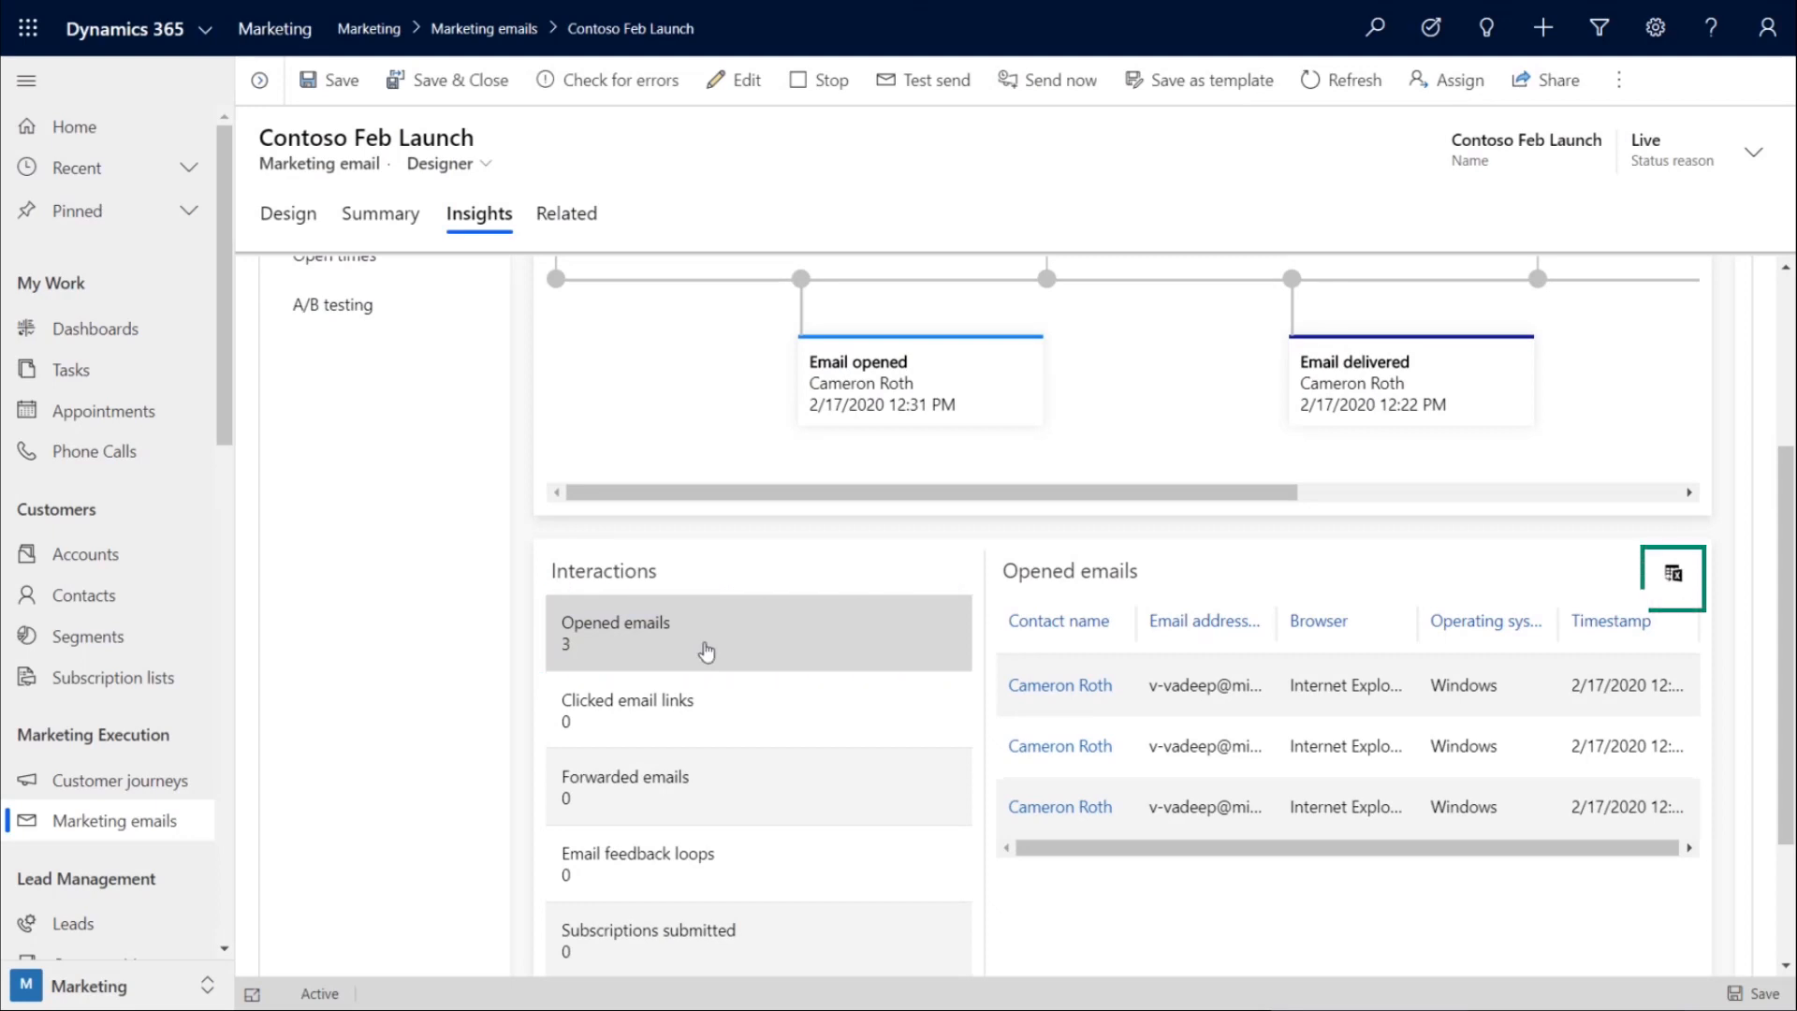
click(707, 633)
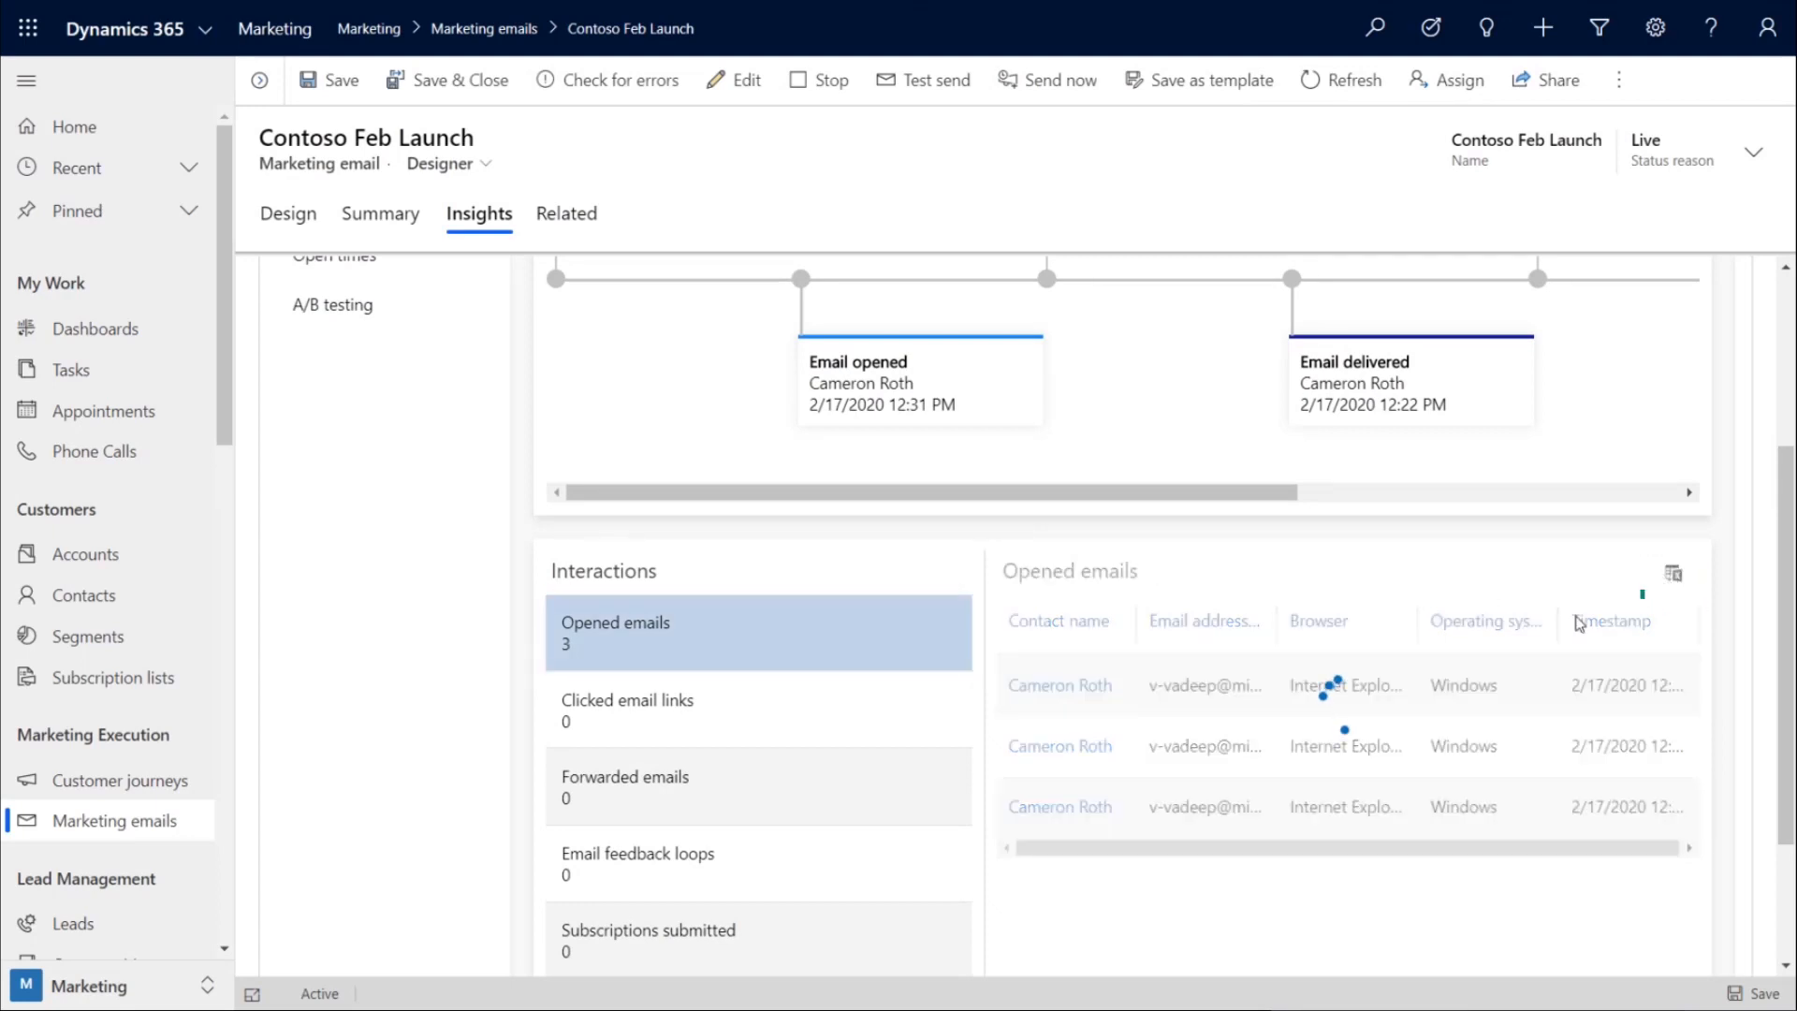
click(1672, 572)
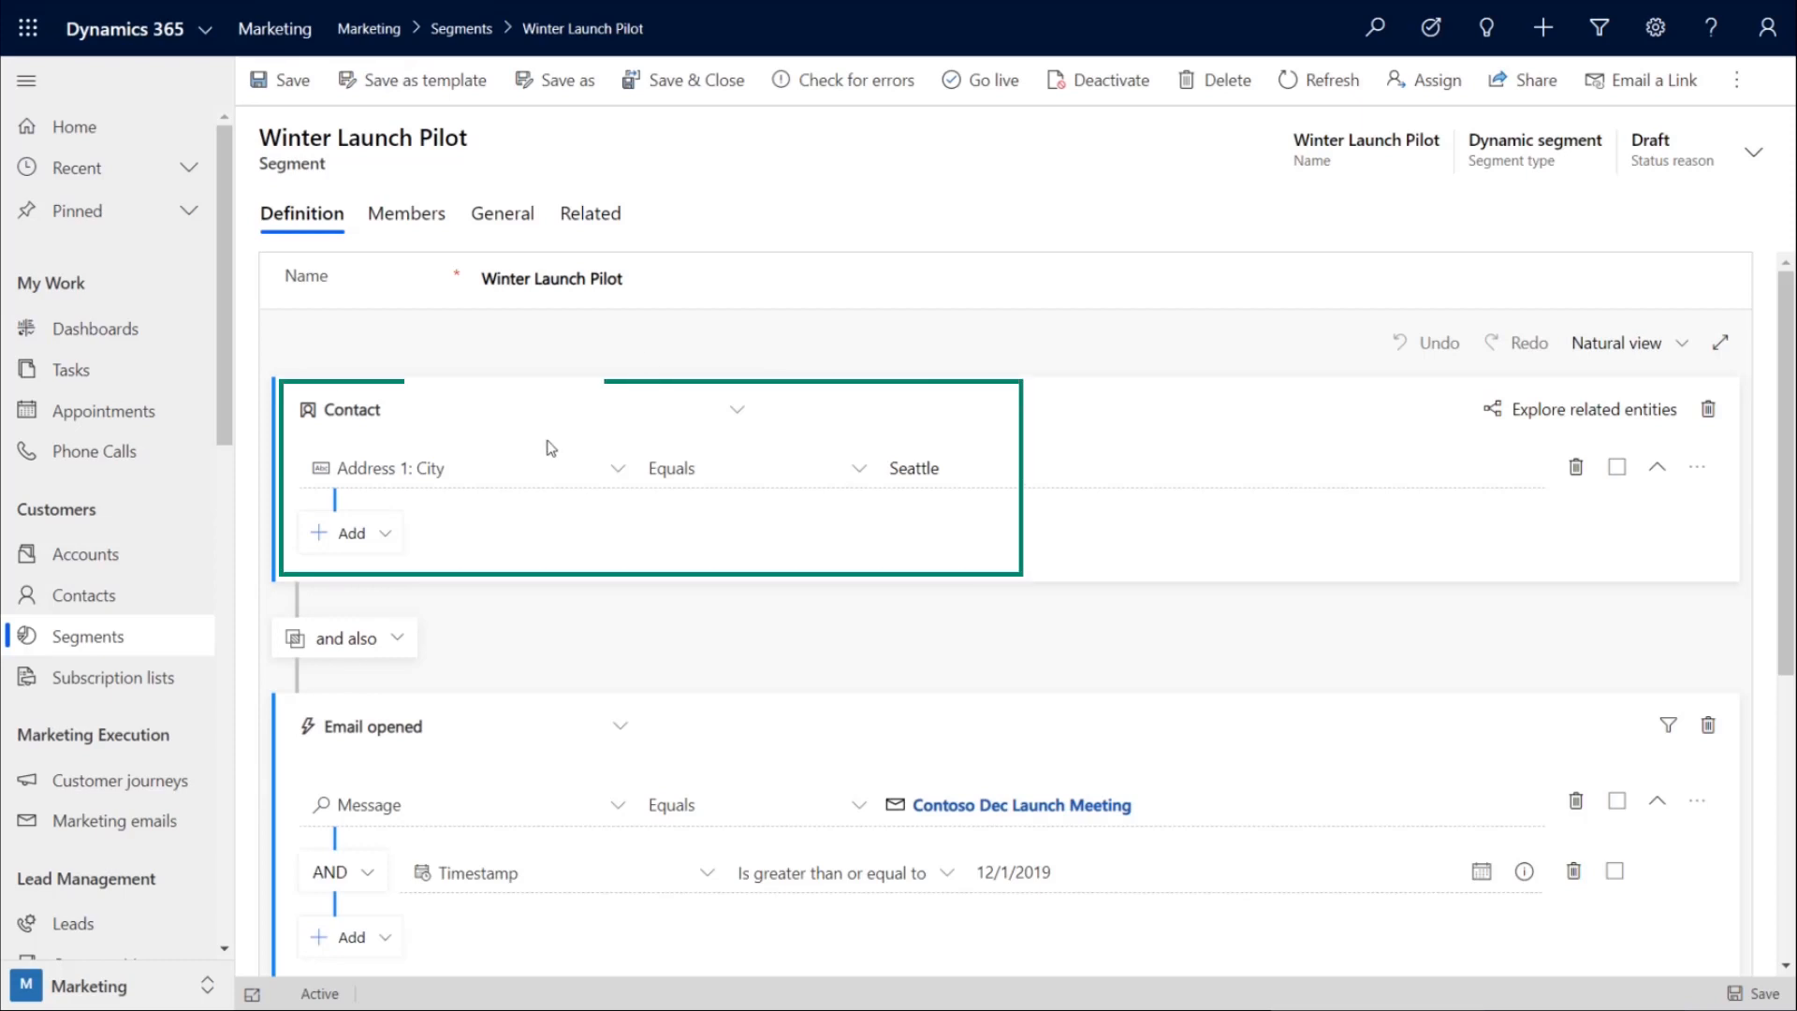
mouse_move(420, 550)
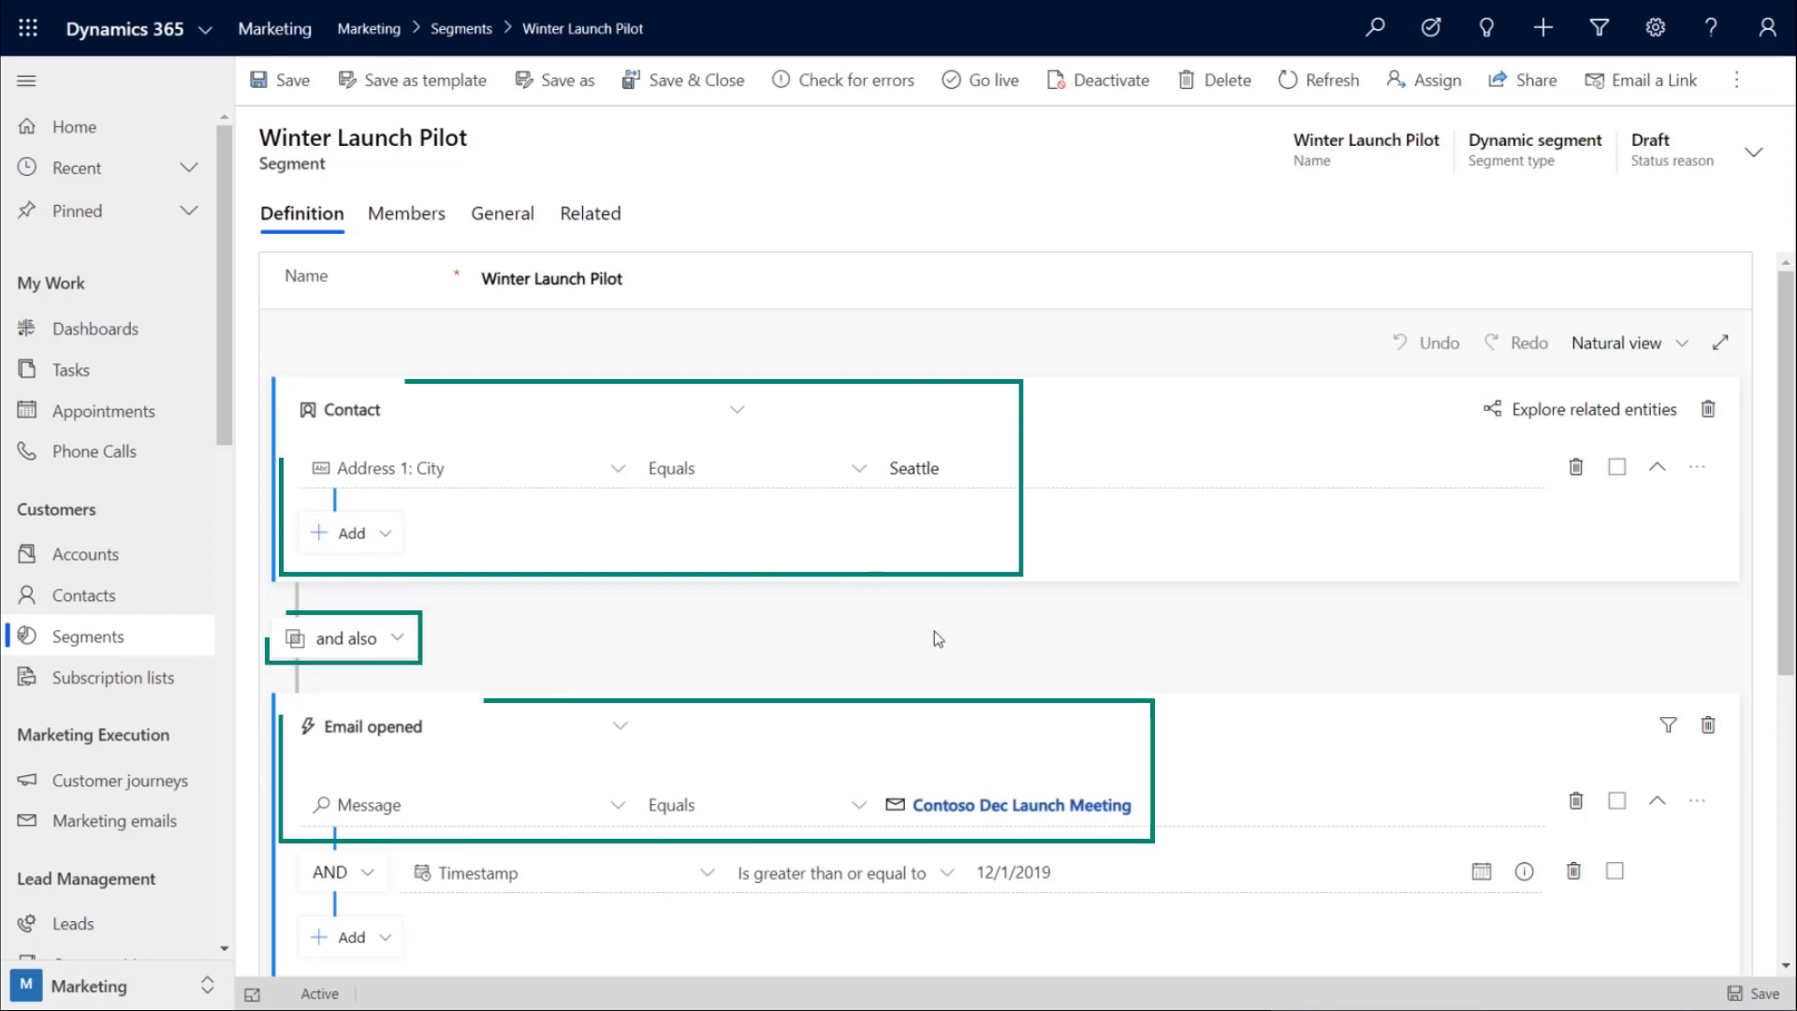
- Scroll Winter Launch Pilot's definition and open the referenced Premium Resellers segment
scroll(down, 3)
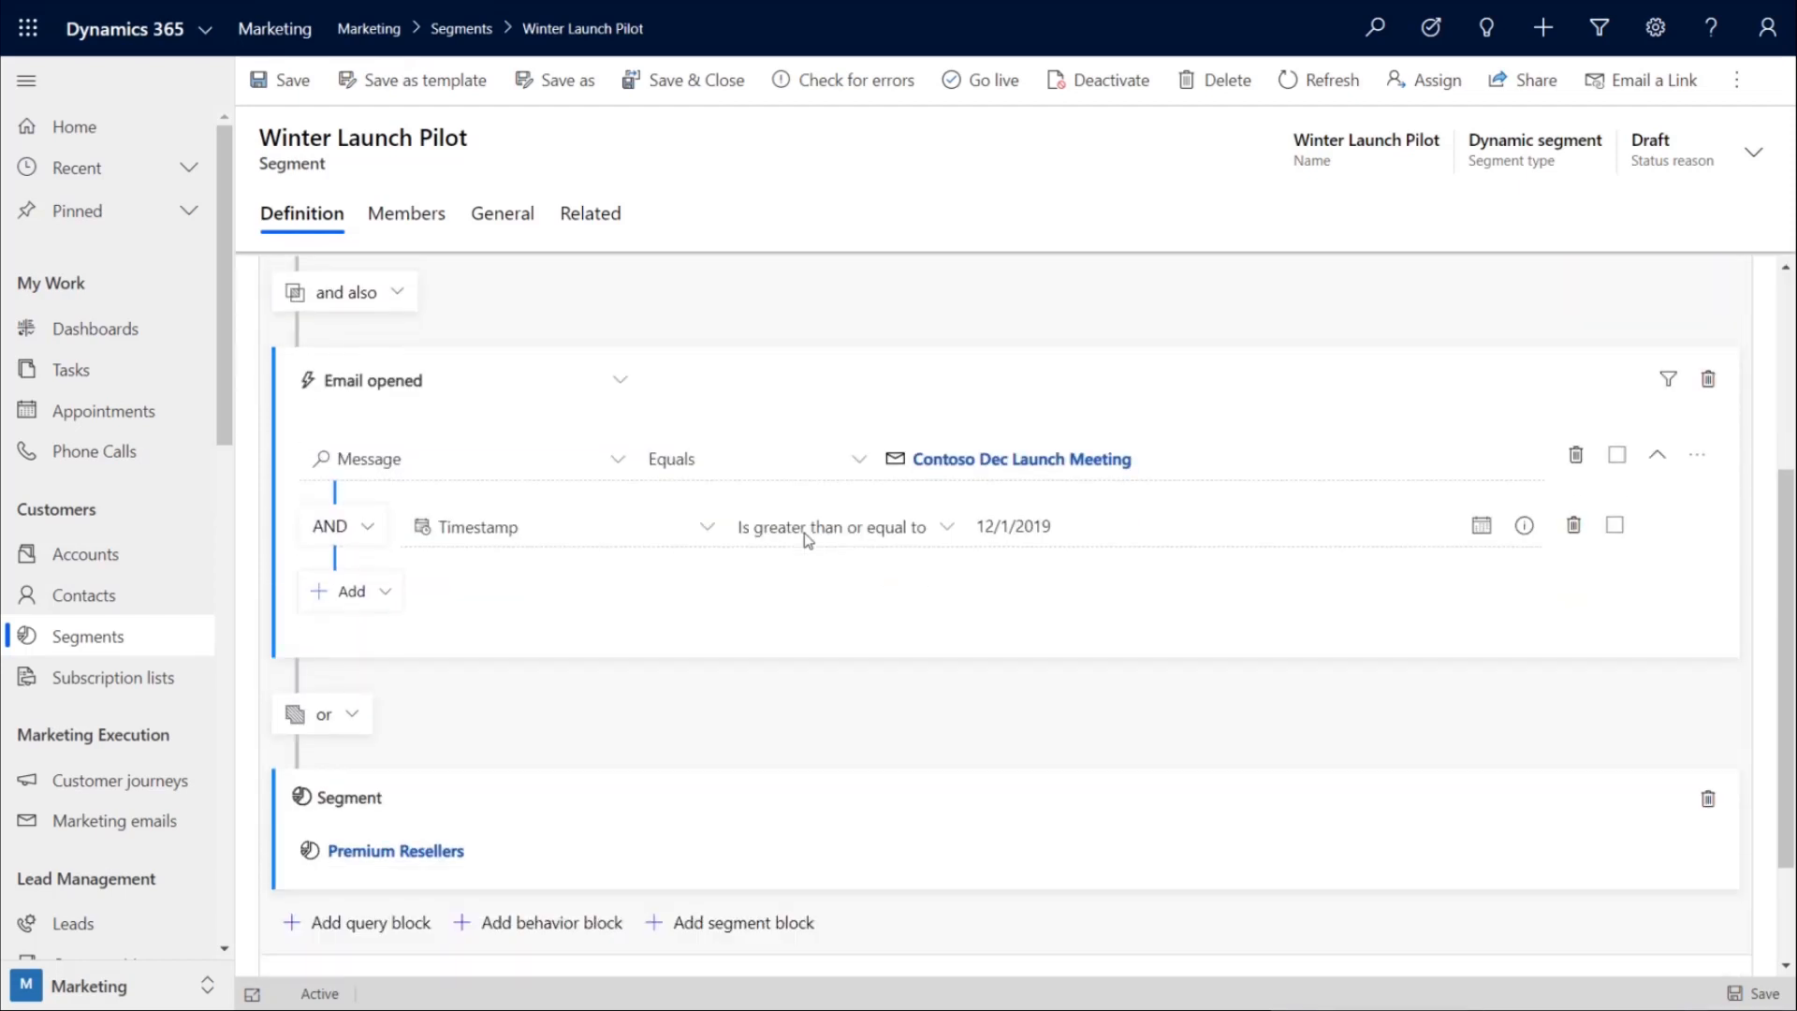
scroll(down, 3)
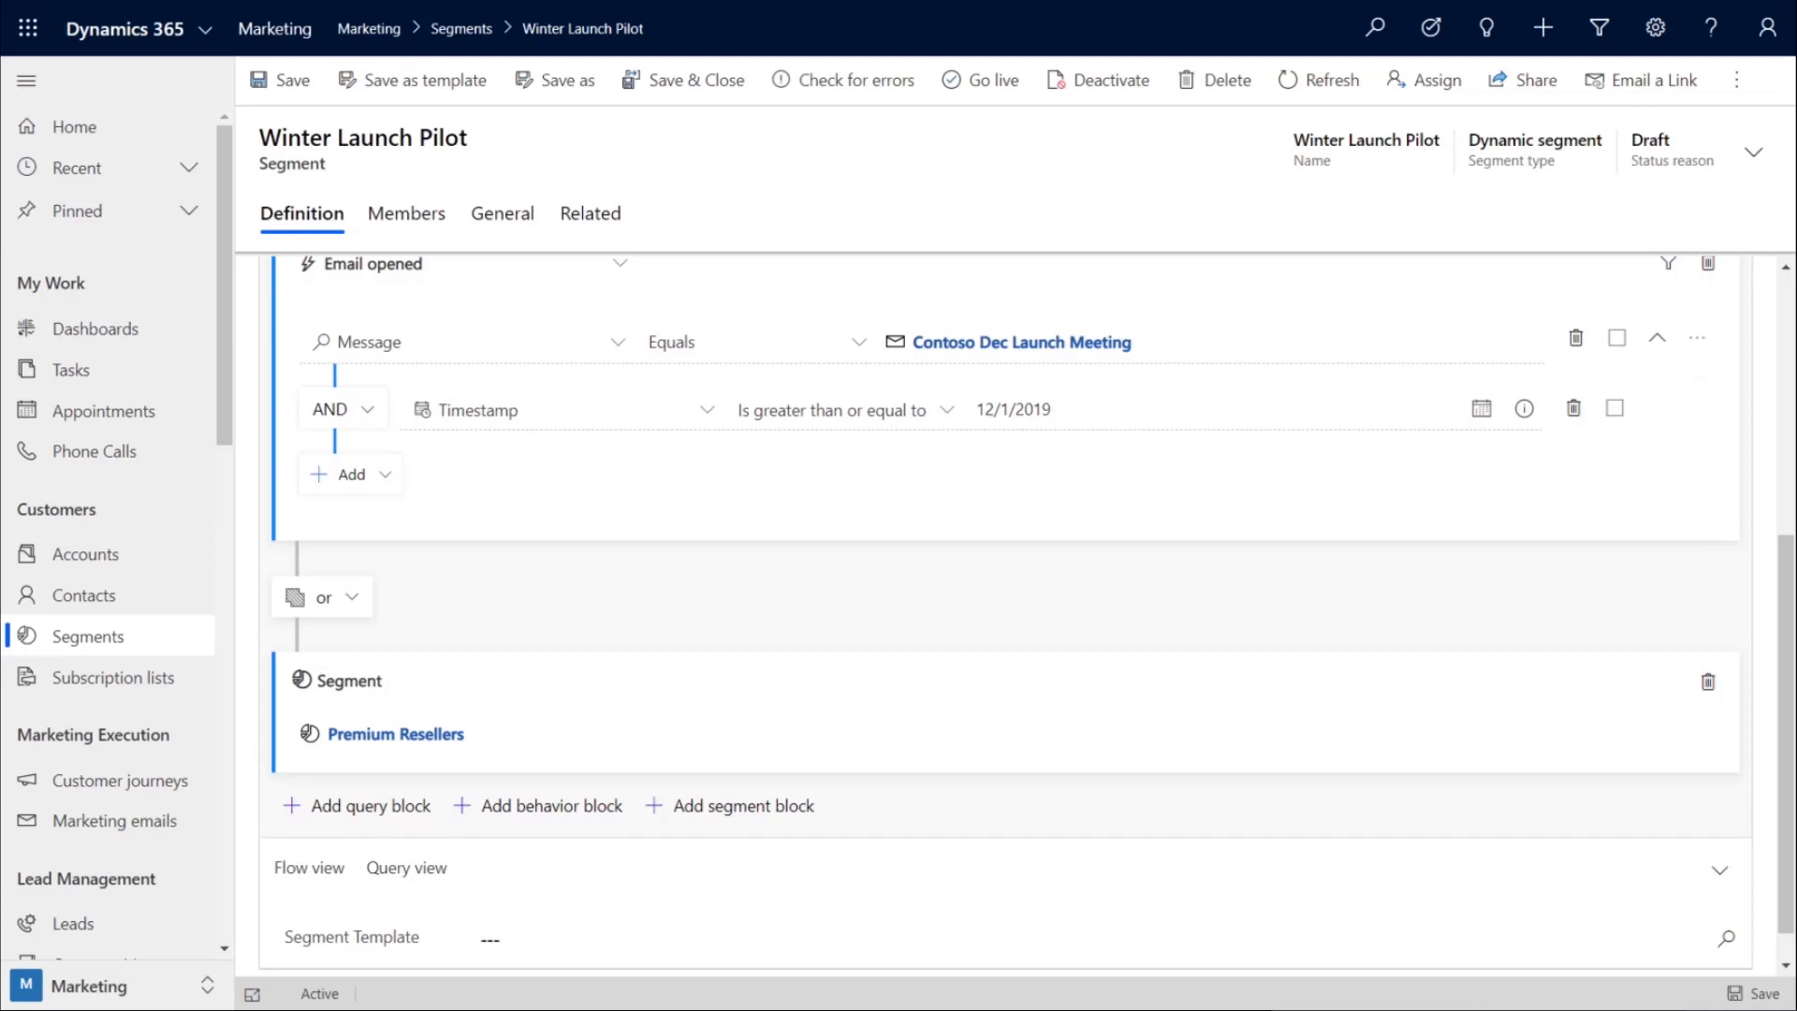
click(394, 734)
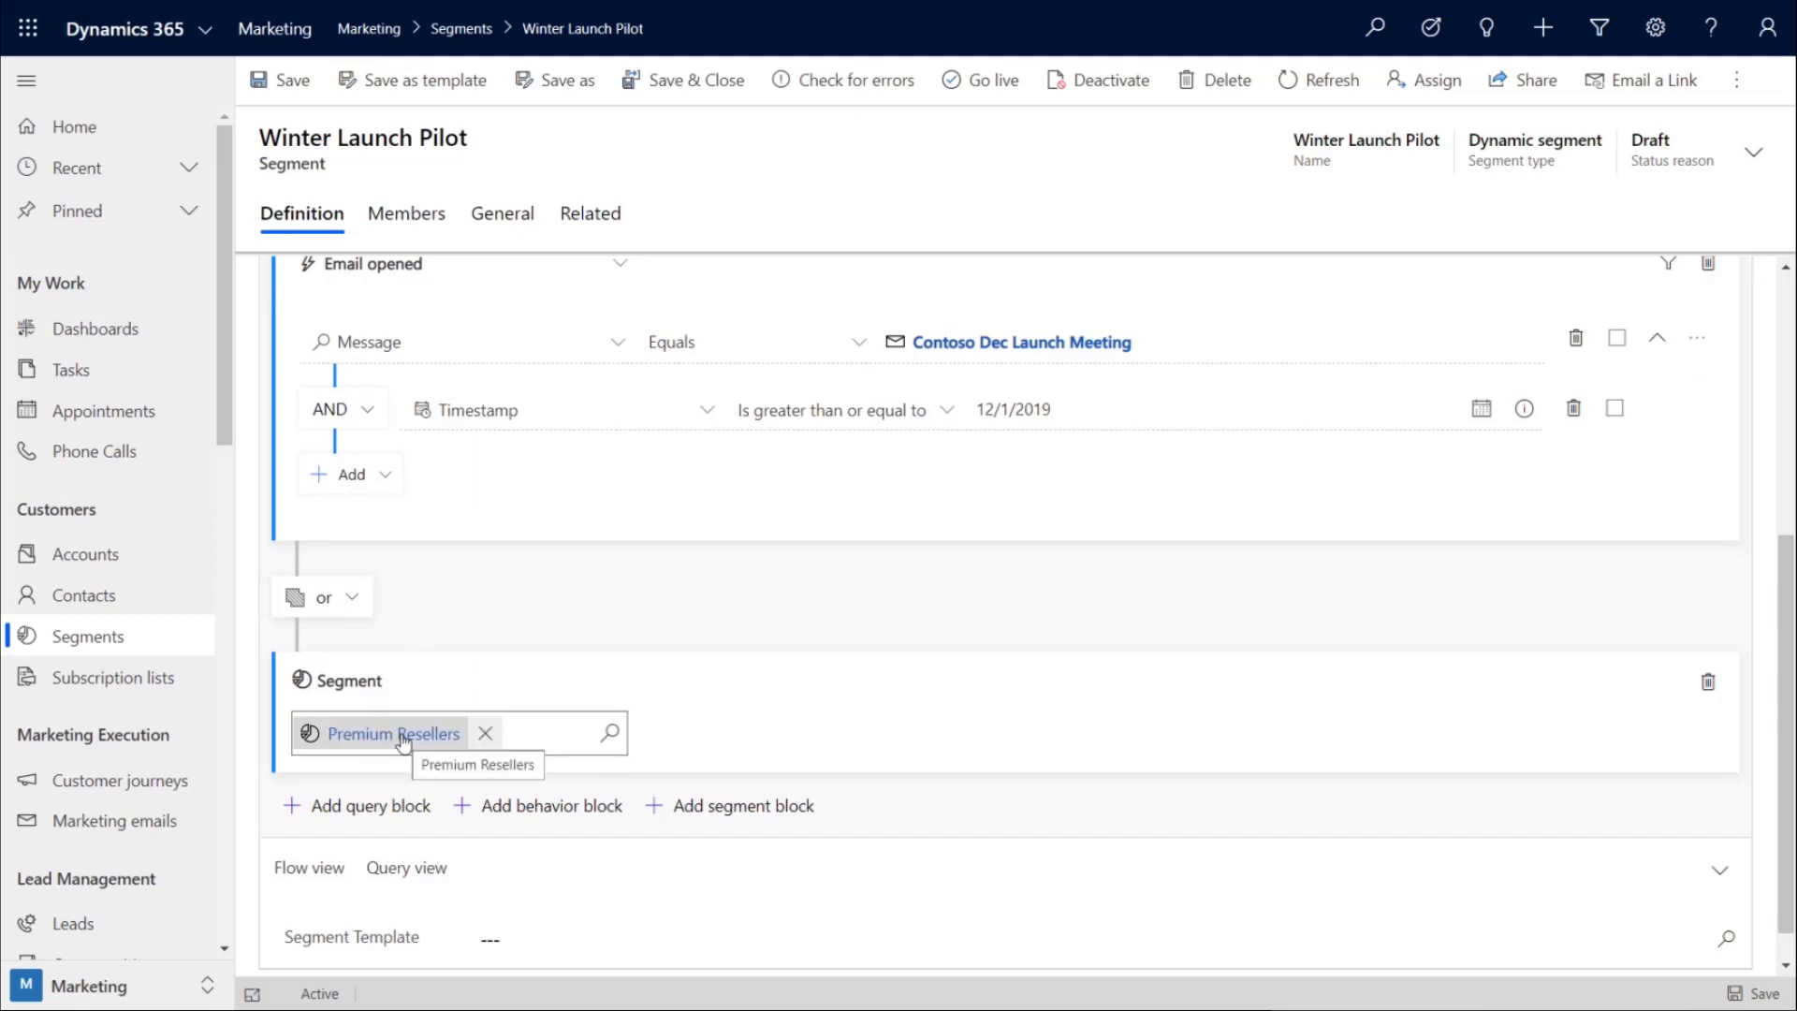
click(389, 733)
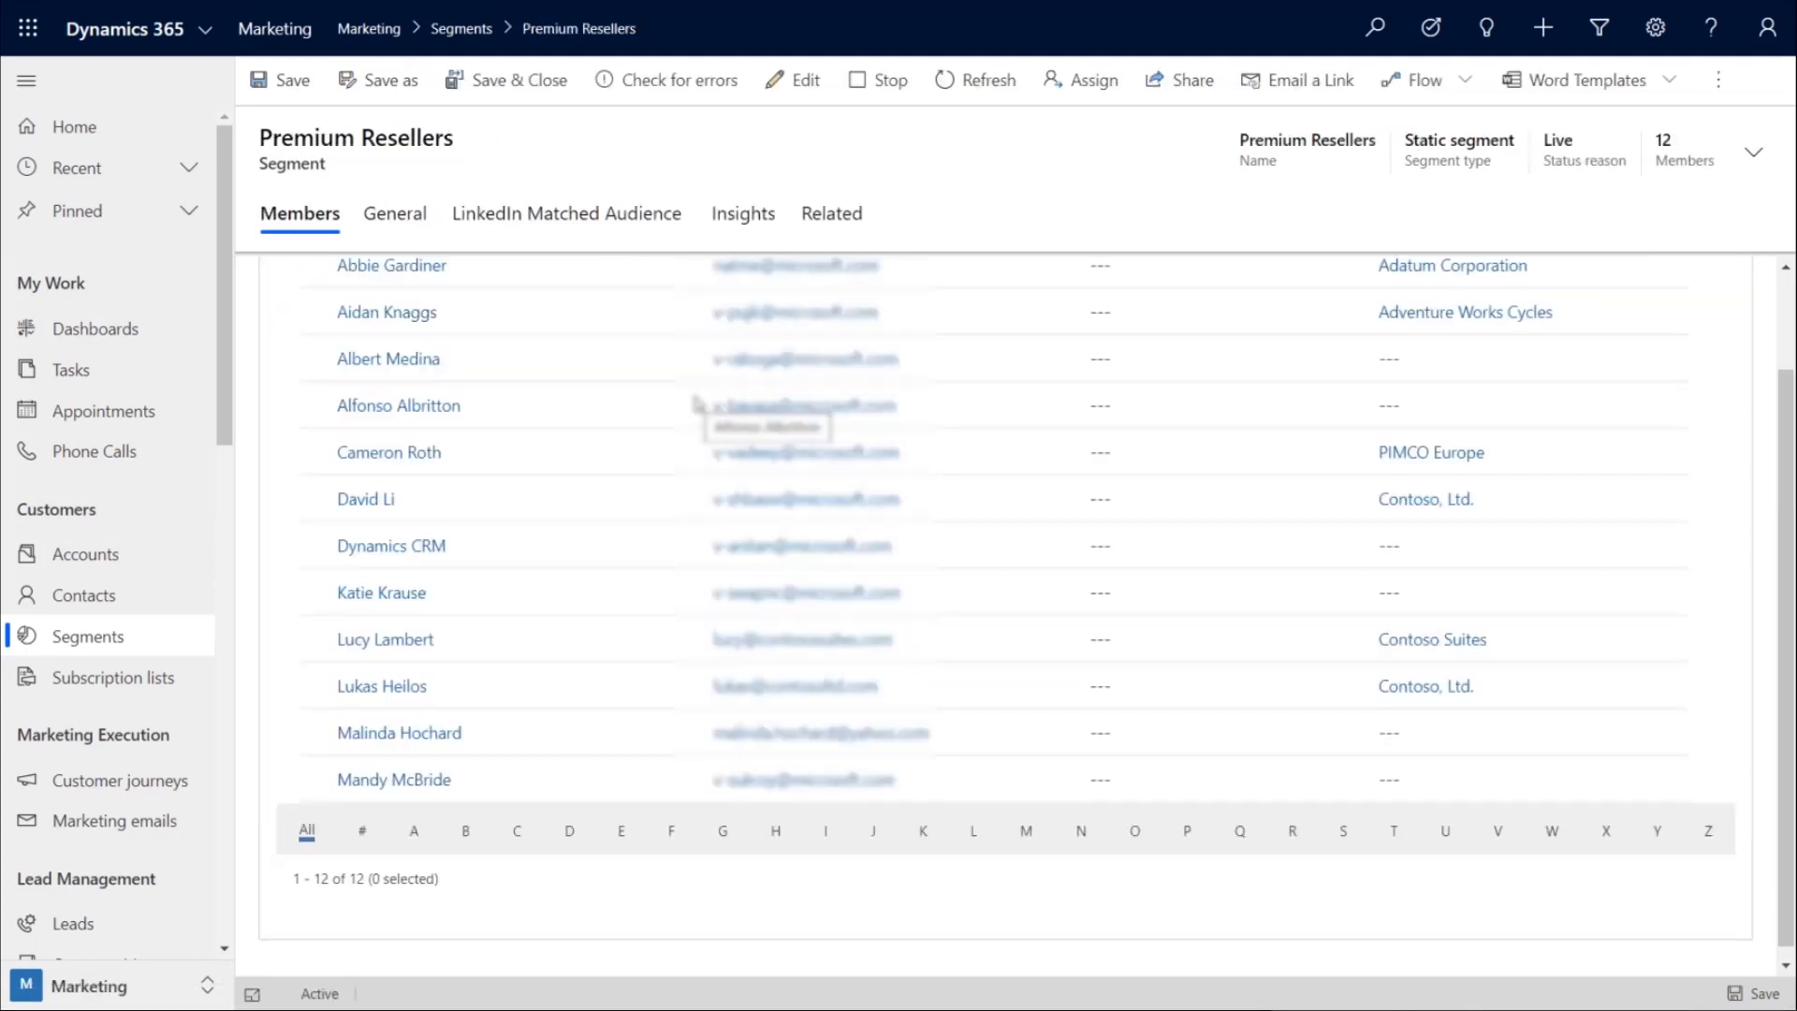
- Edit live Premium Resellers, confirming the live-record and Contoso Winter Collection journey warnings
click(790, 81)
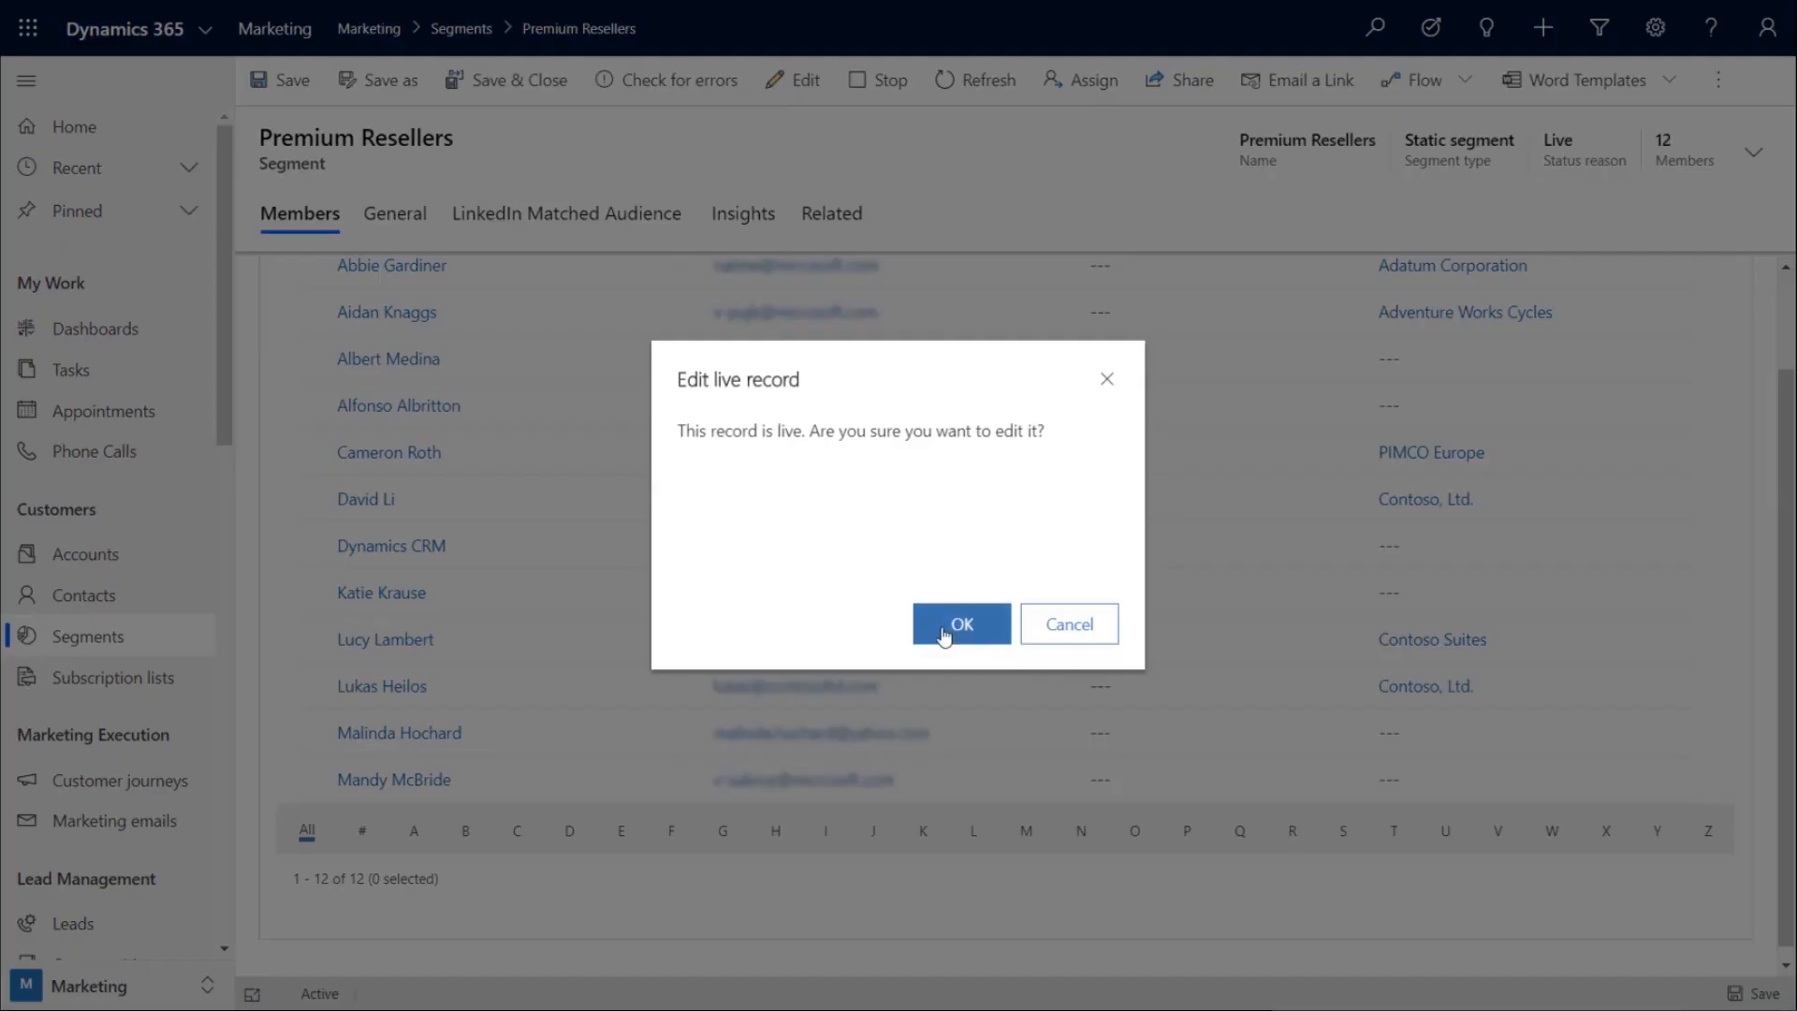
click(960, 623)
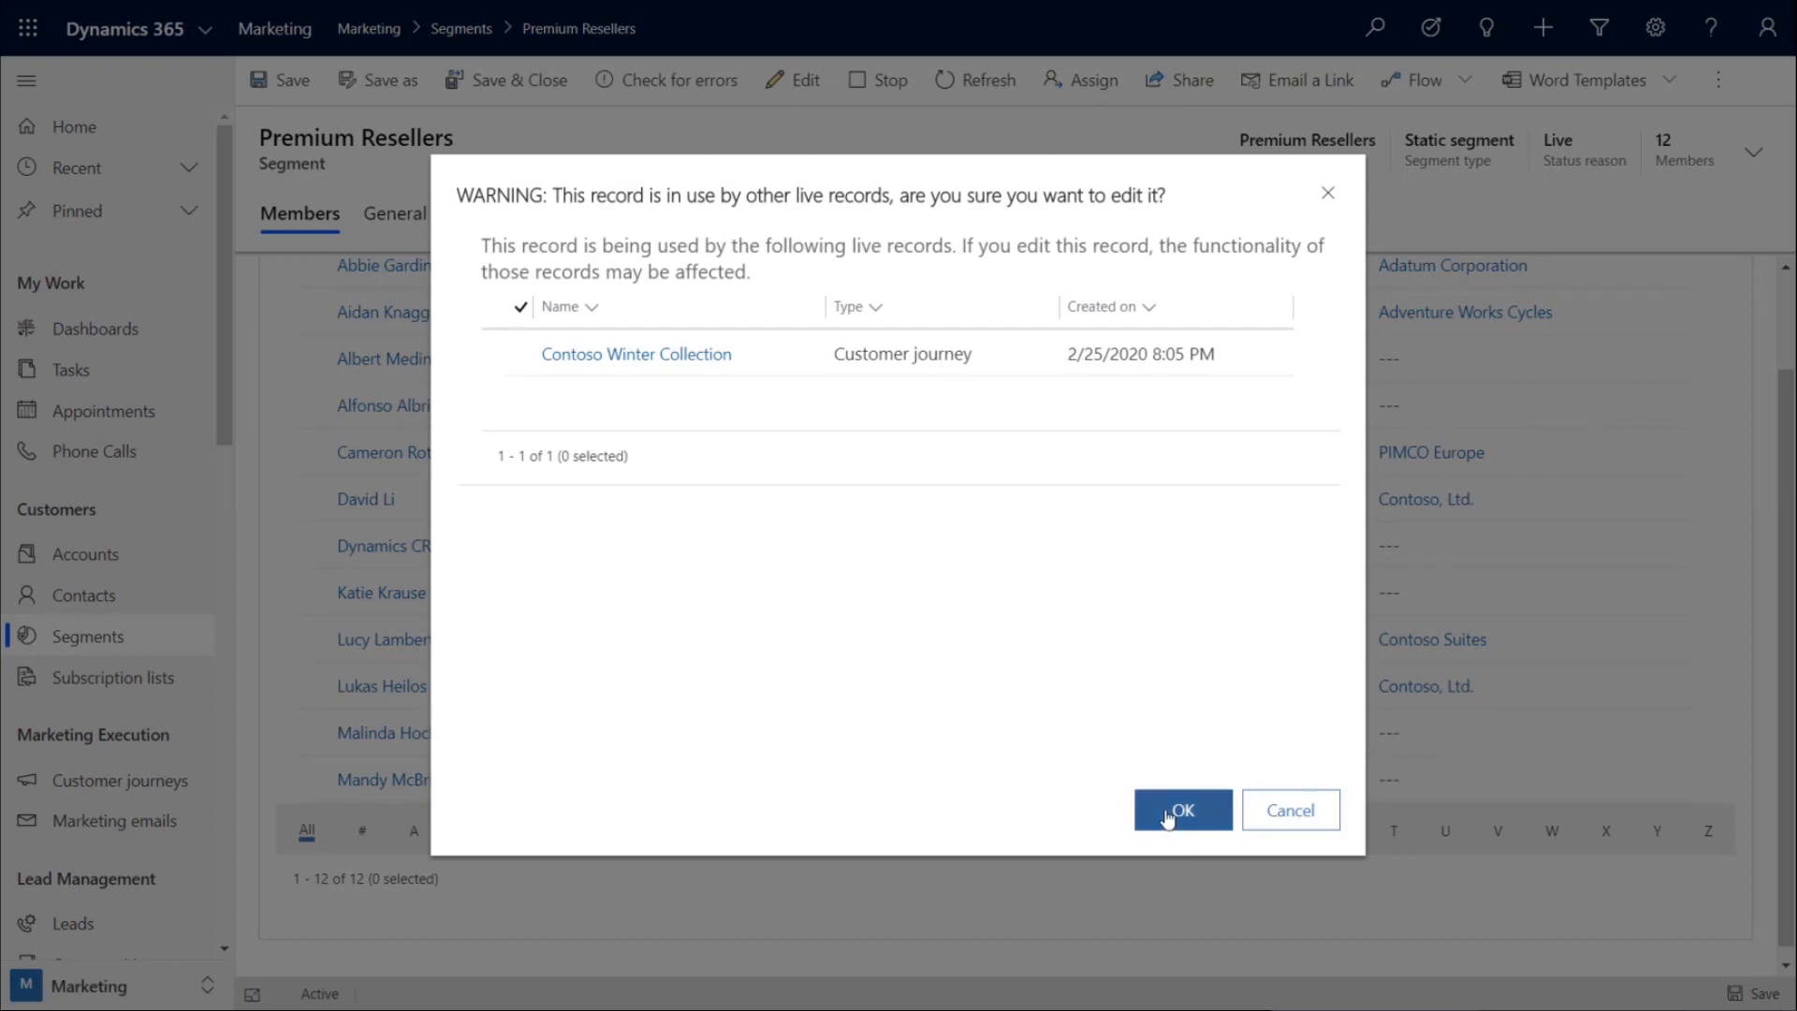
mouse_move(755, 503)
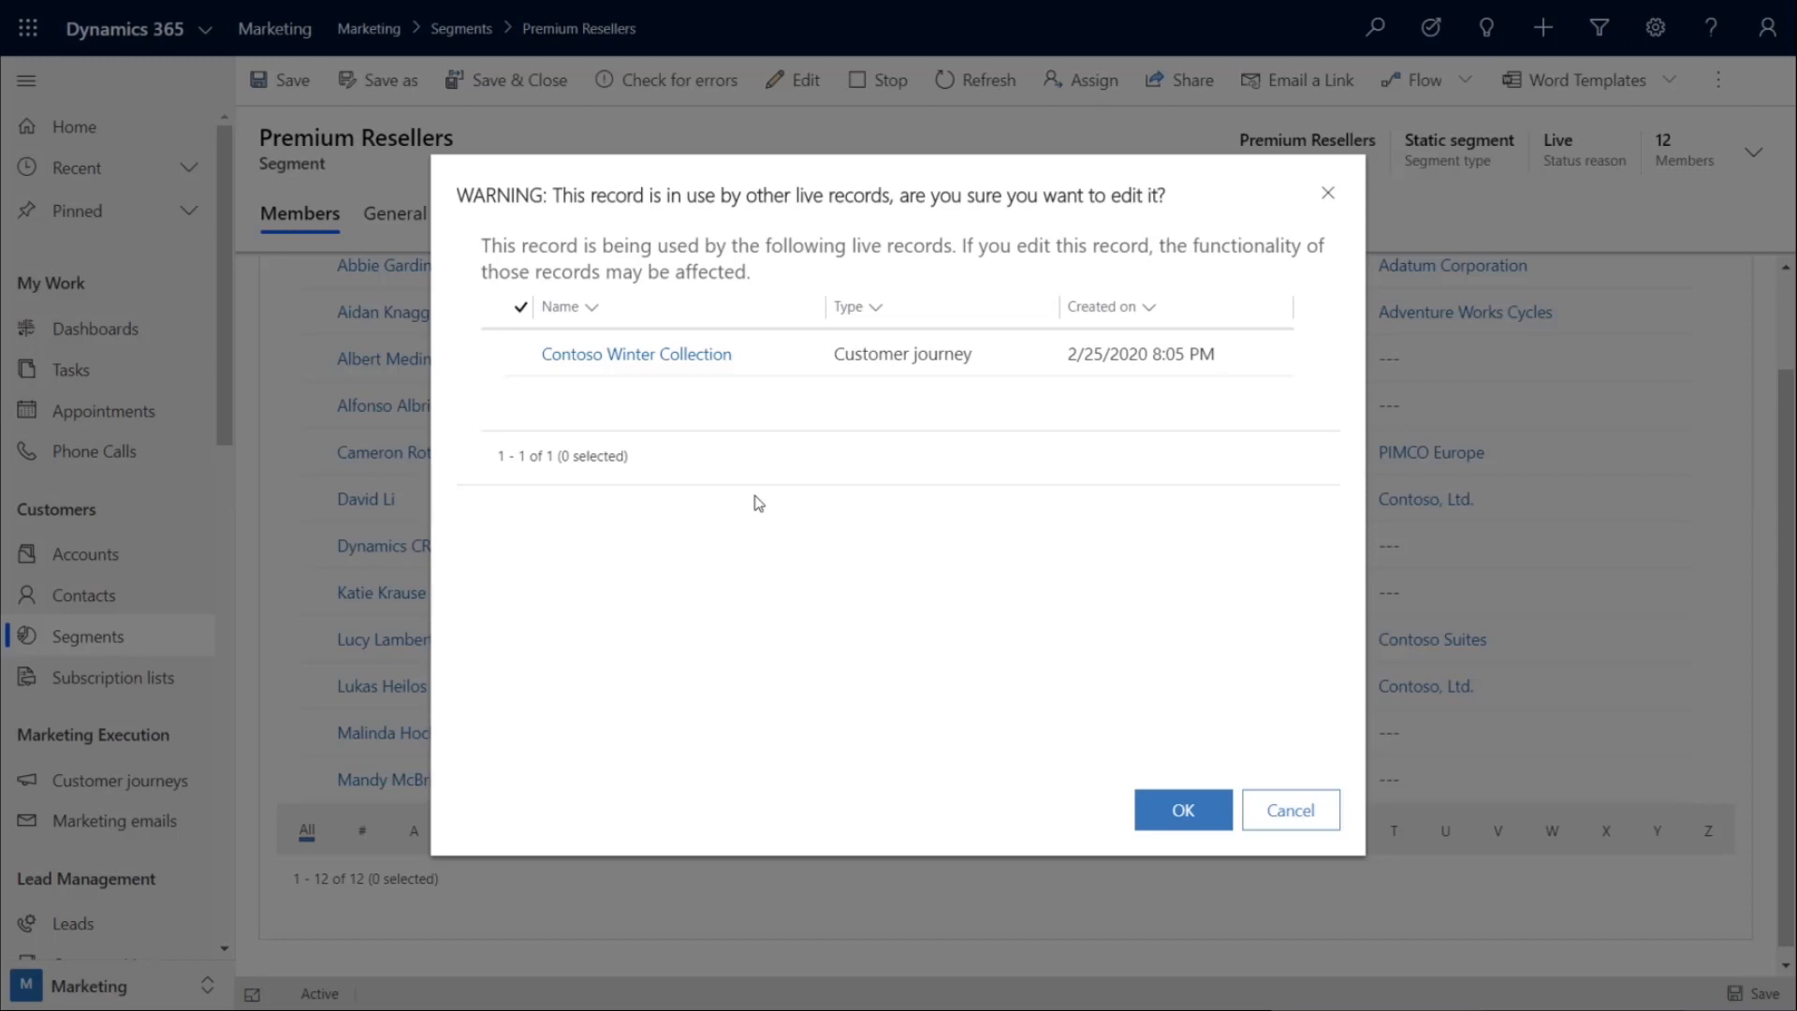
mouse_move(1123, 772)
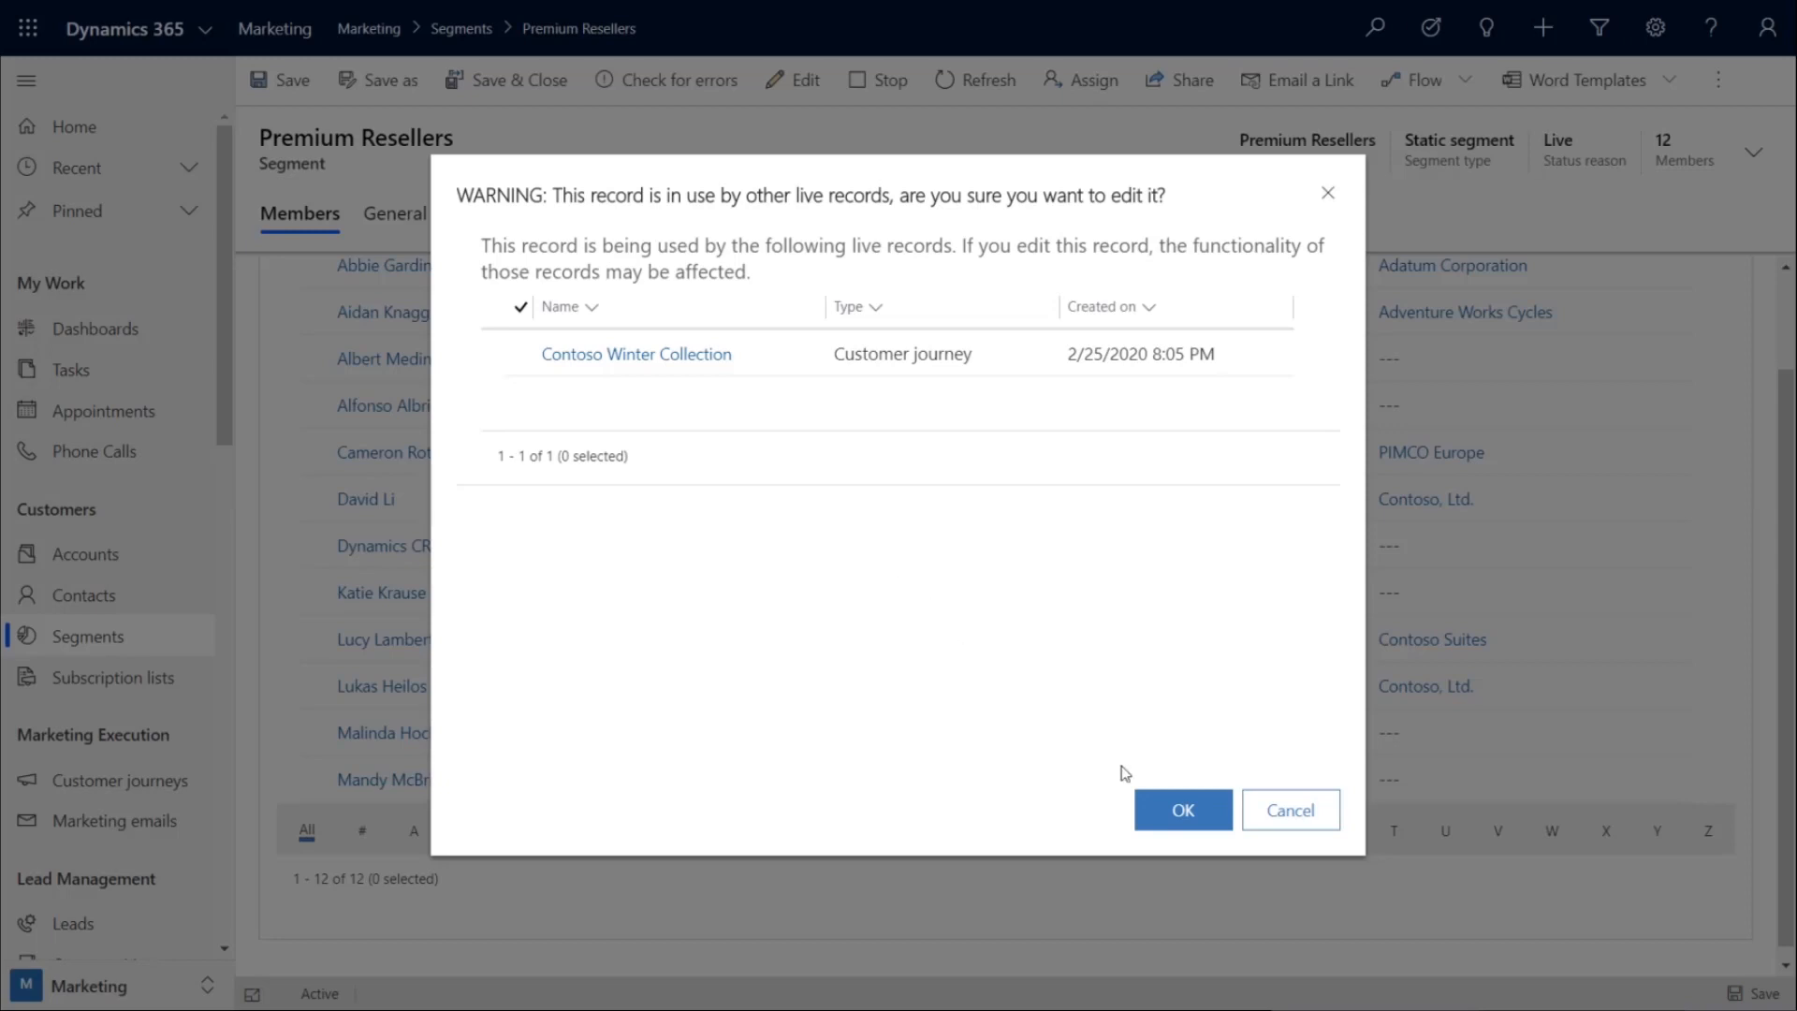
click(1181, 808)
text(c)
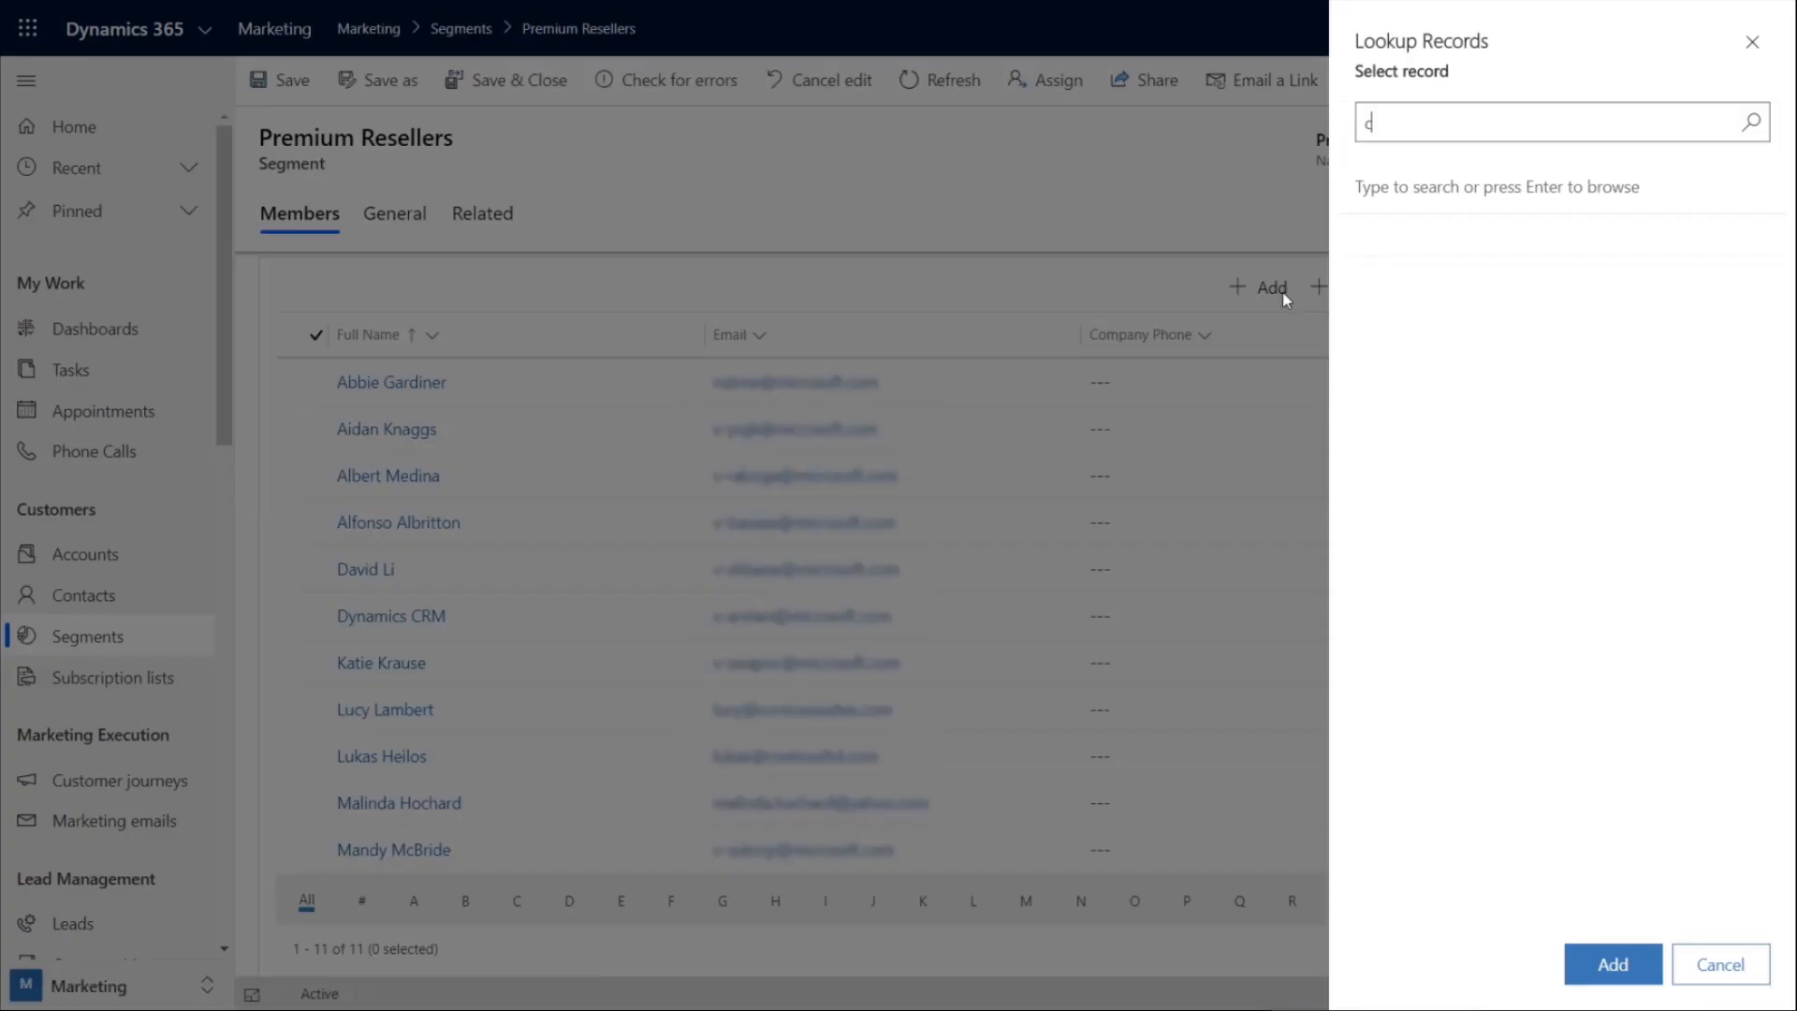
- Search the member lookup for 'amer' and select the found contact
text(amer)
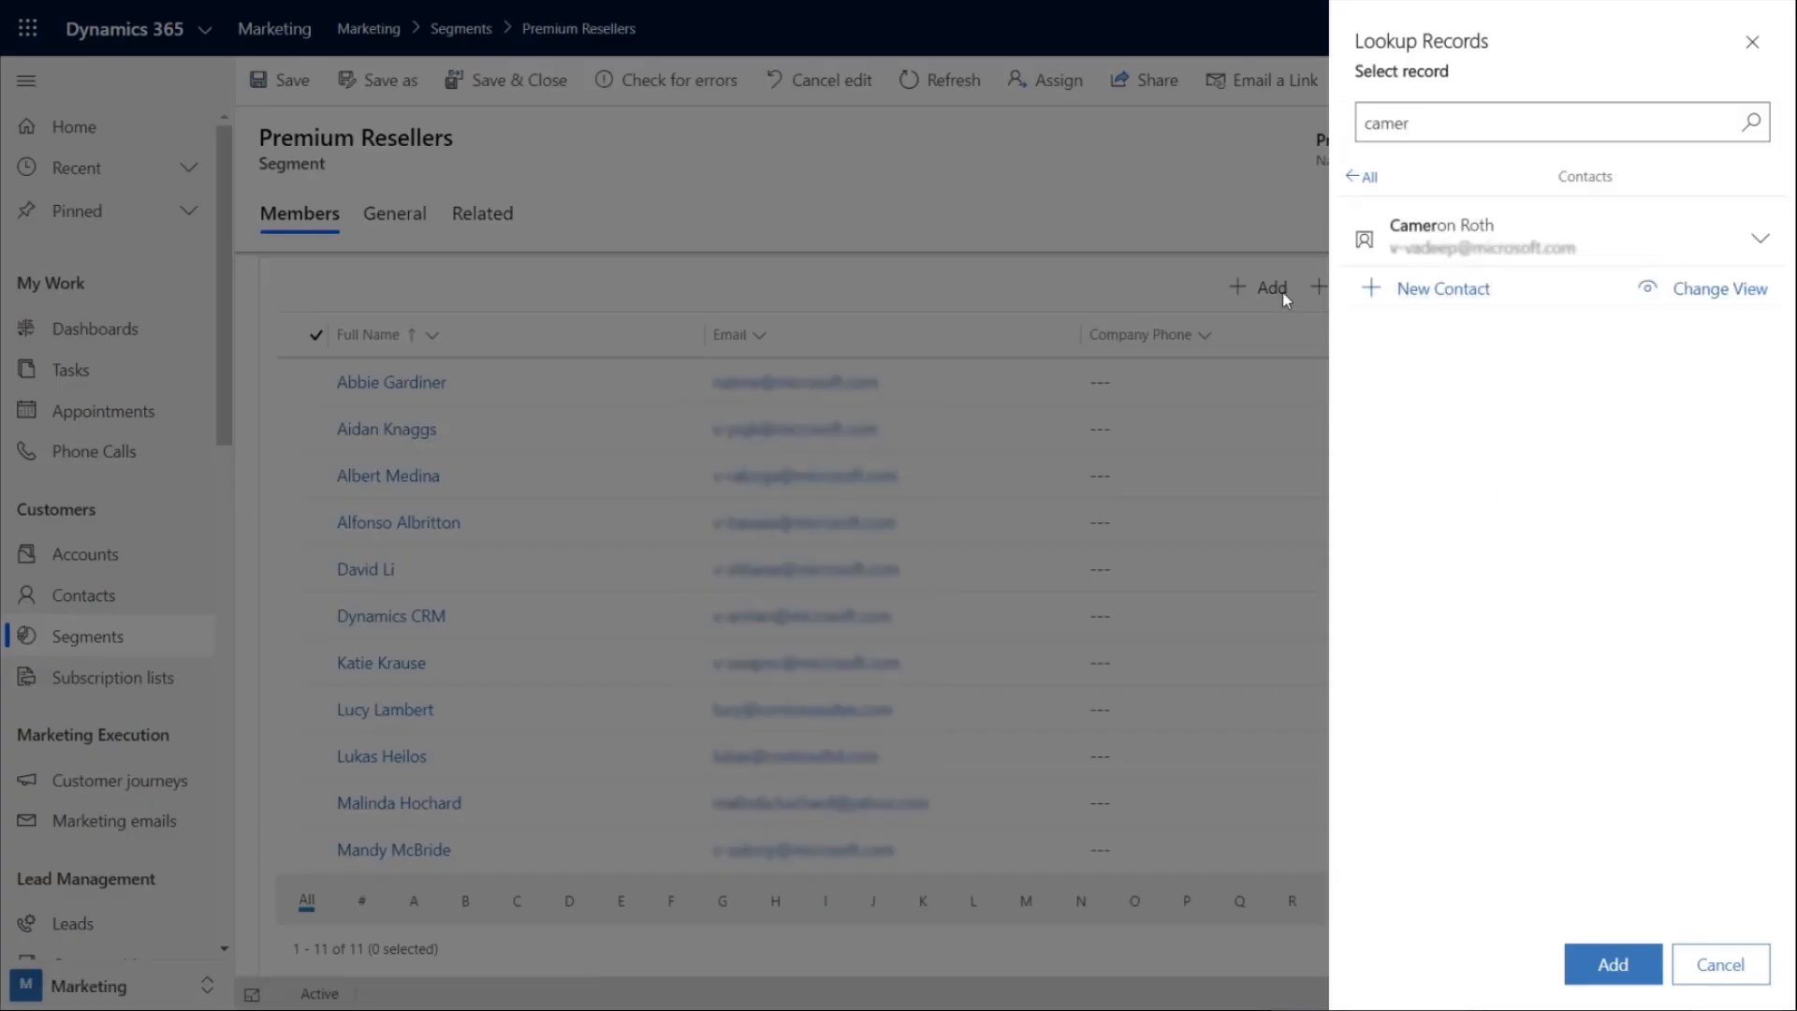
click(1440, 235)
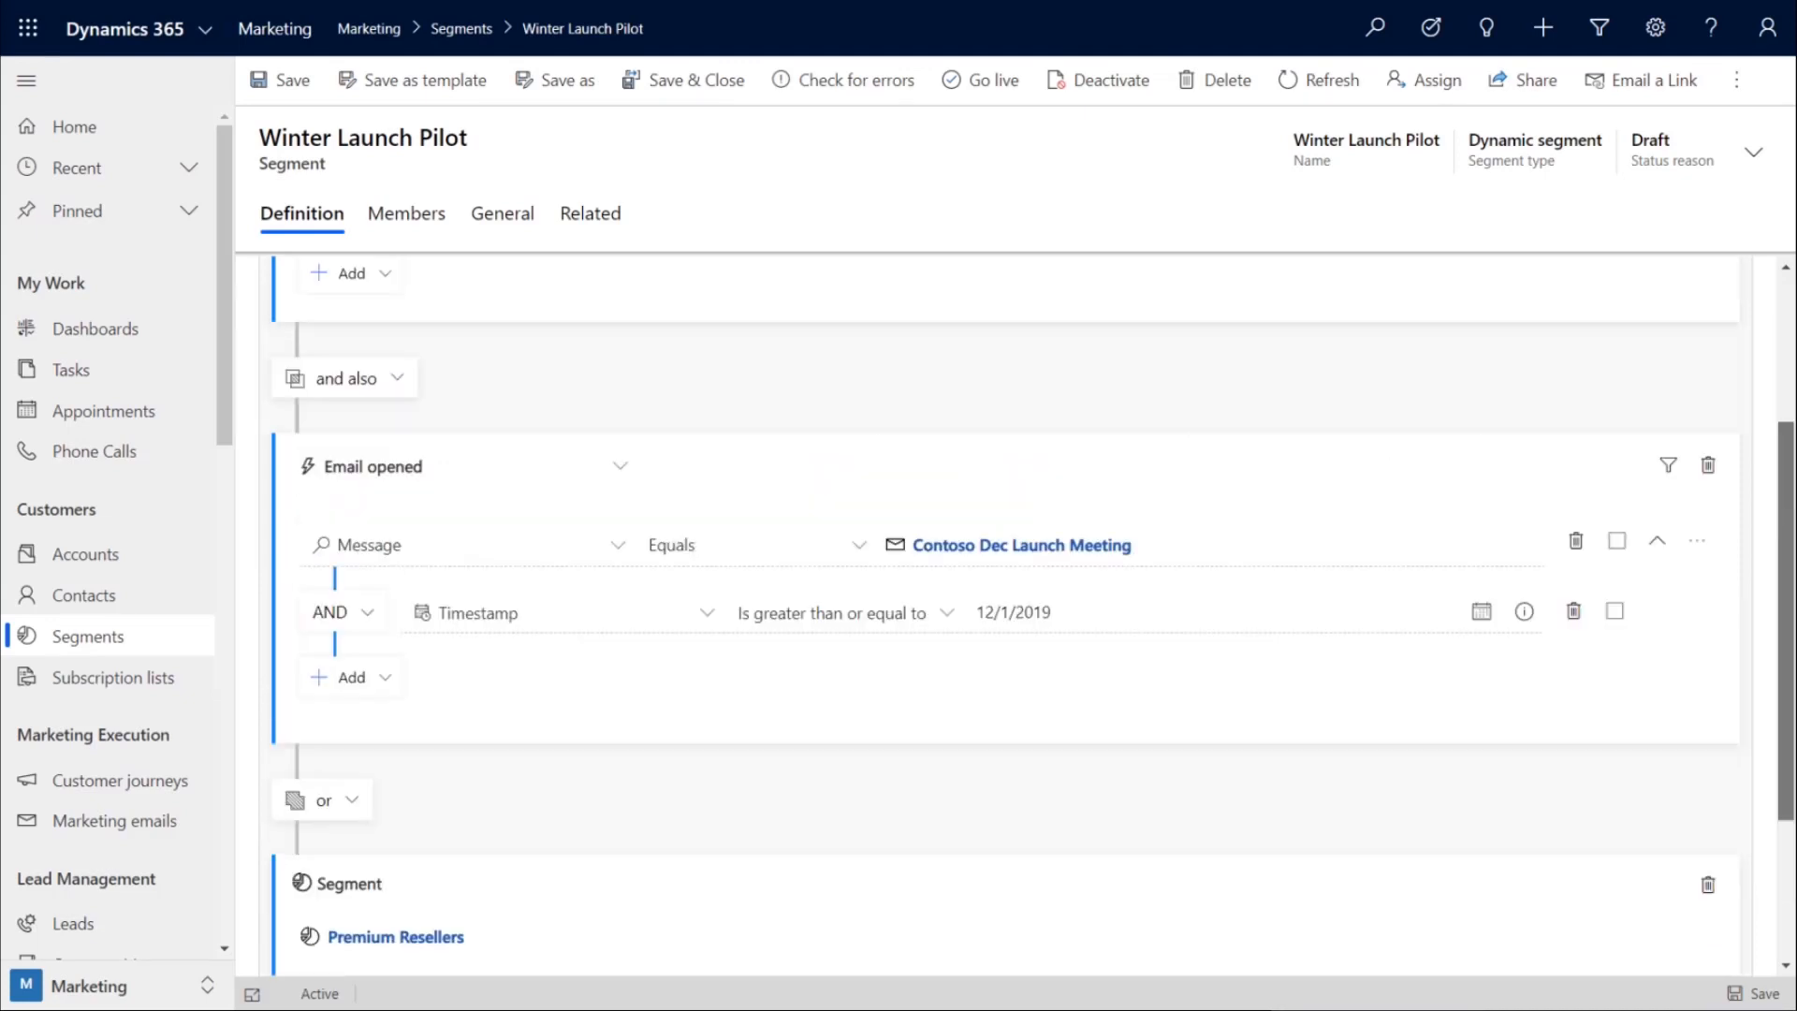
- Save the Winter Launch Pilot query as template 'Winter Launch Pilot by City'
scroll(up, 3)
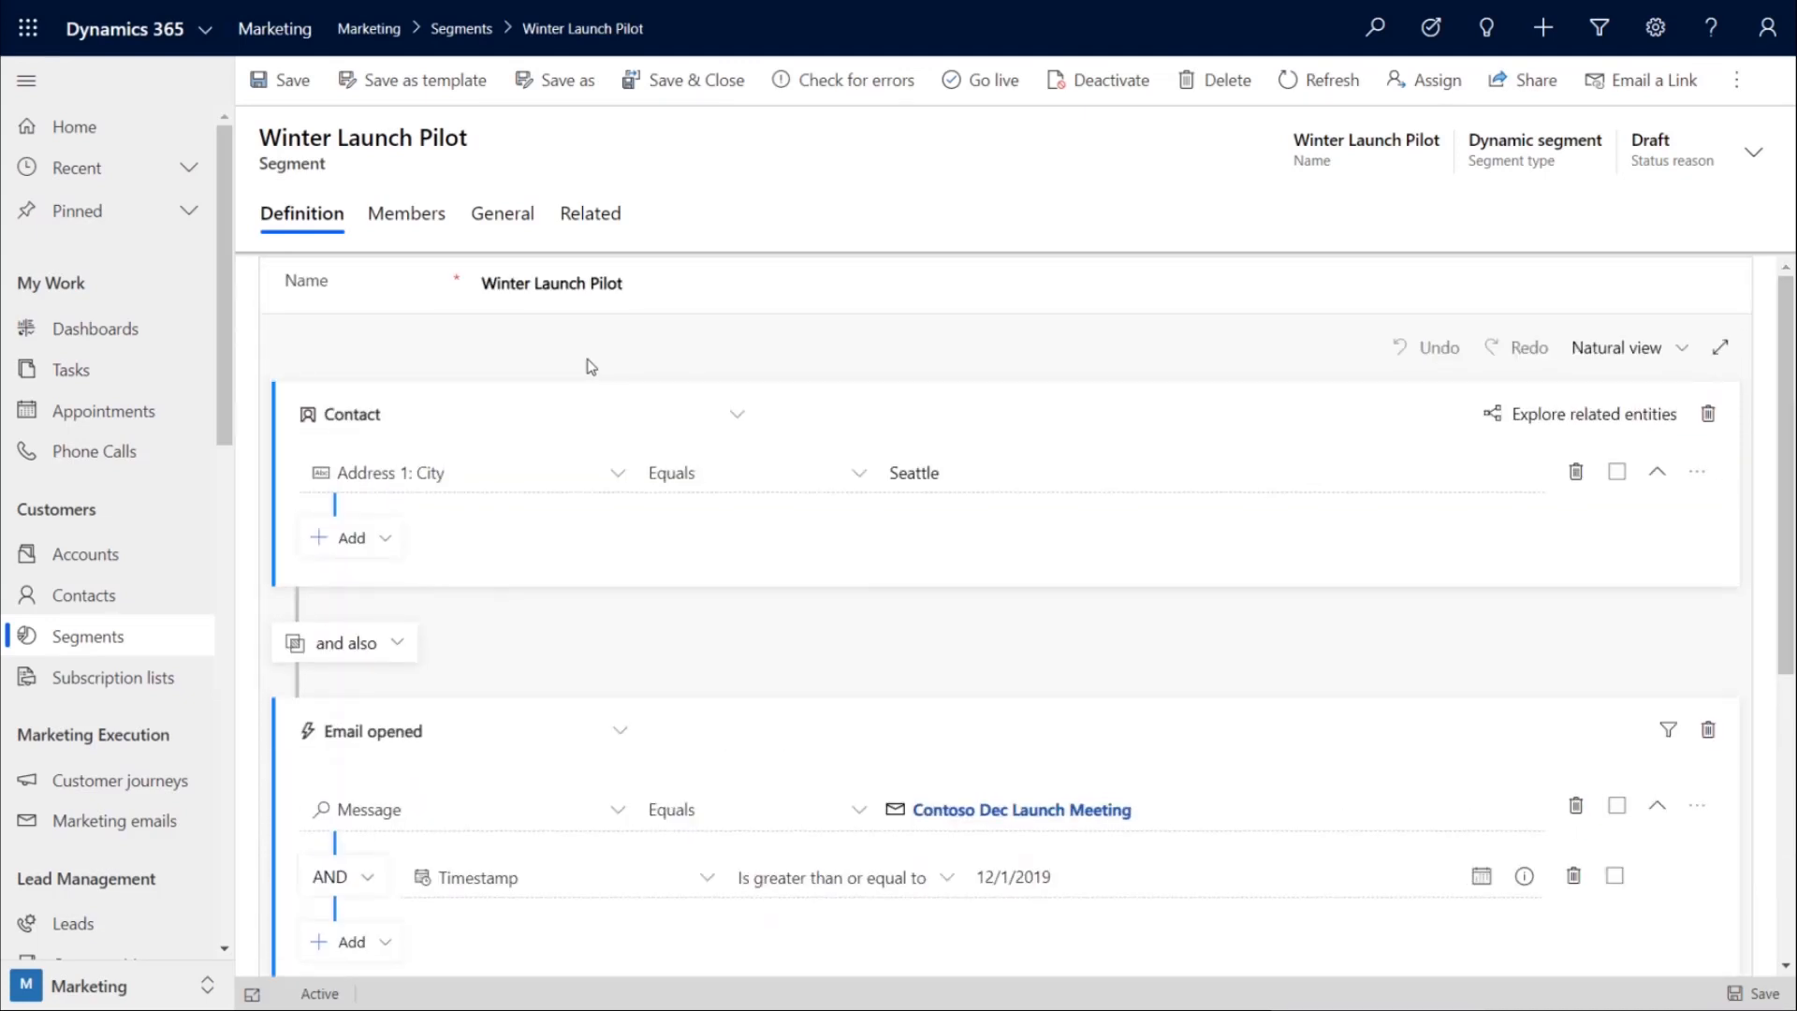
mouse_move(395, 255)
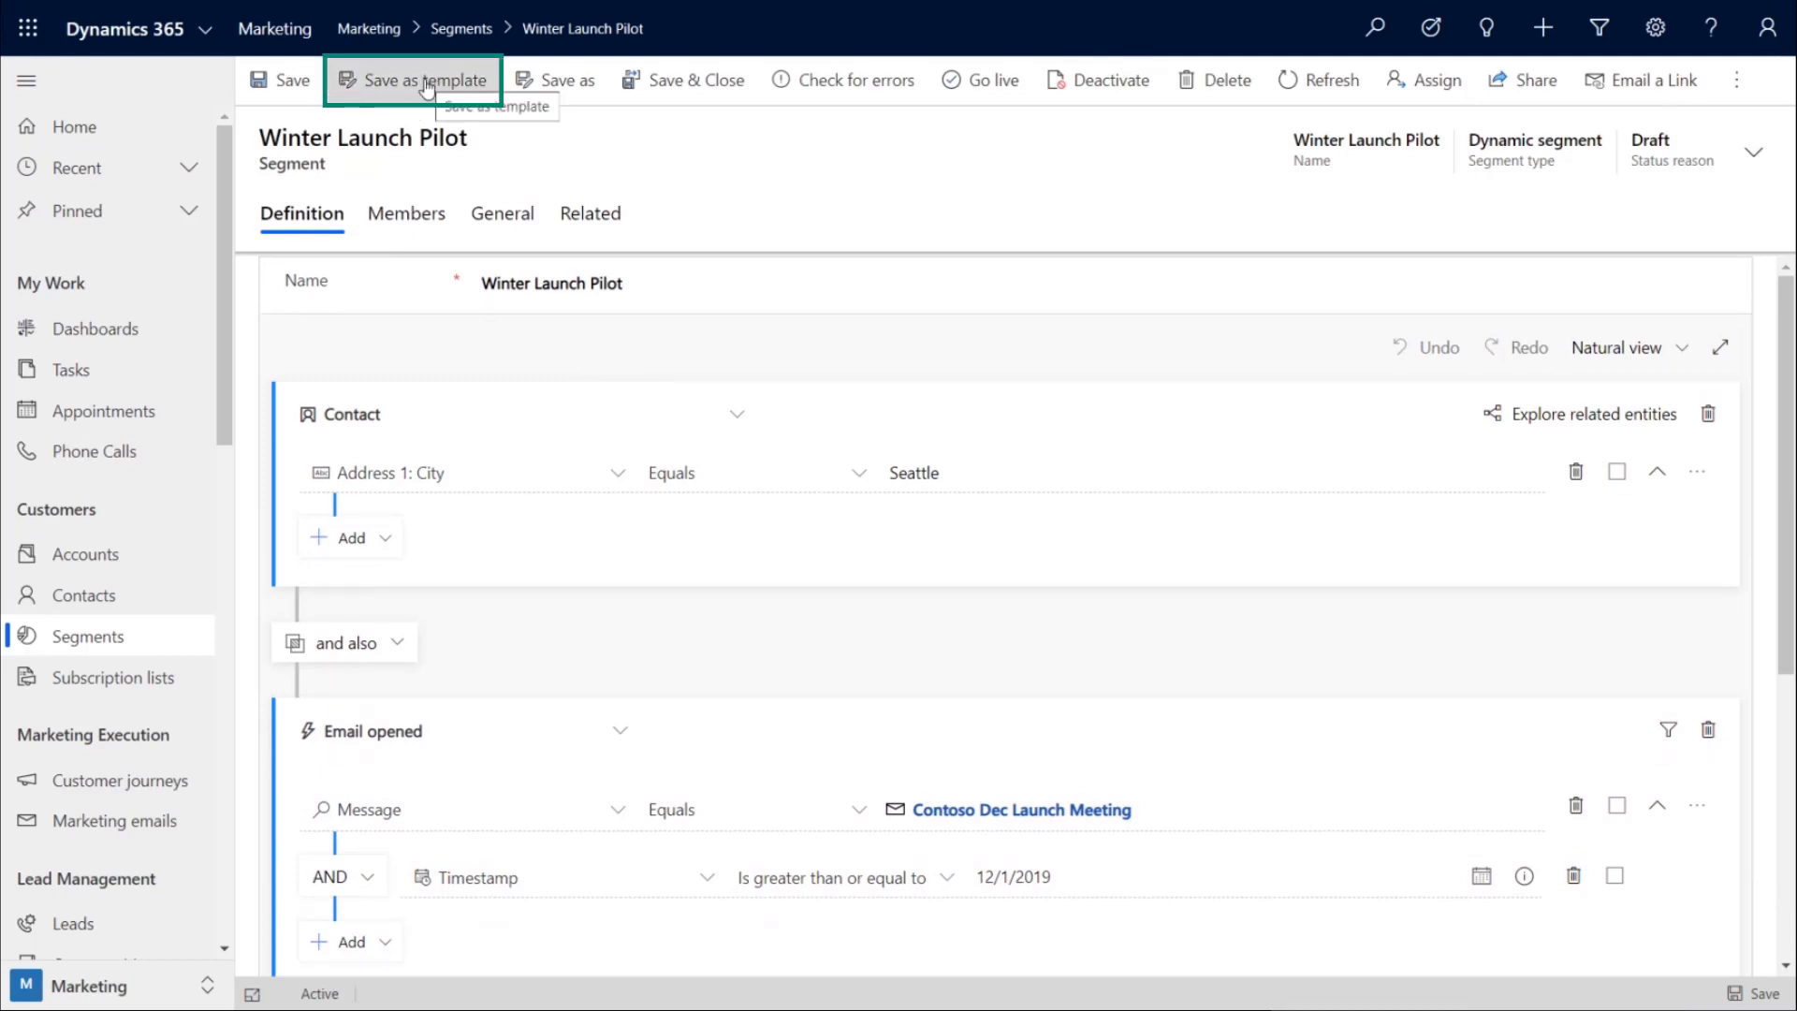
click(422, 79)
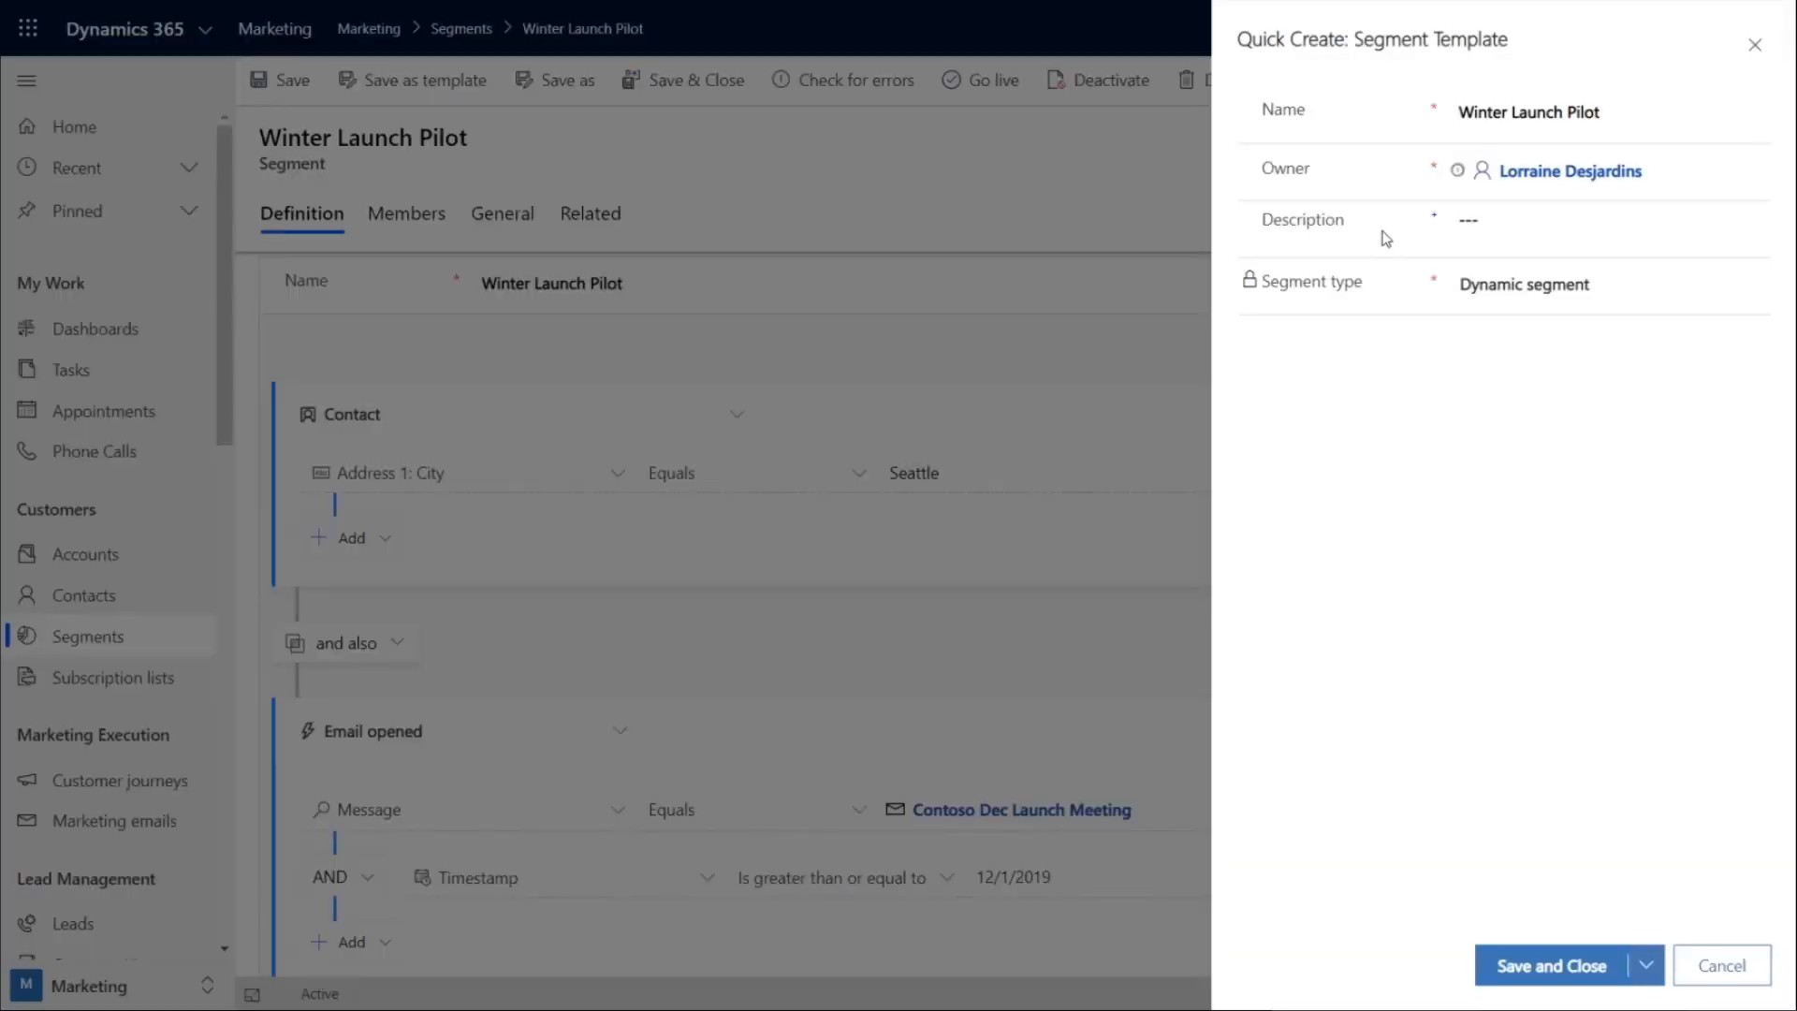
text(by City)
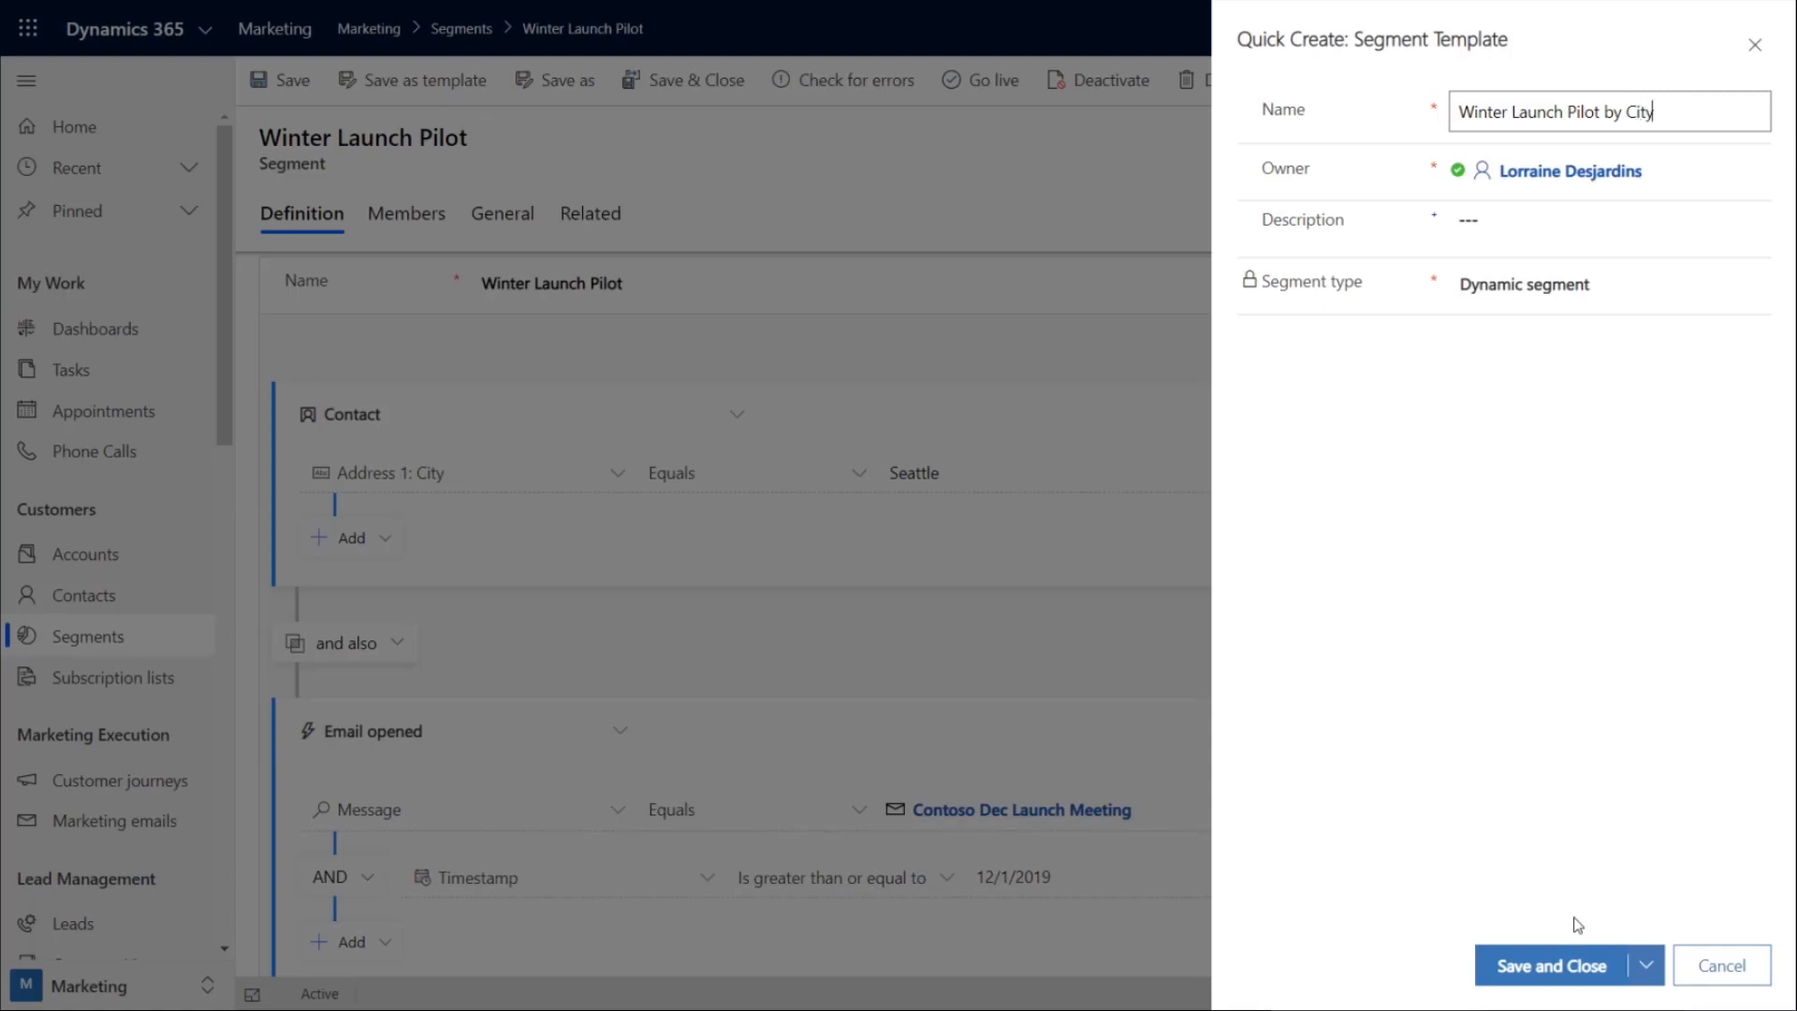
click(1550, 964)
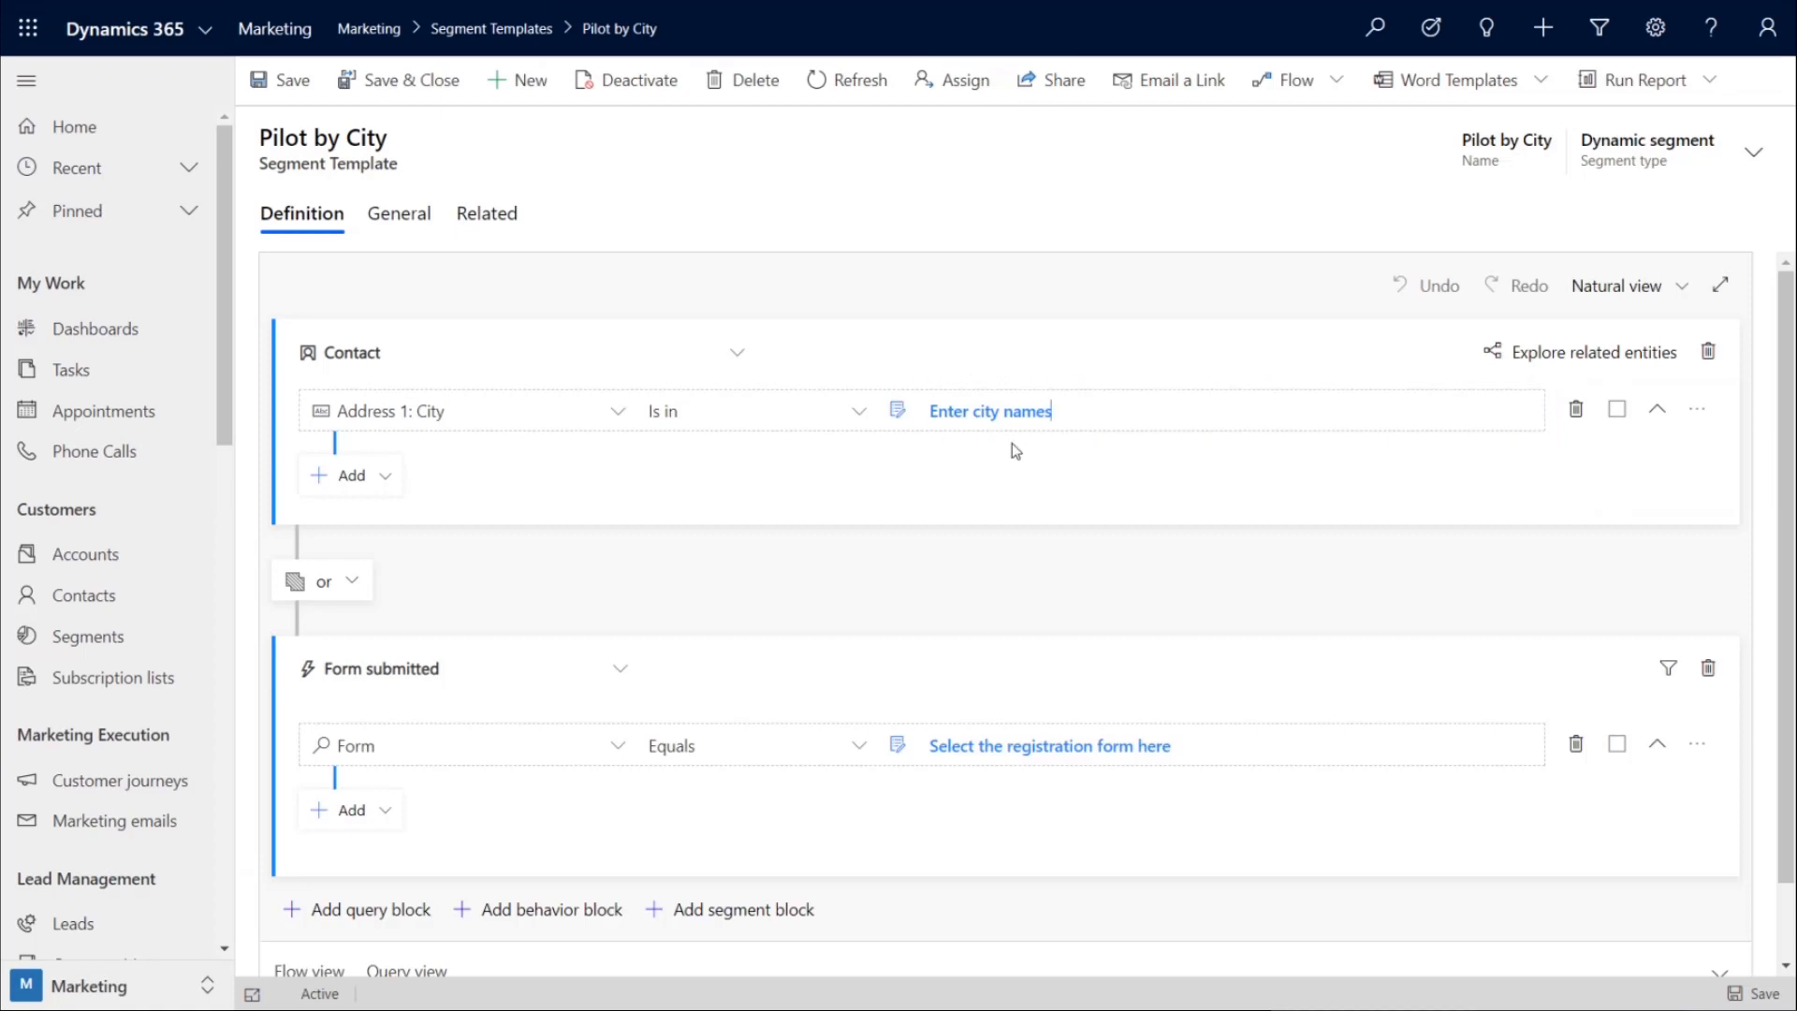
- Select the 'Enter city names' placeholder in the Pilot by City template's Contact block
click(113, 820)
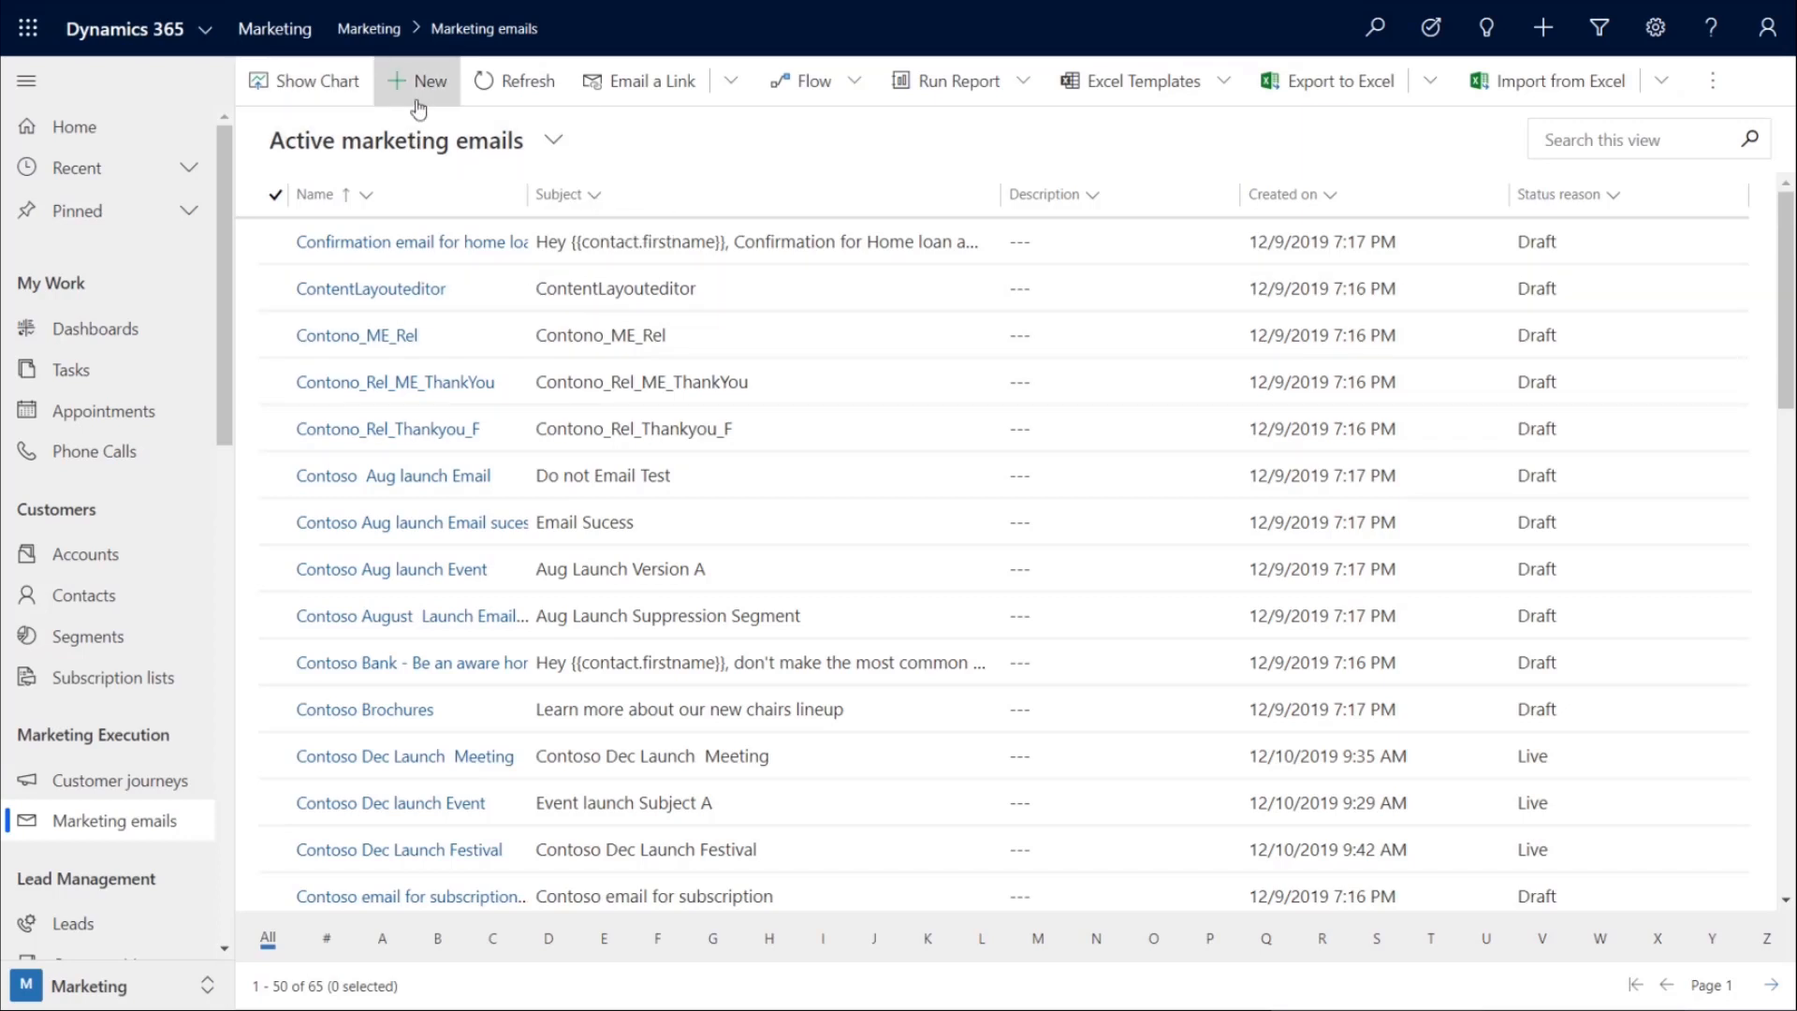
- Start a new marketing email and pick ContosoWinterCollection from the email templates
click(418, 81)
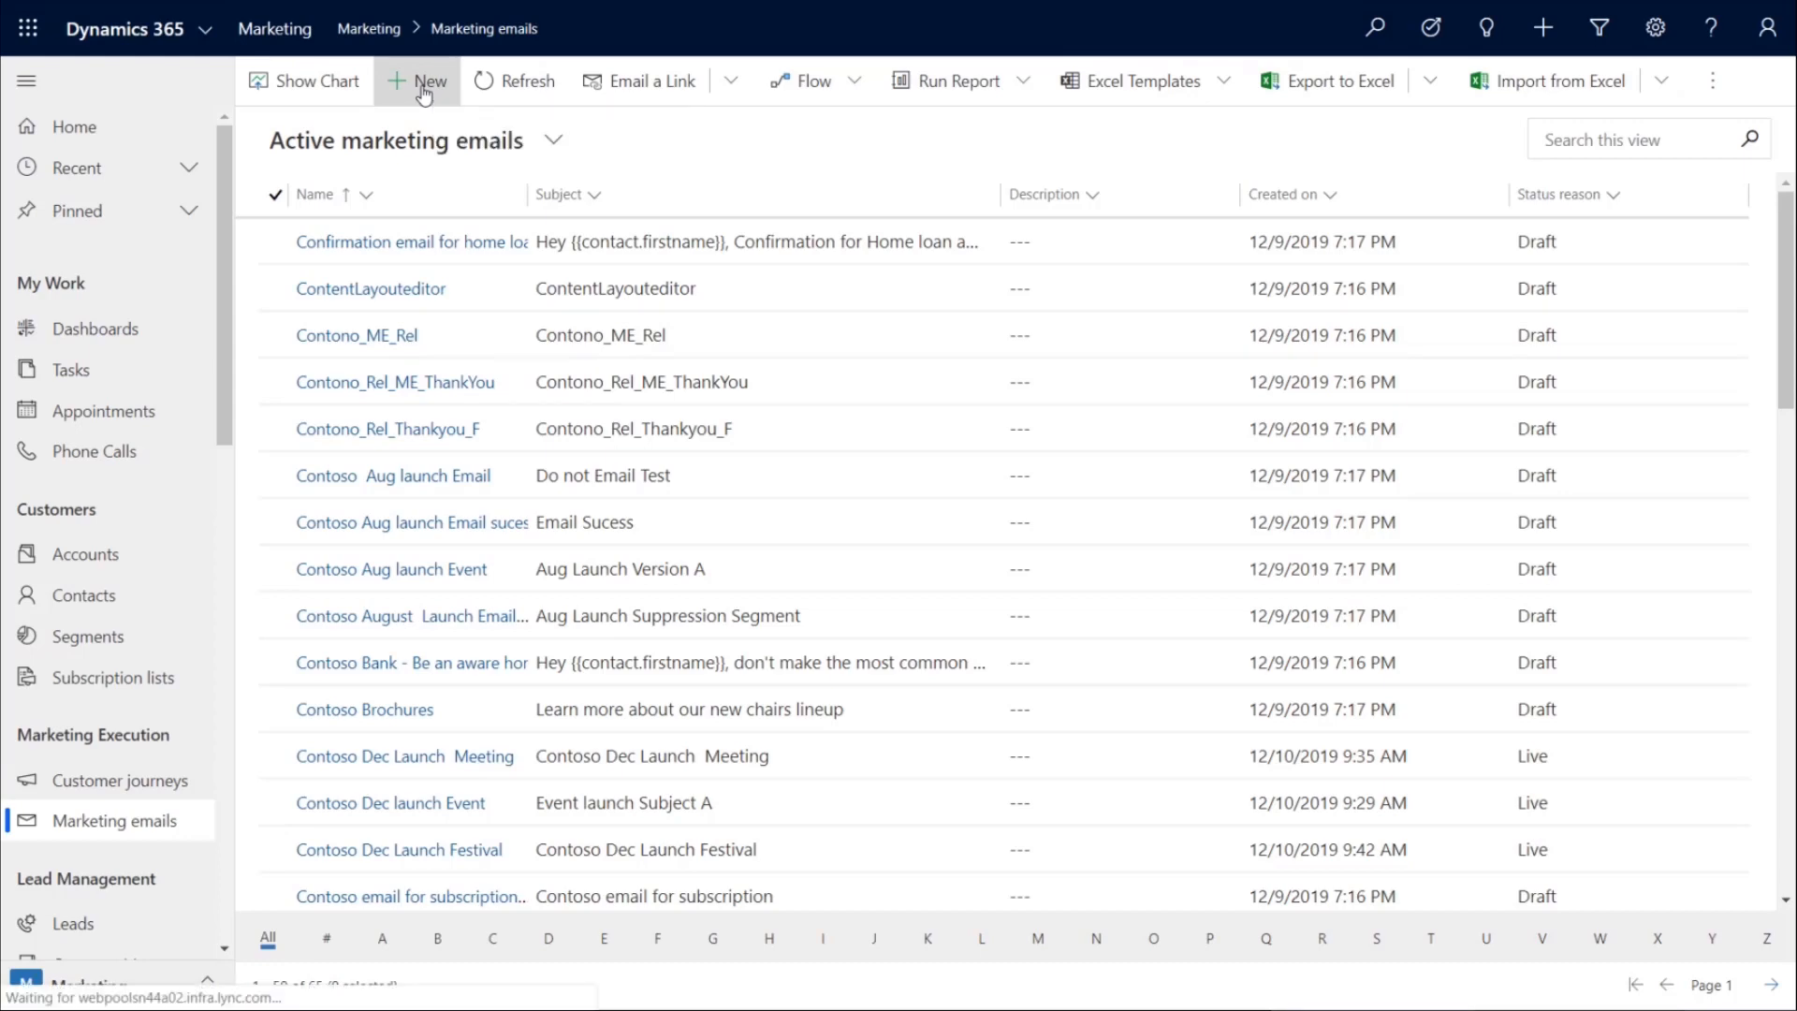
click(417, 80)
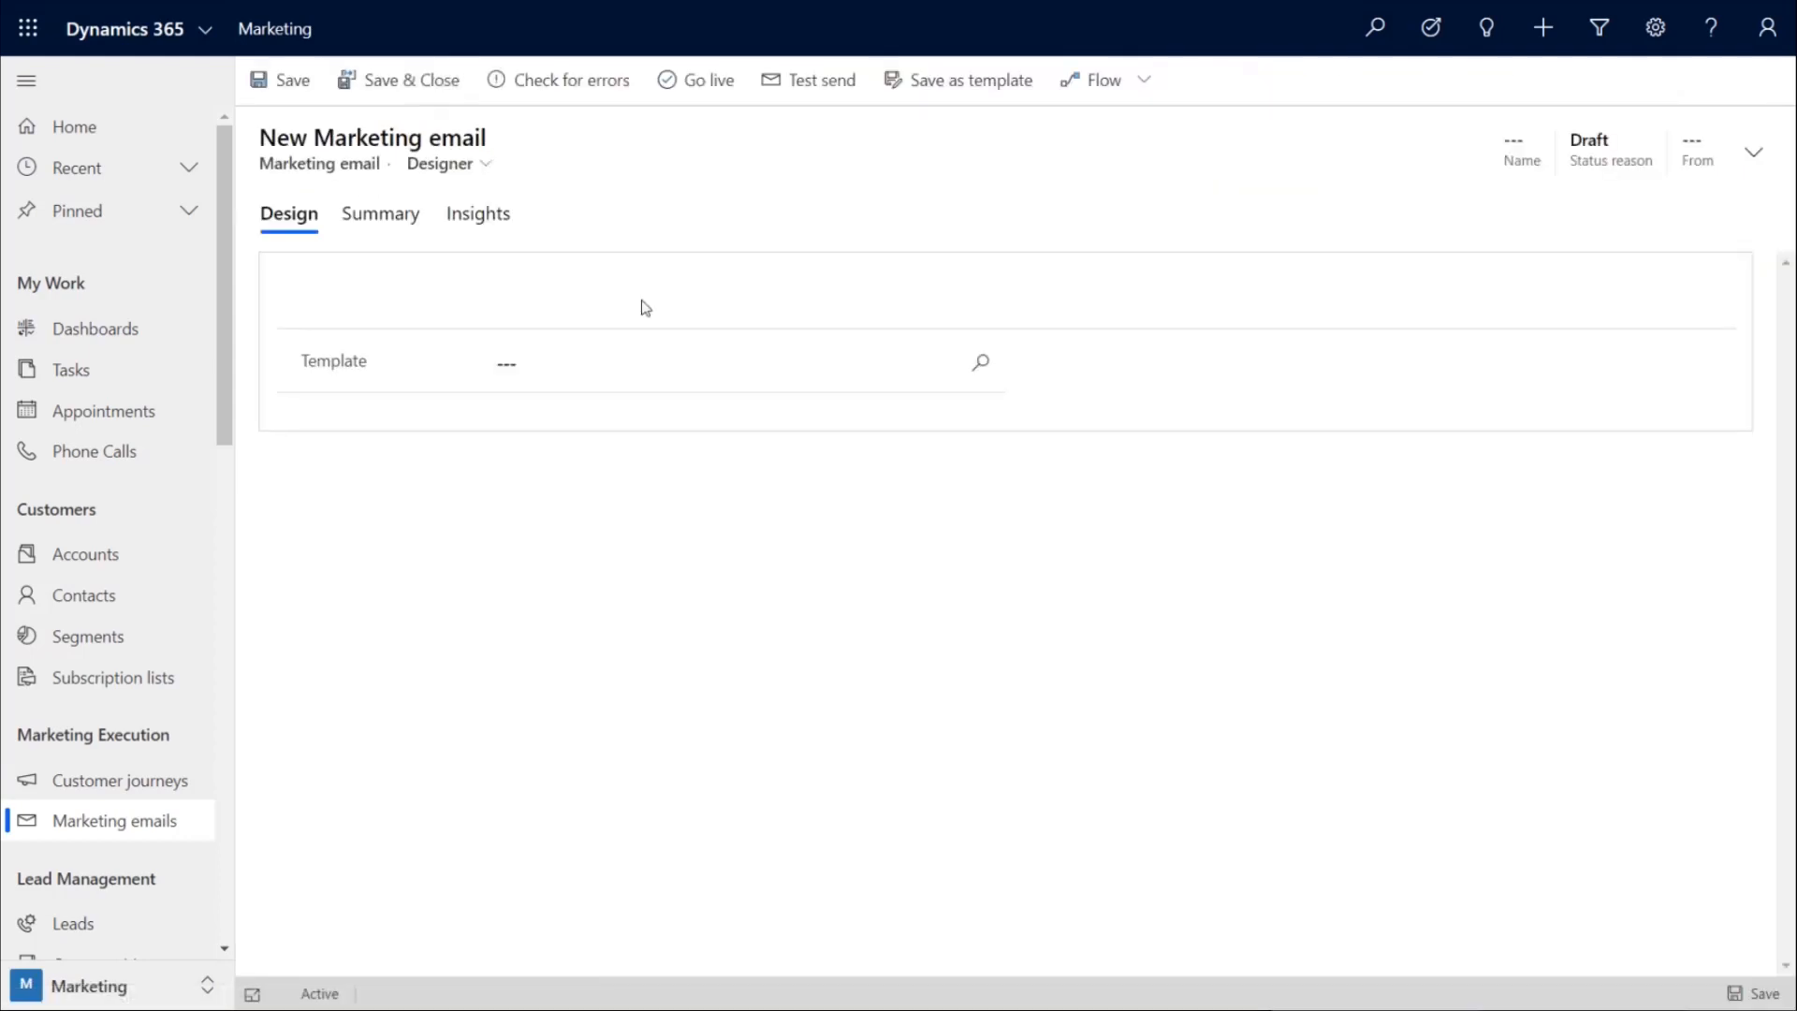
click(979, 363)
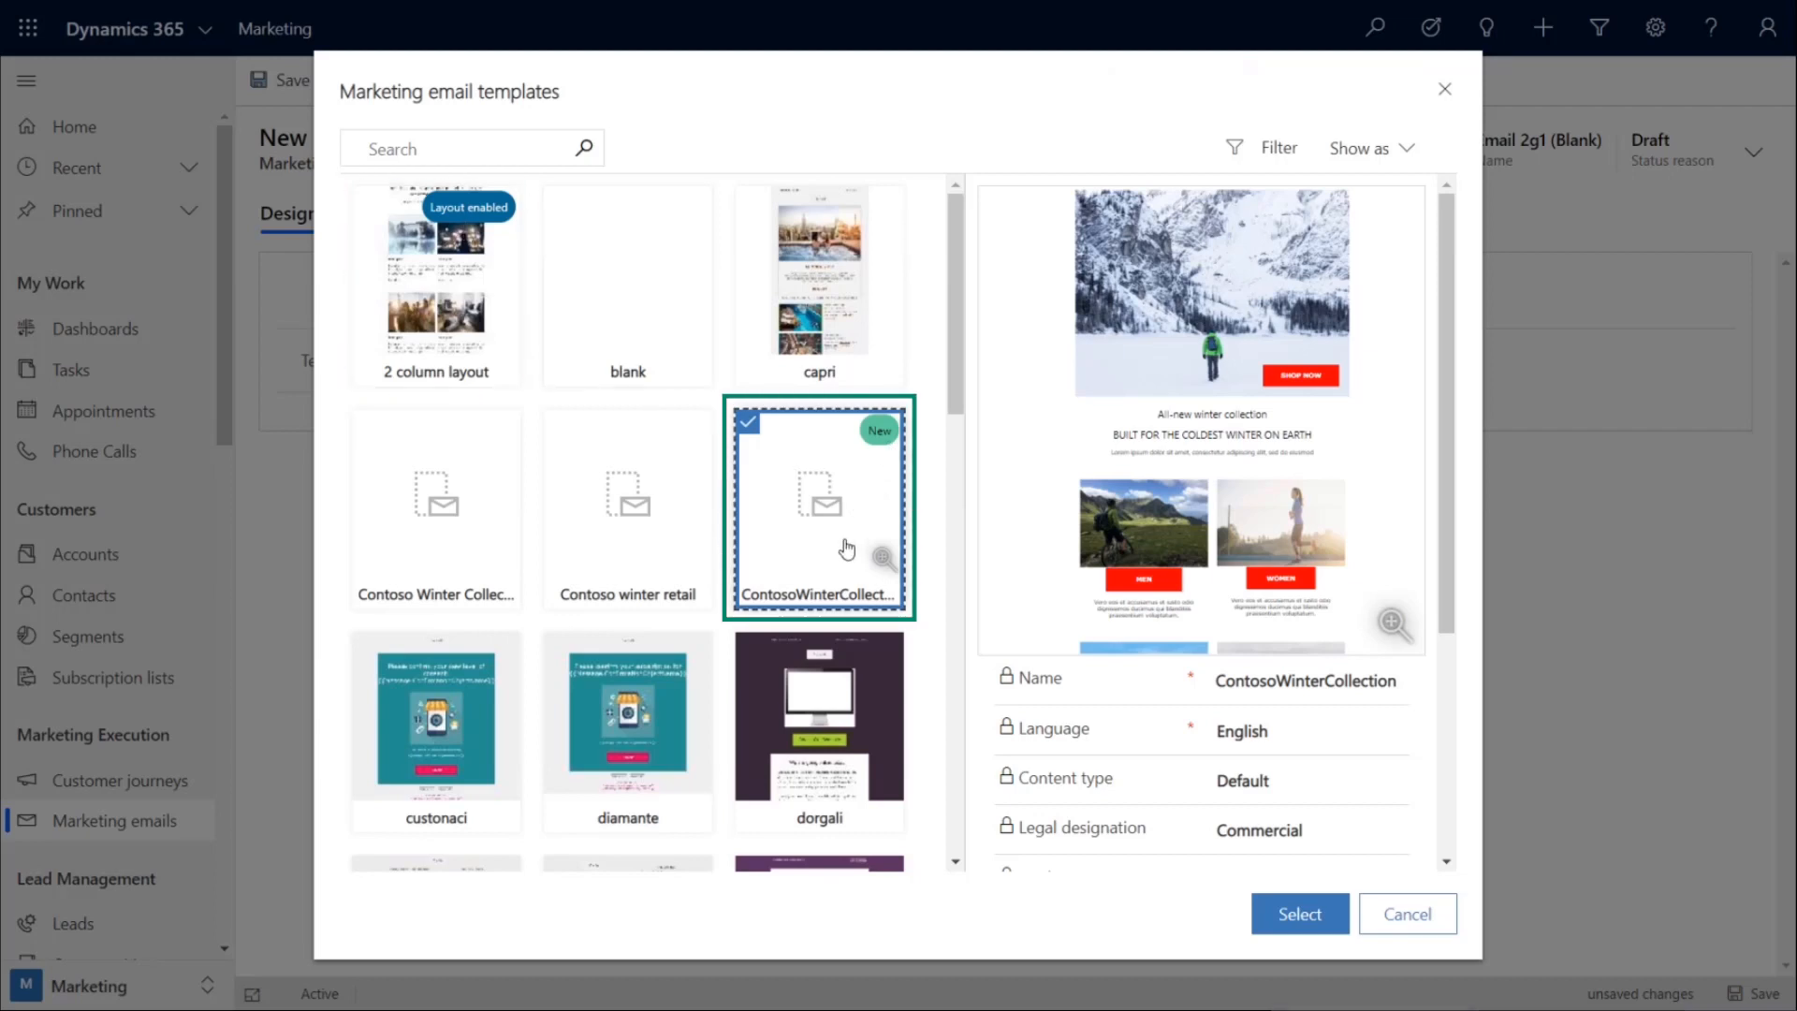
mouse_move(874, 481)
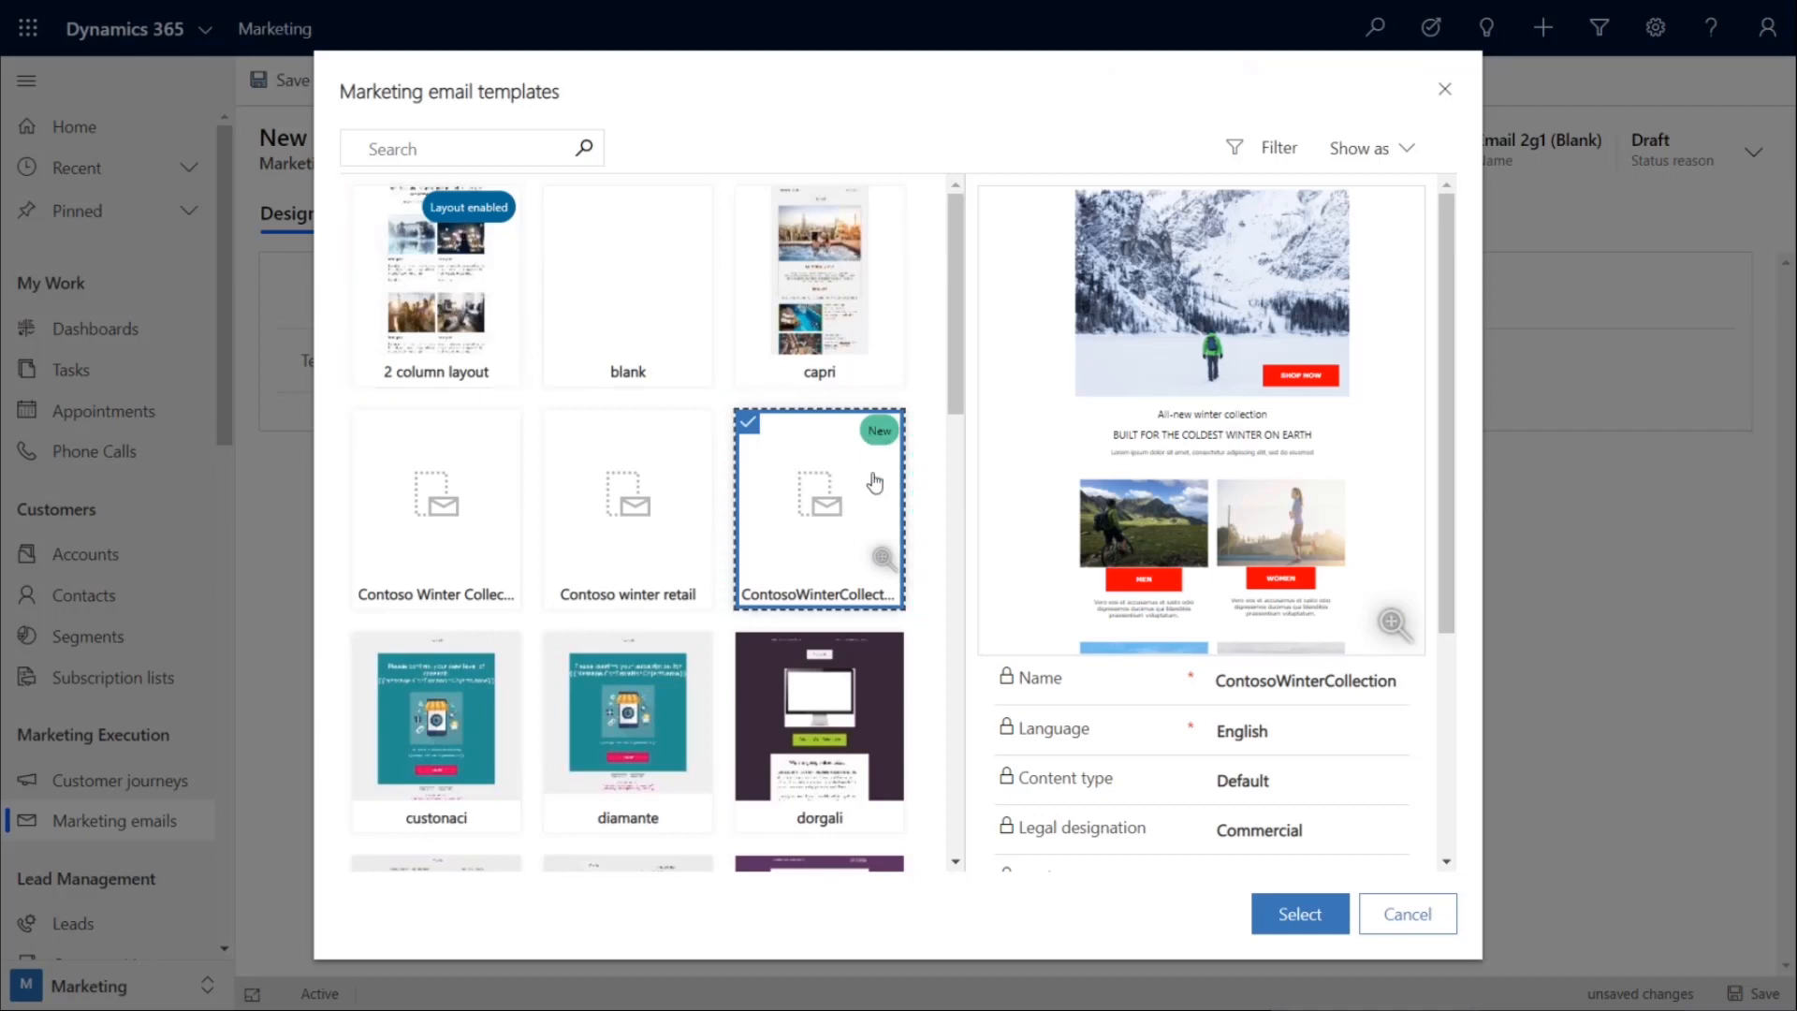
- Apply ContosoWinterCollection and add a bright blue highlighted 'Hello {{contact.firstname}}' greeting
click(1298, 914)
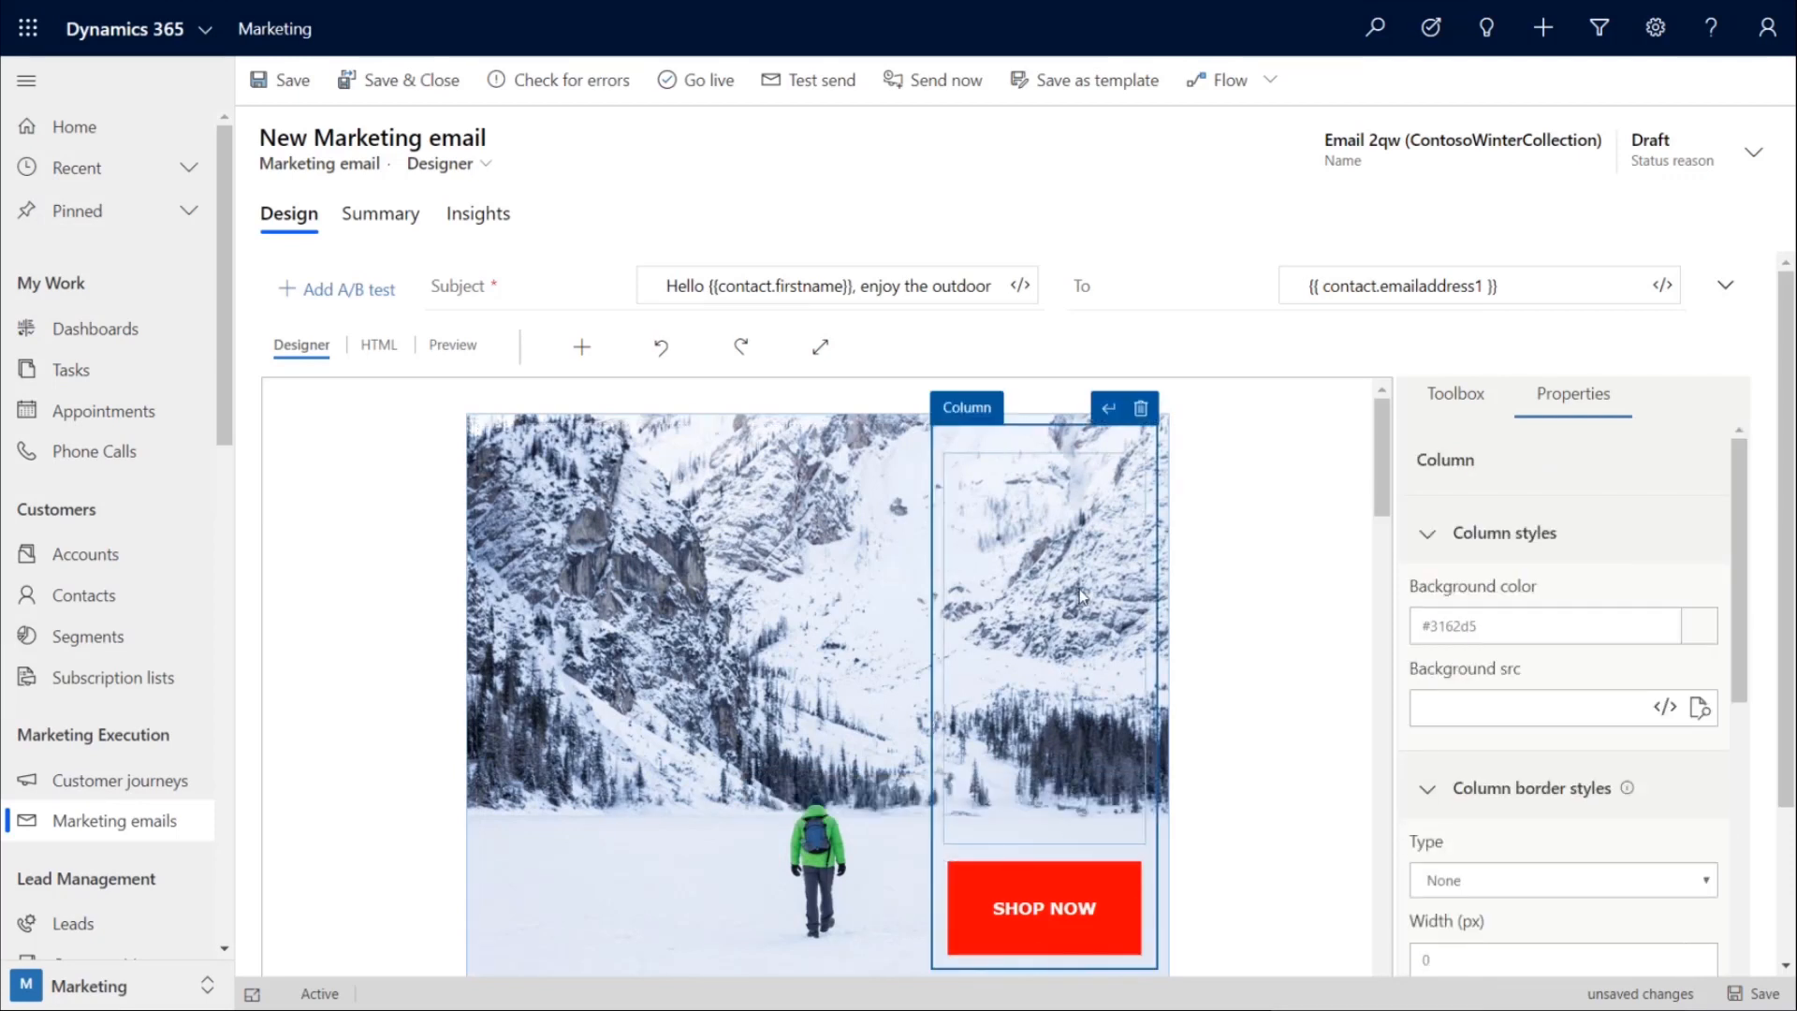
mouse_move(1696, 630)
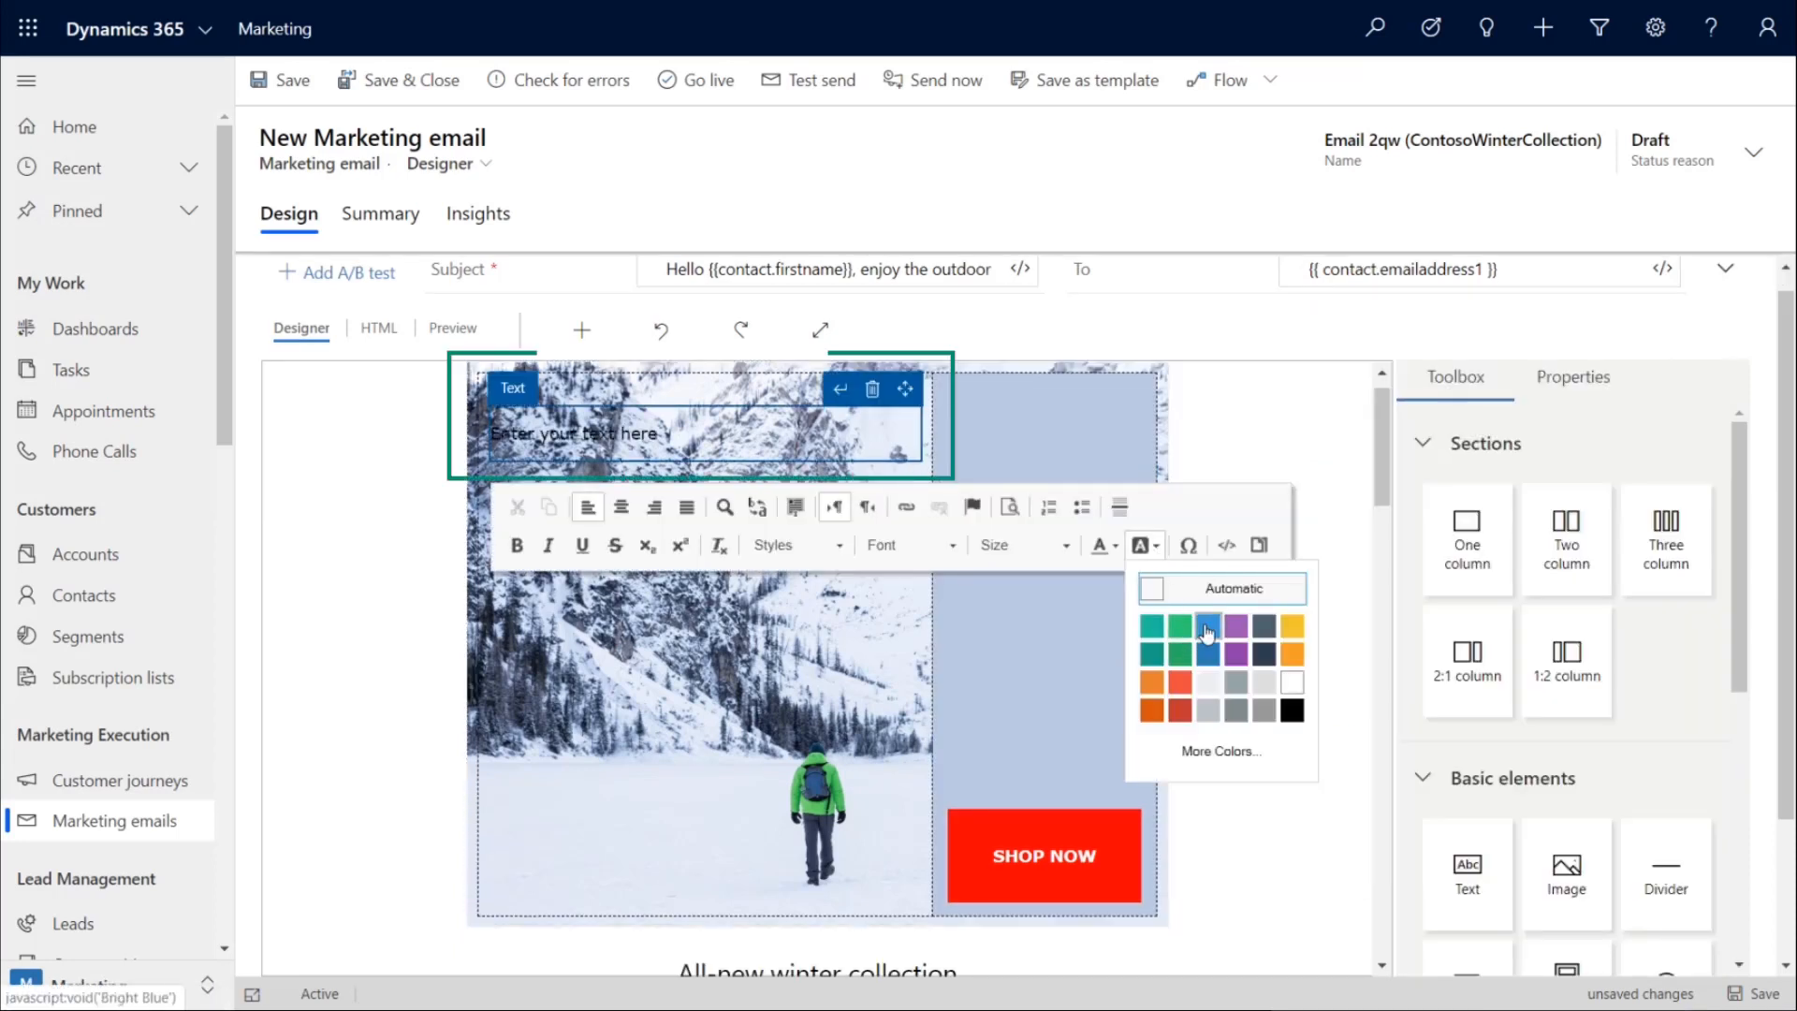
click(1203, 627)
text(Hello )
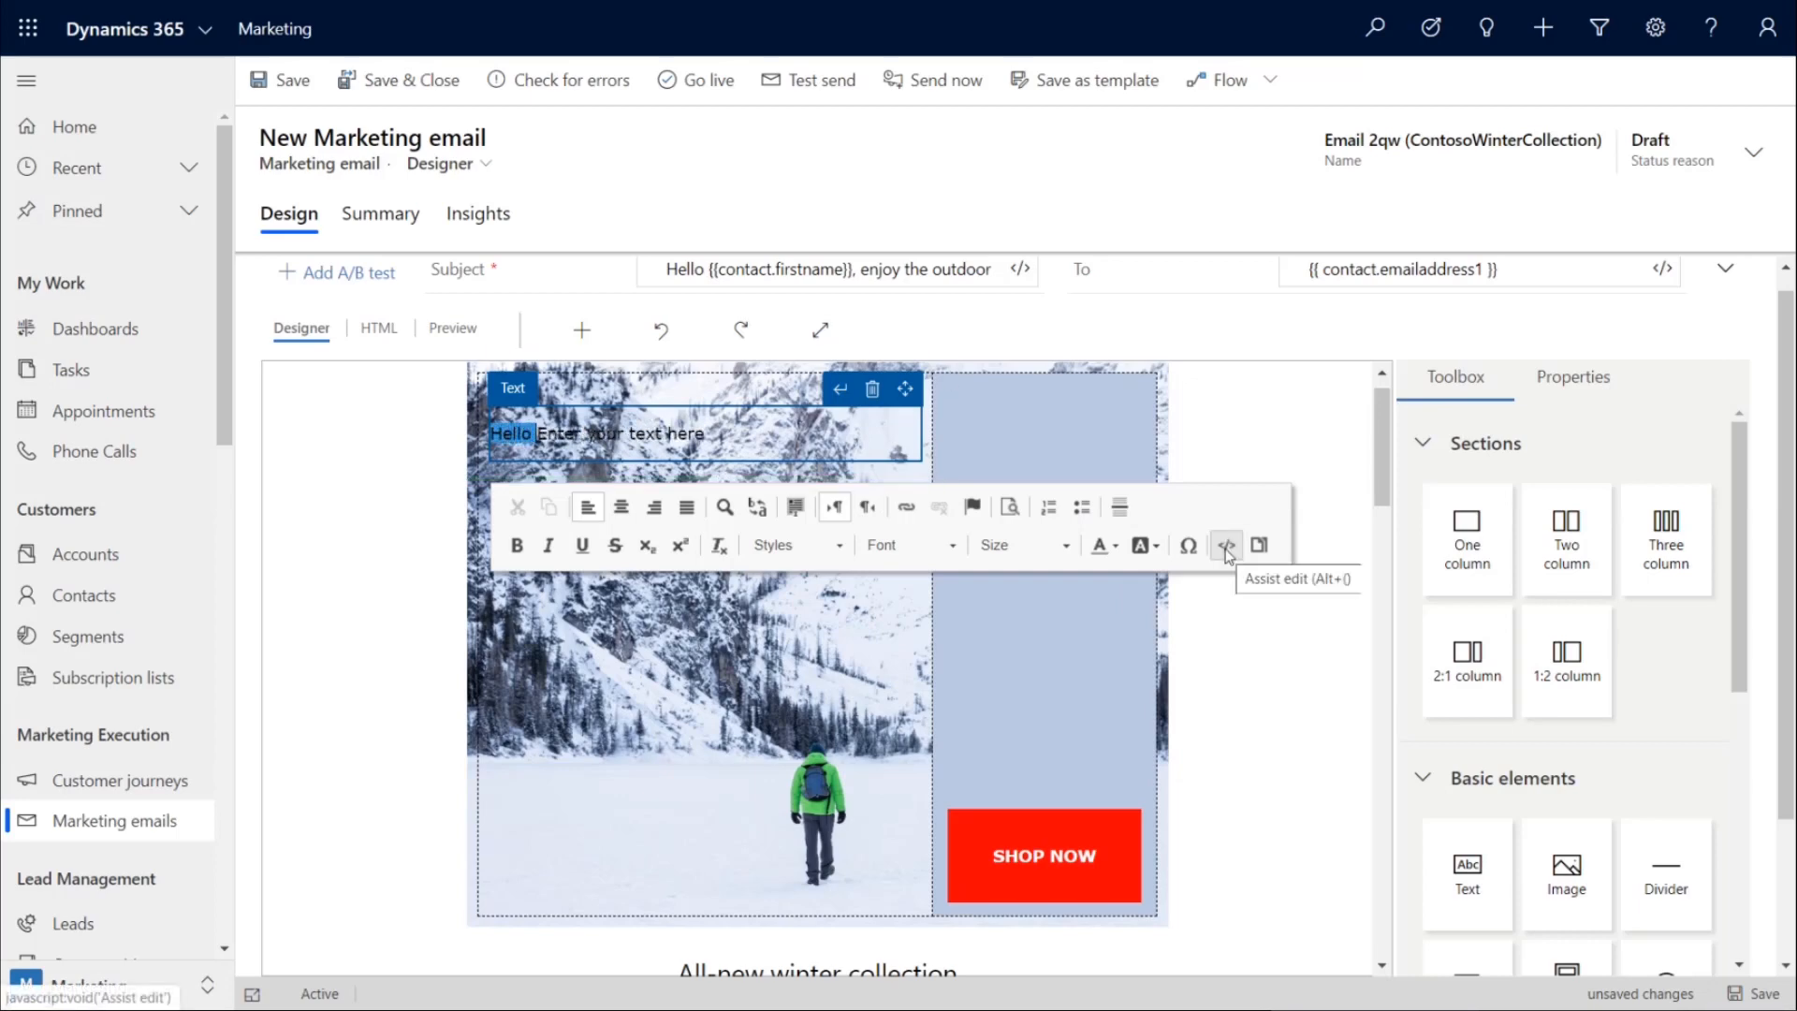
click(1225, 544)
text(He)
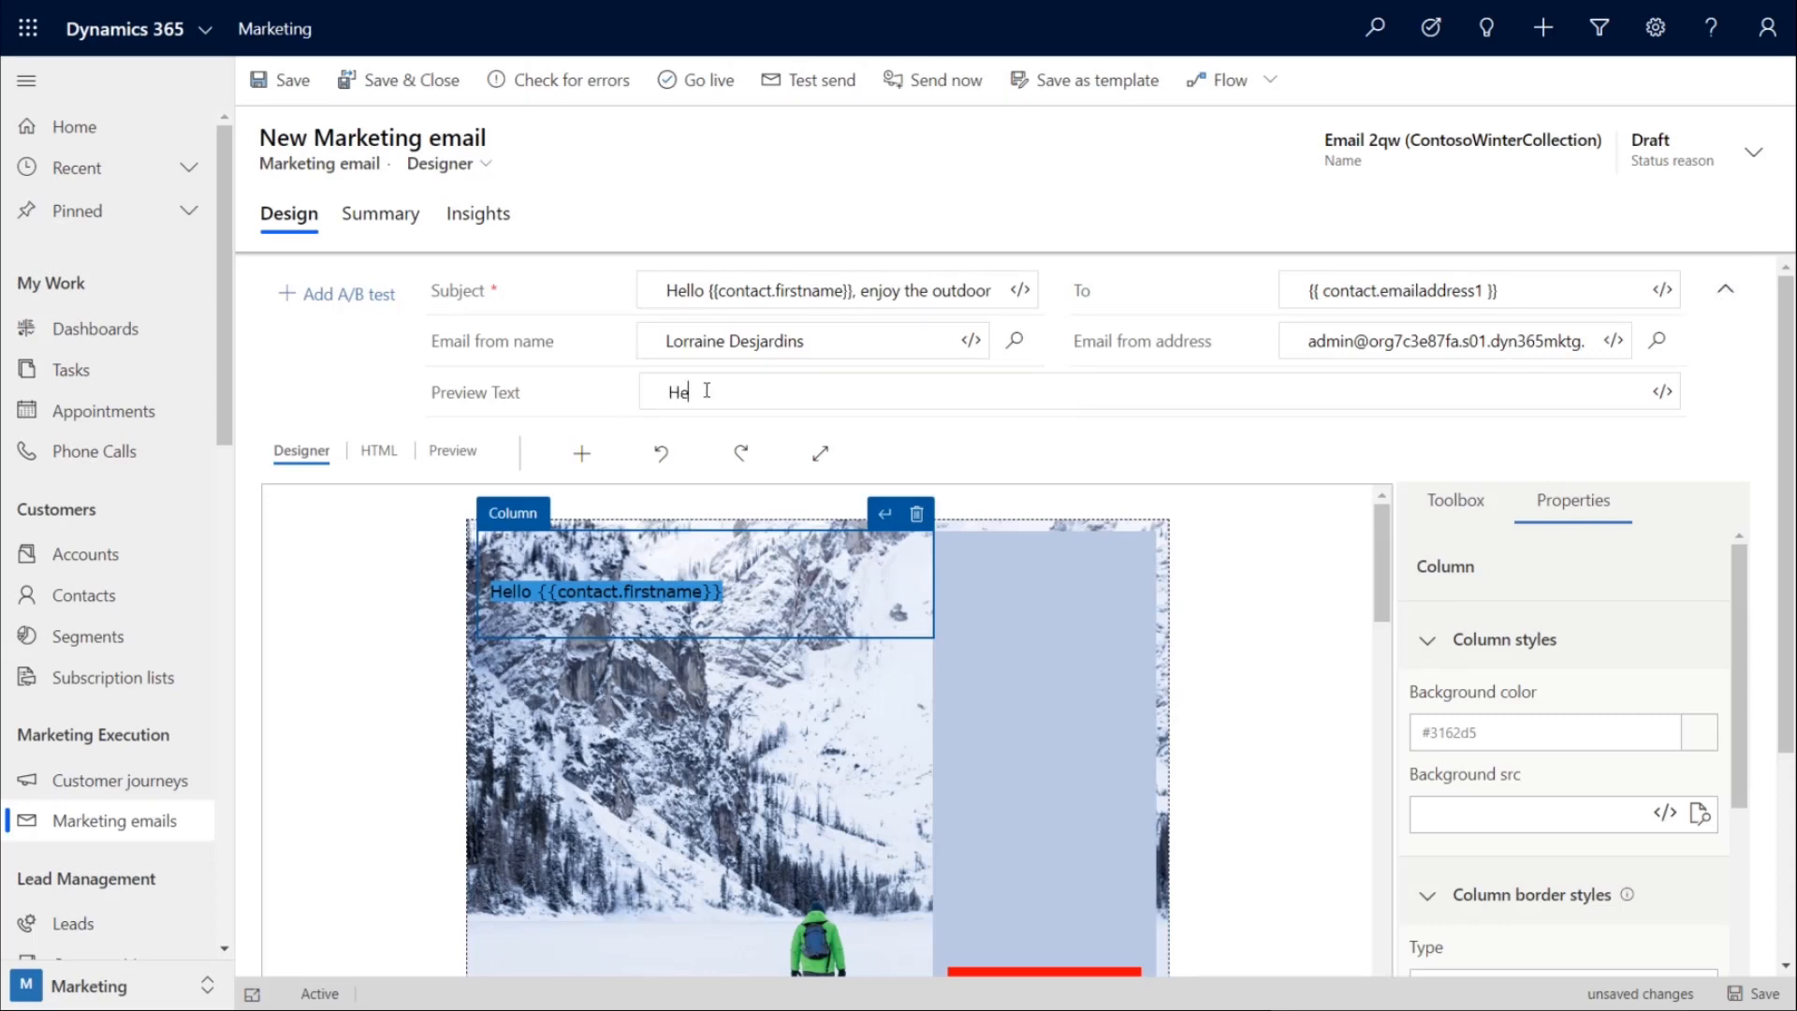
- Type 'Hello' in the preview text and begin inserting a dynamic Contact field
click(1031, 391)
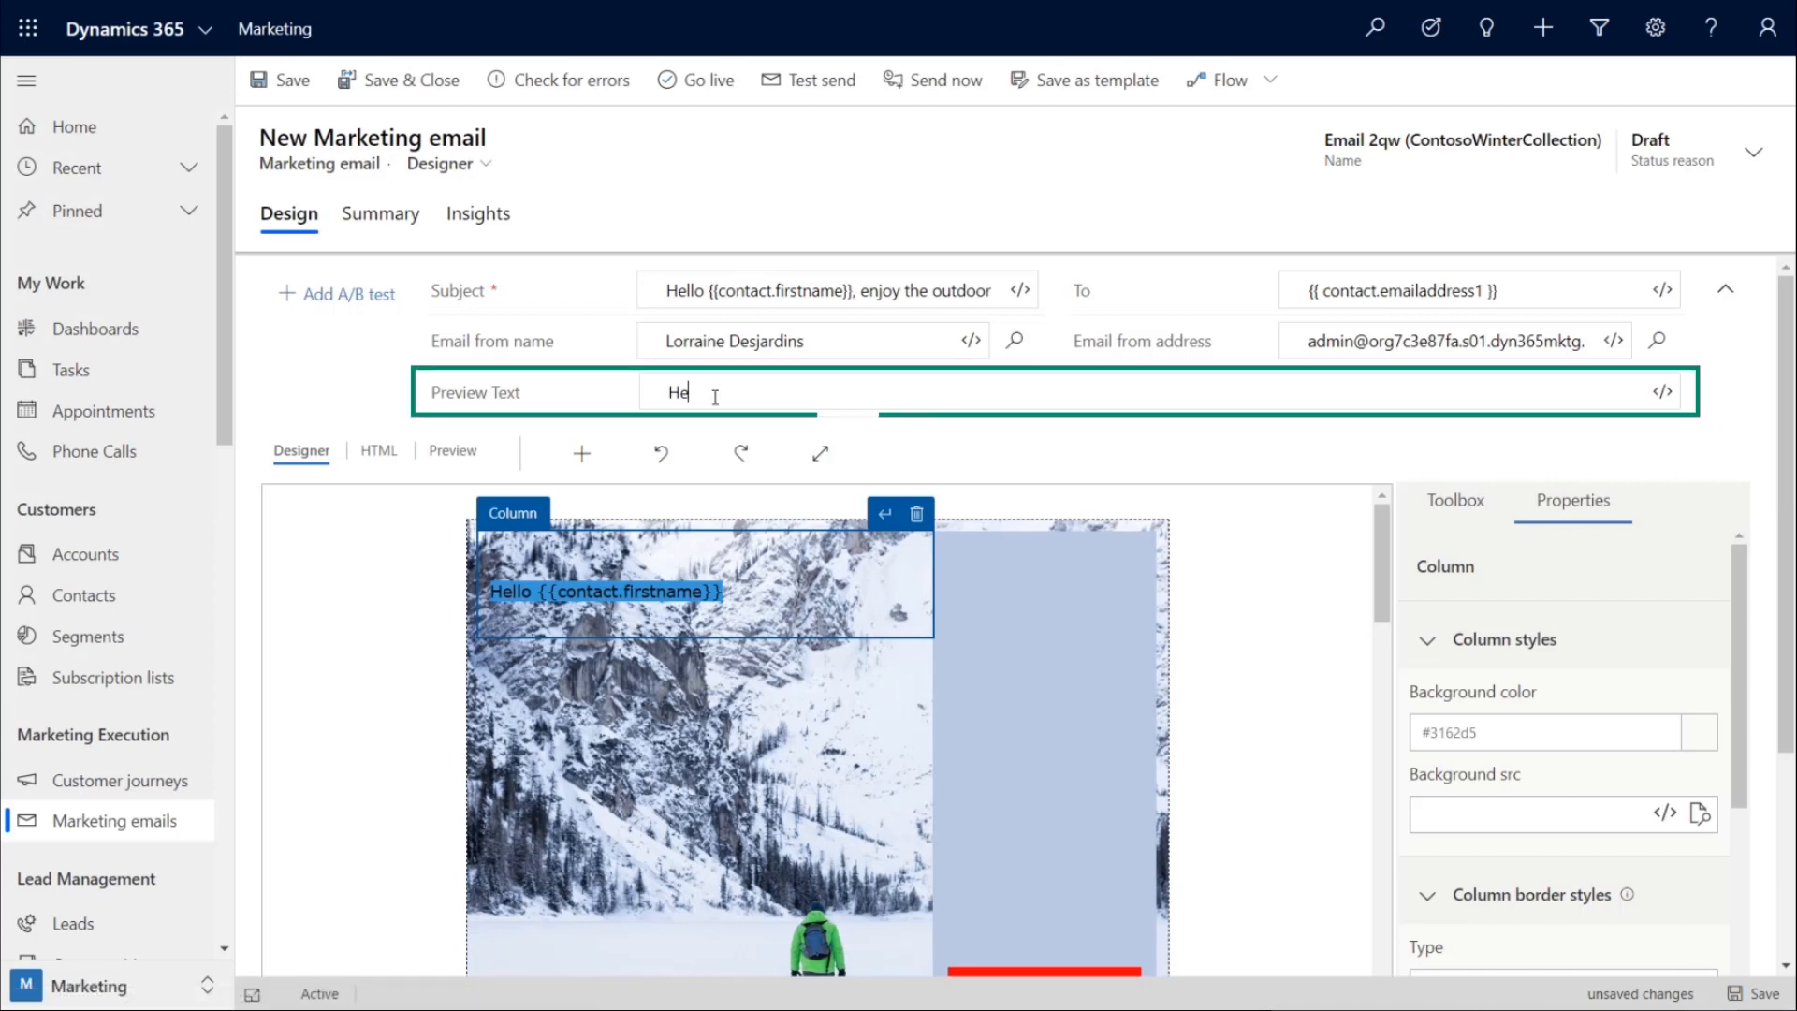
text(llol)
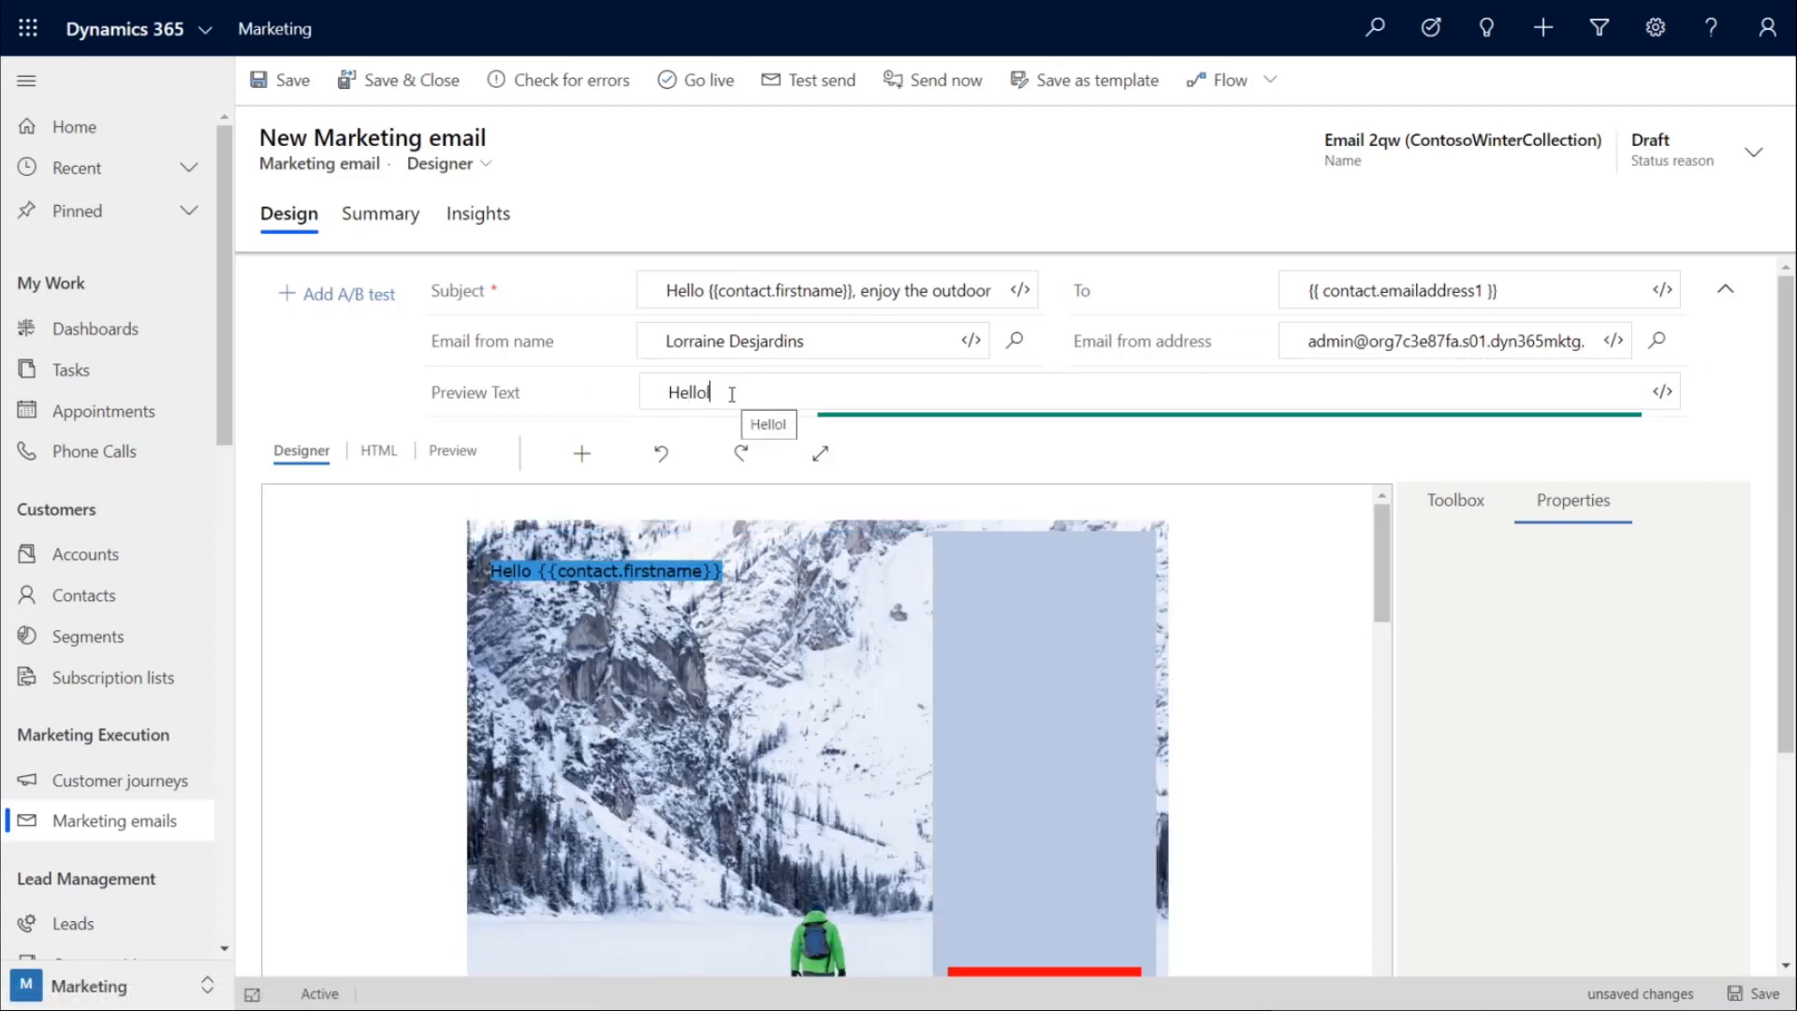
click(1660, 391)
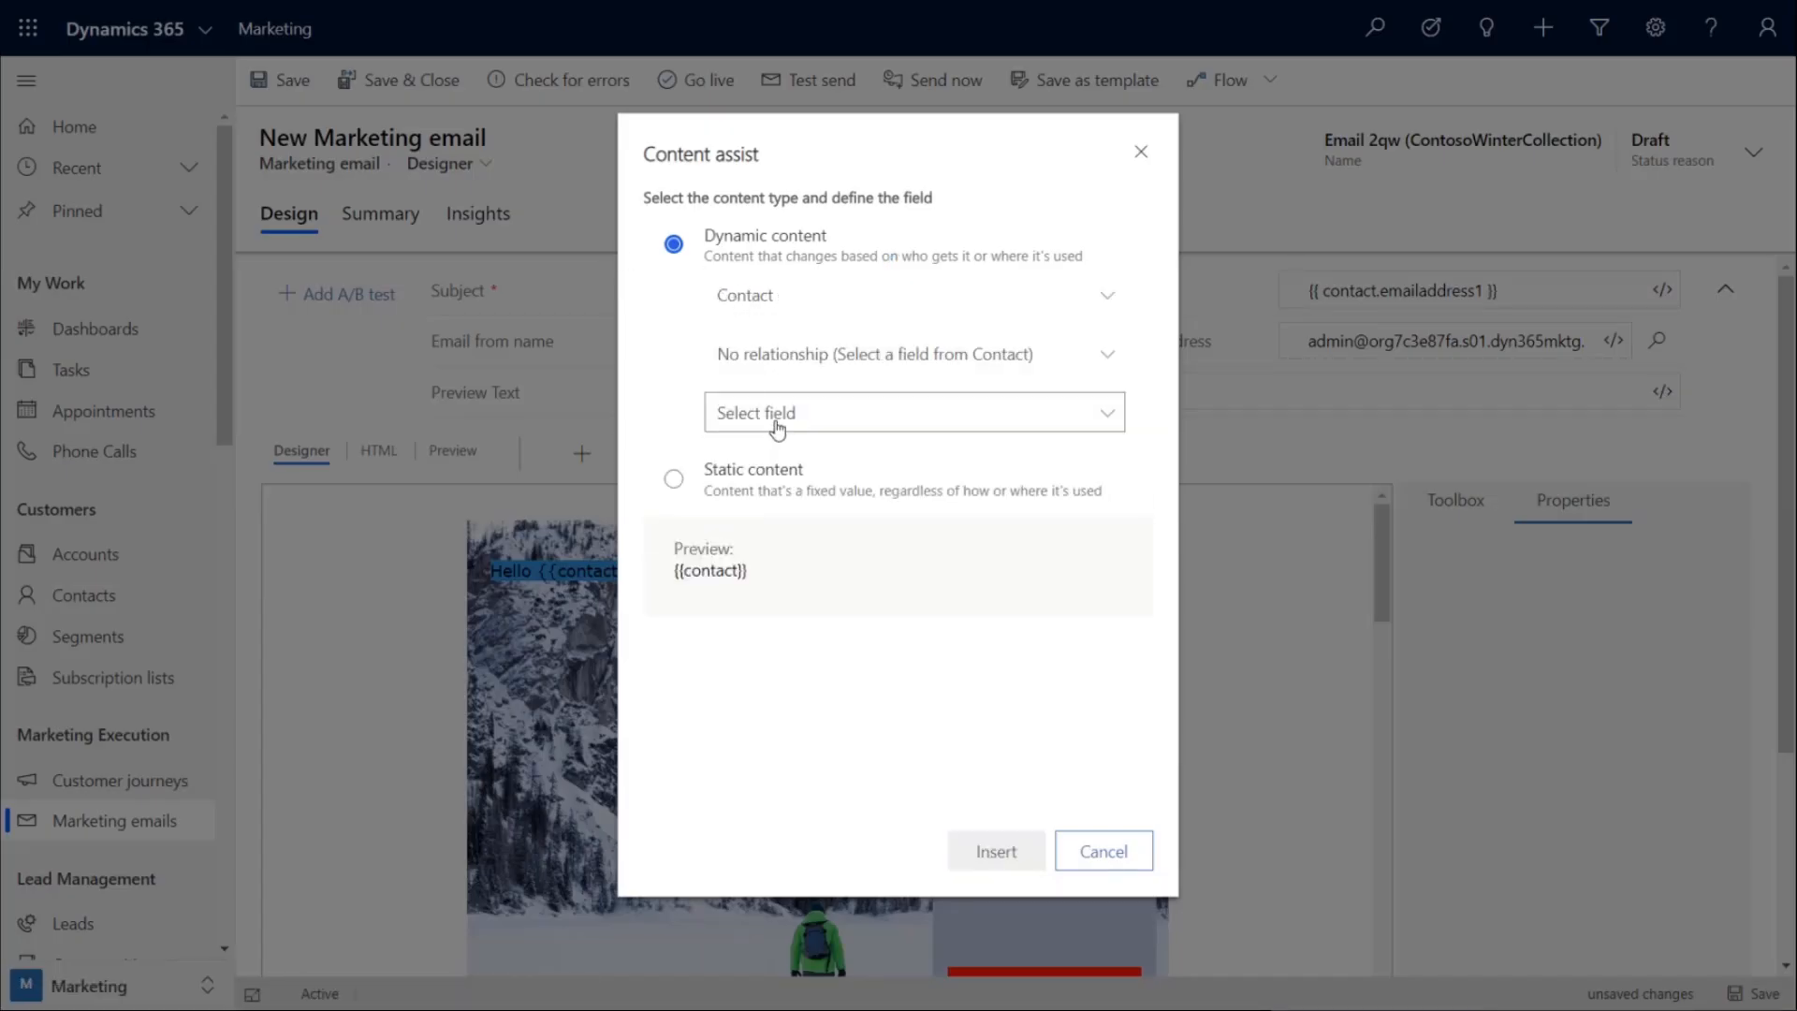
click(910, 413)
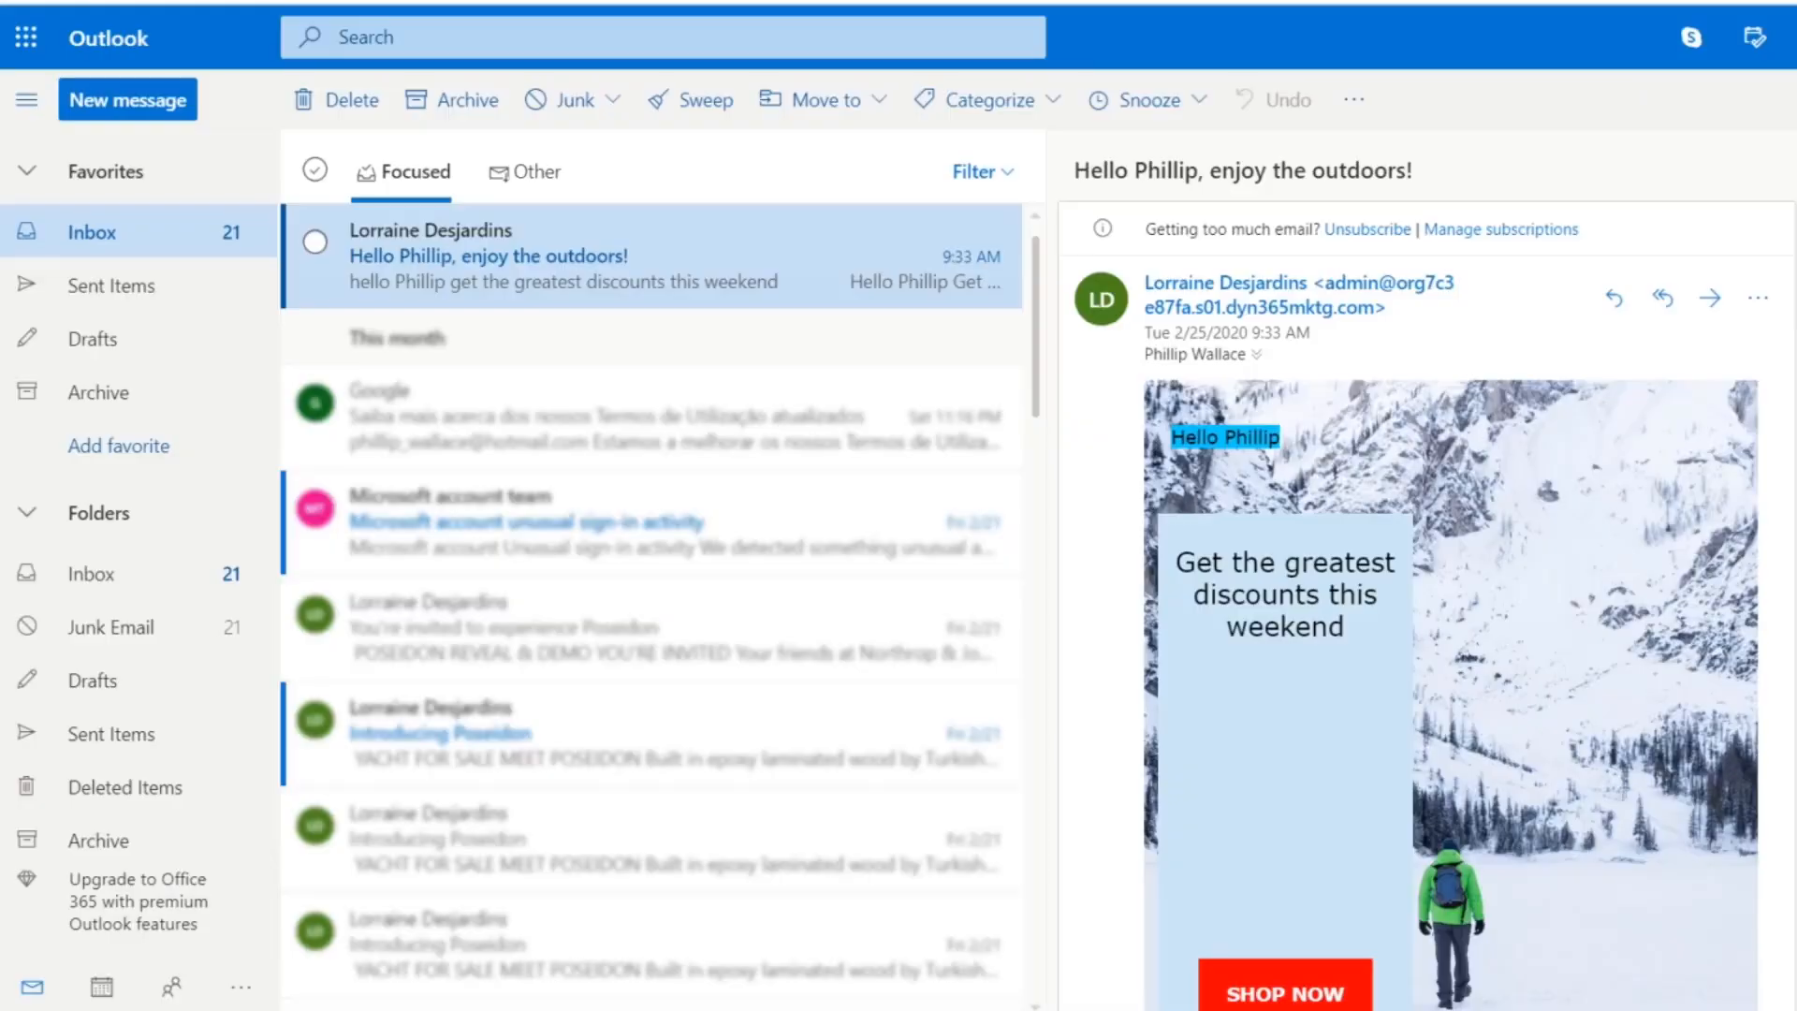
mouse_move(731, 356)
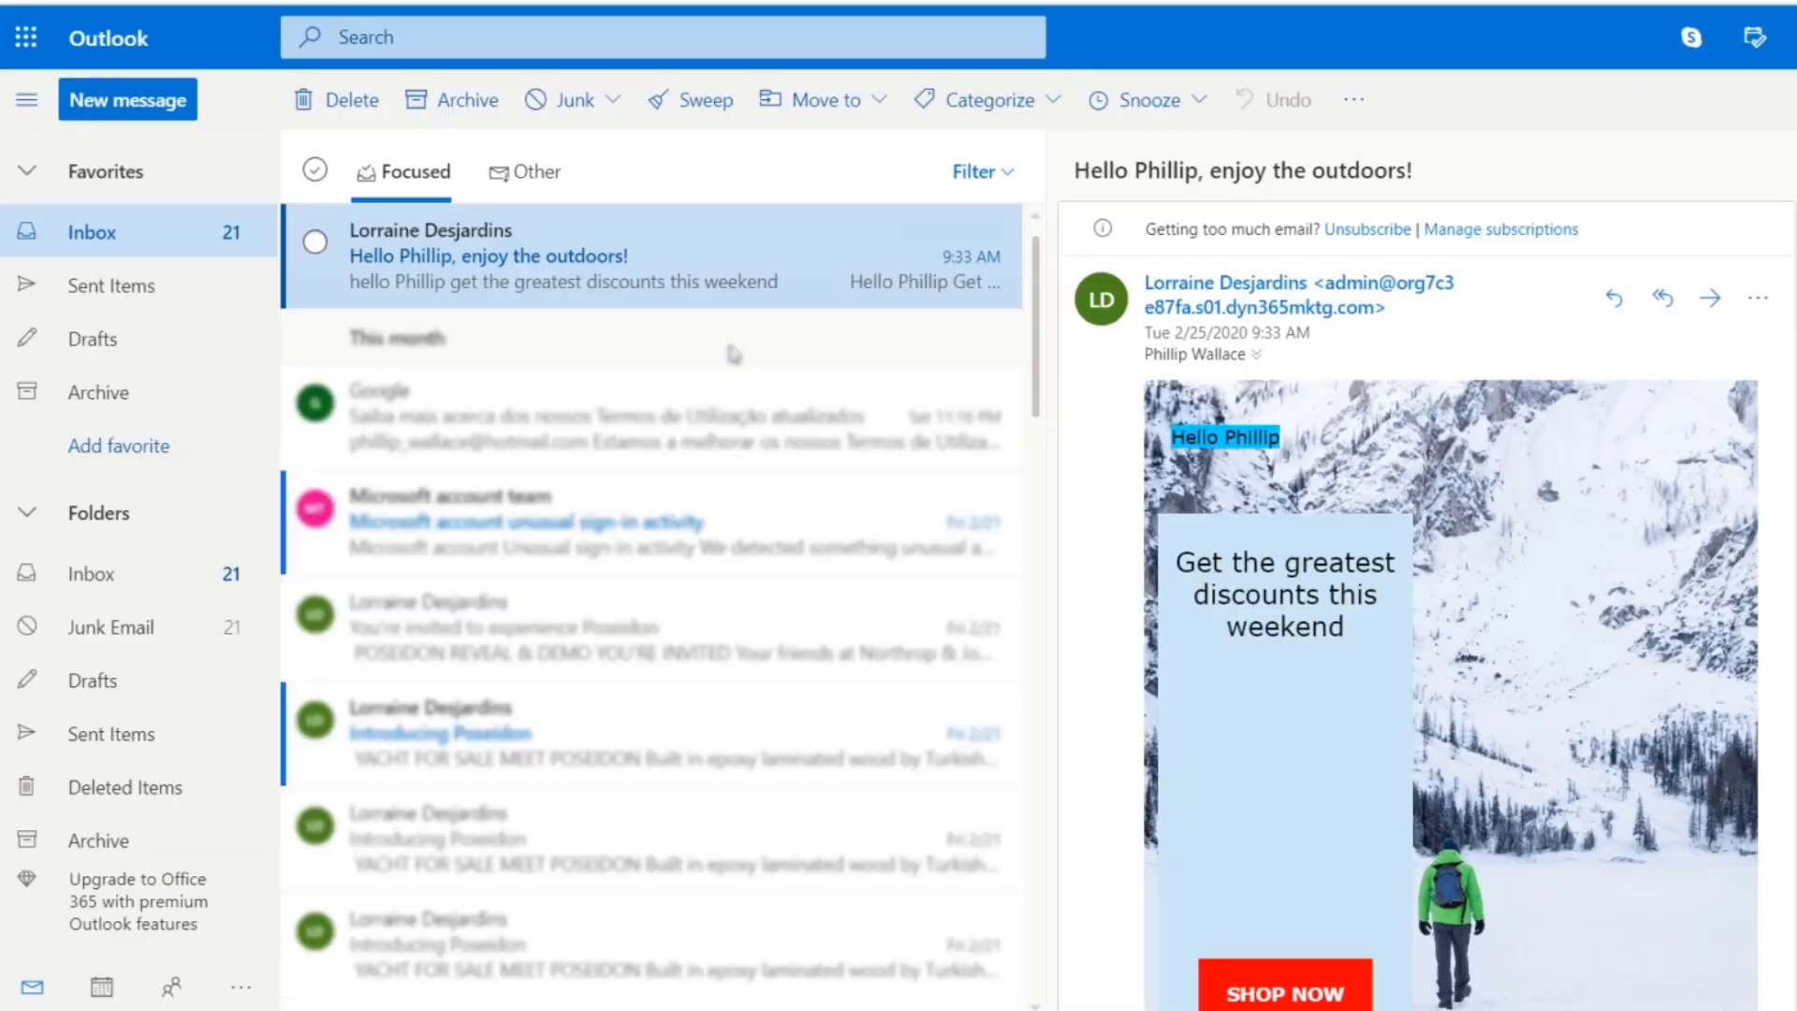
mouse_move(368, 306)
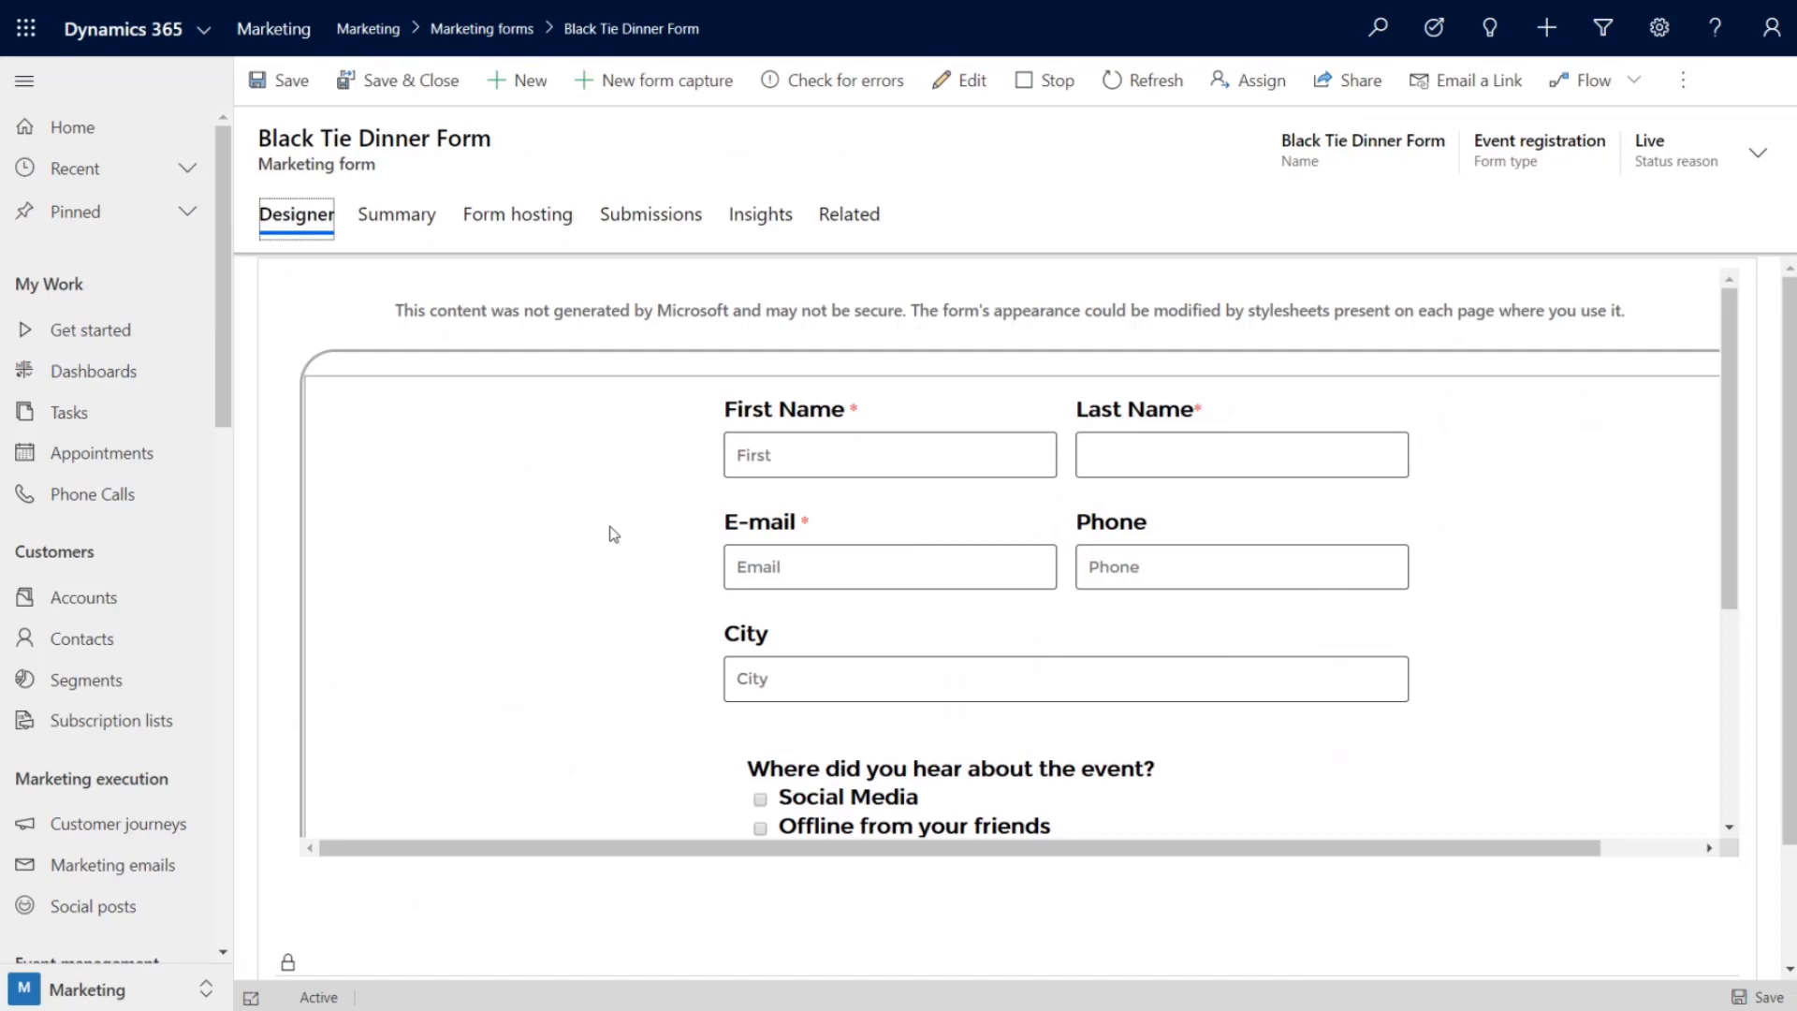
- View the Black Tie Dinner Form's Form hosting details
click(516, 214)
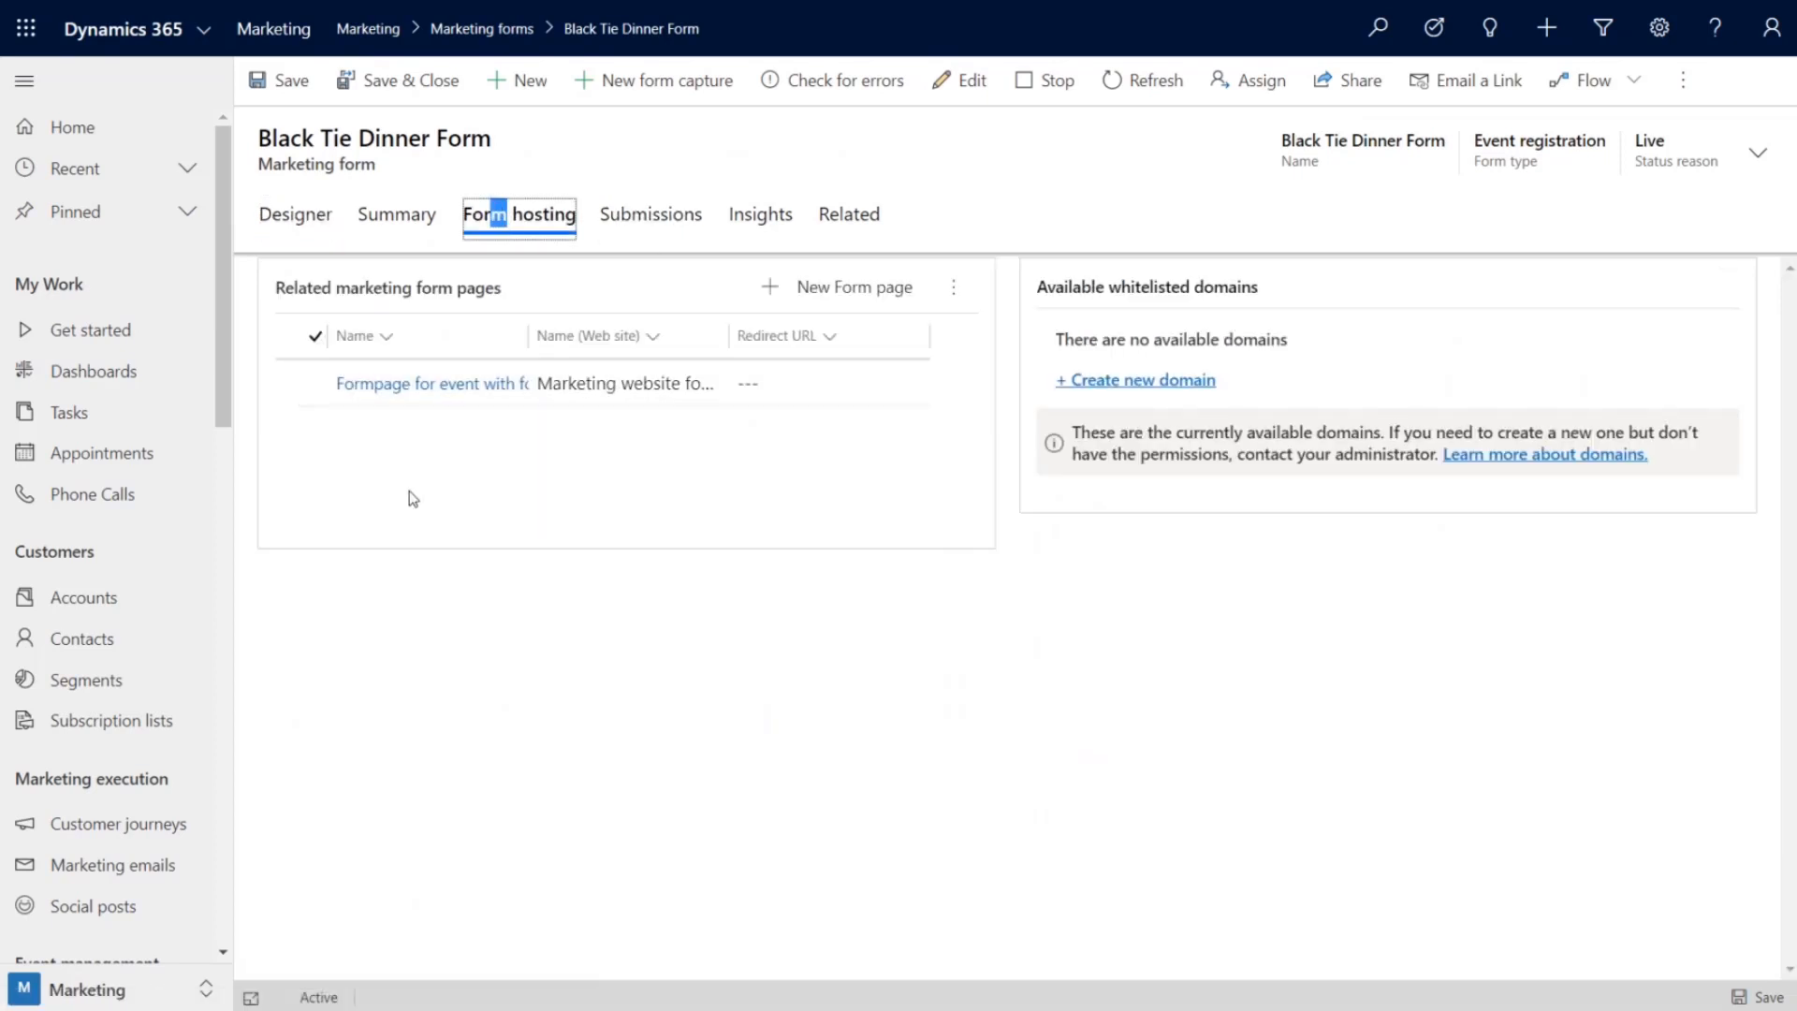
click(429, 382)
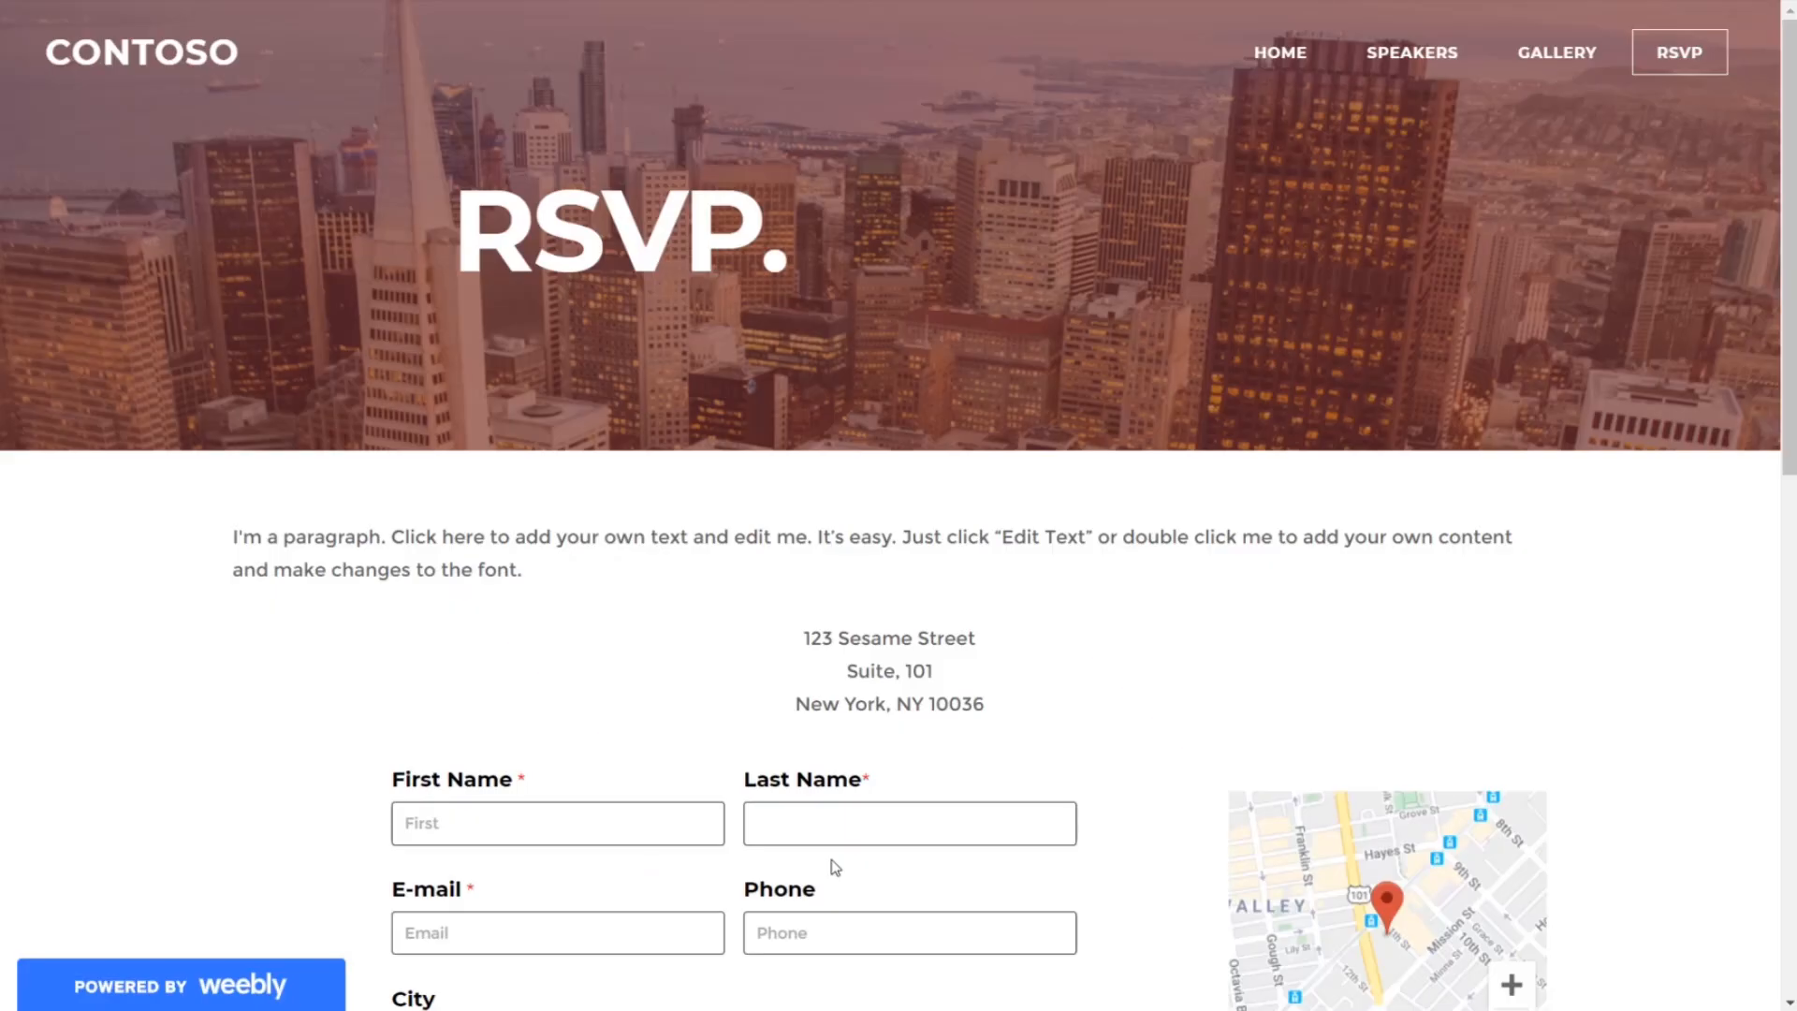
mouse_move(1188, 699)
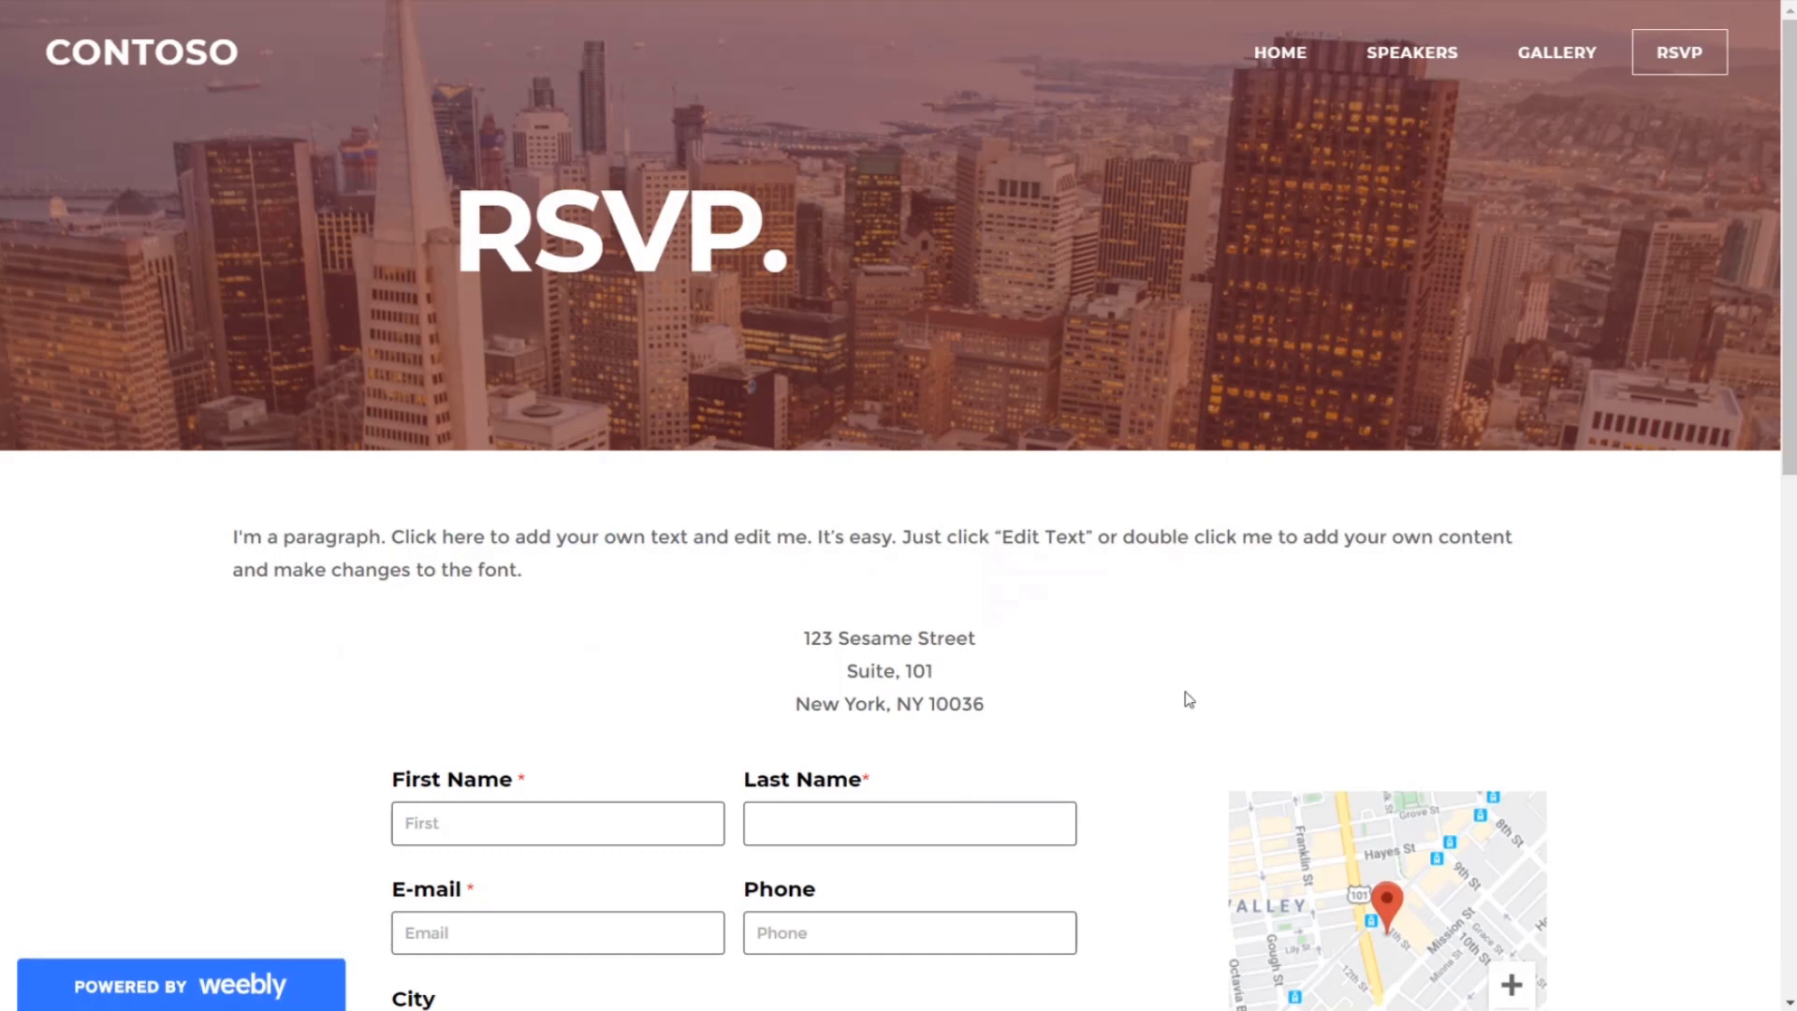
scroll(down, 3)
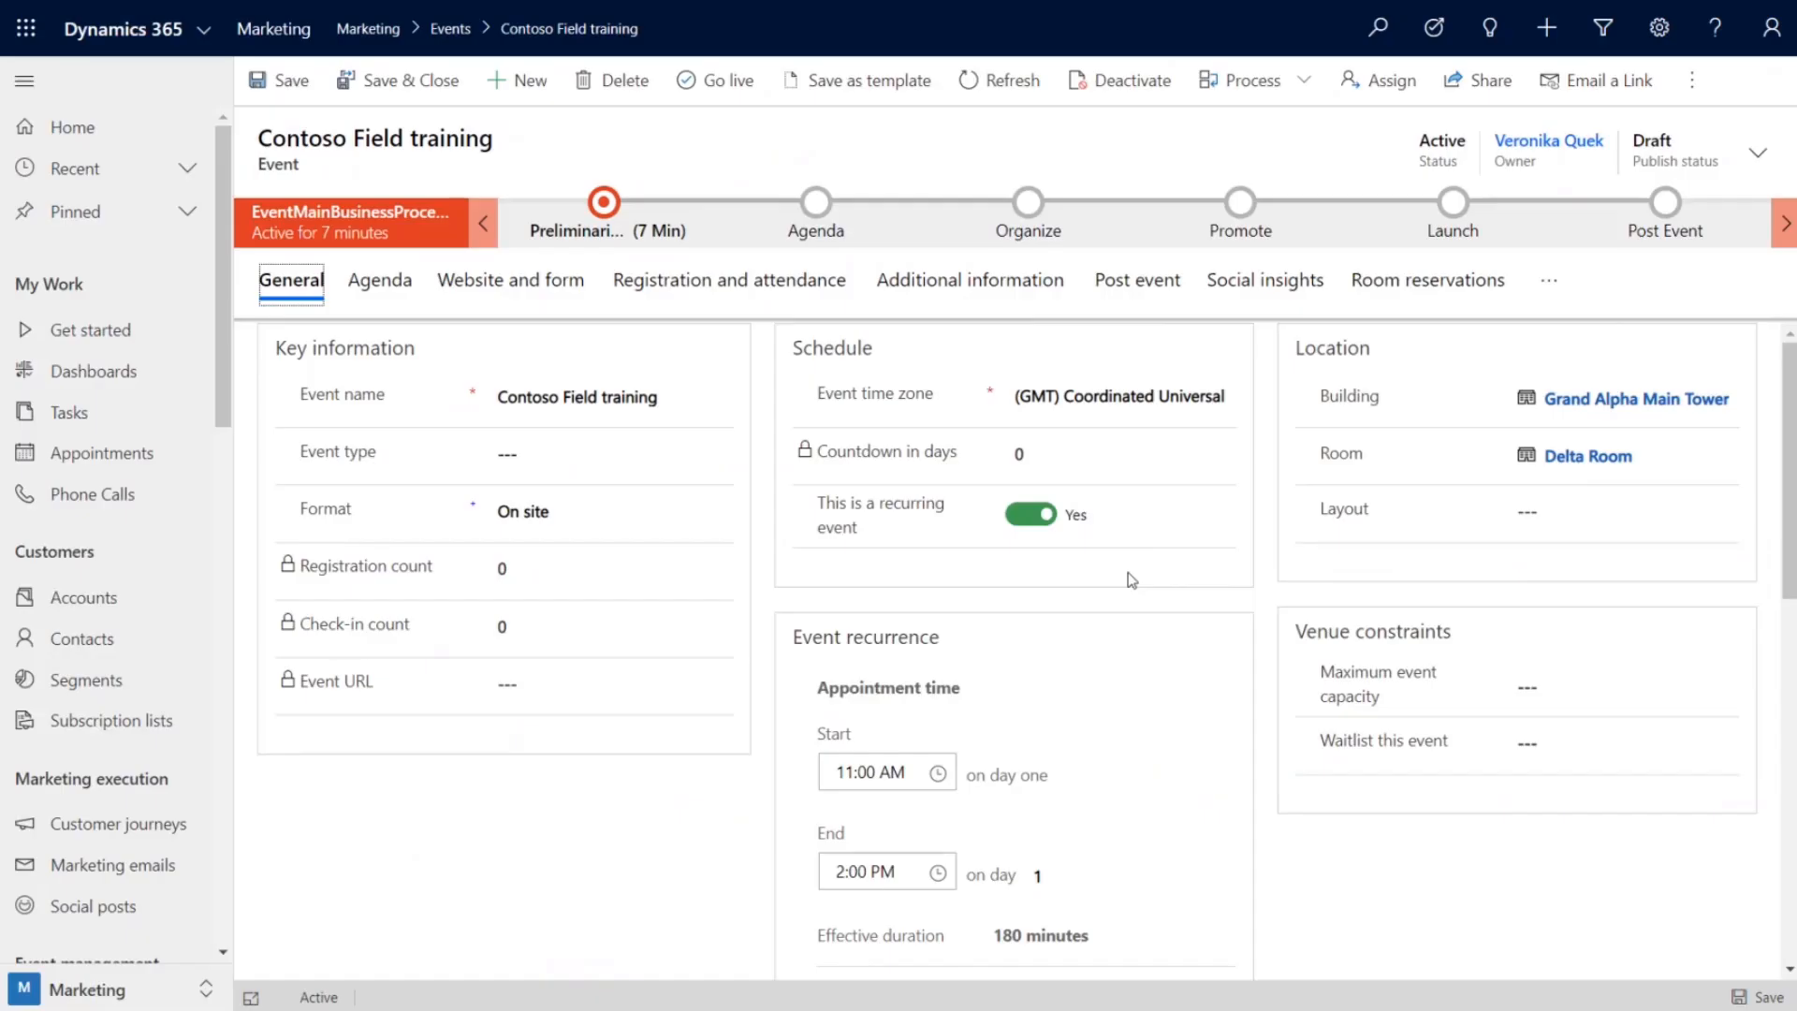
mouse_move(1020, 570)
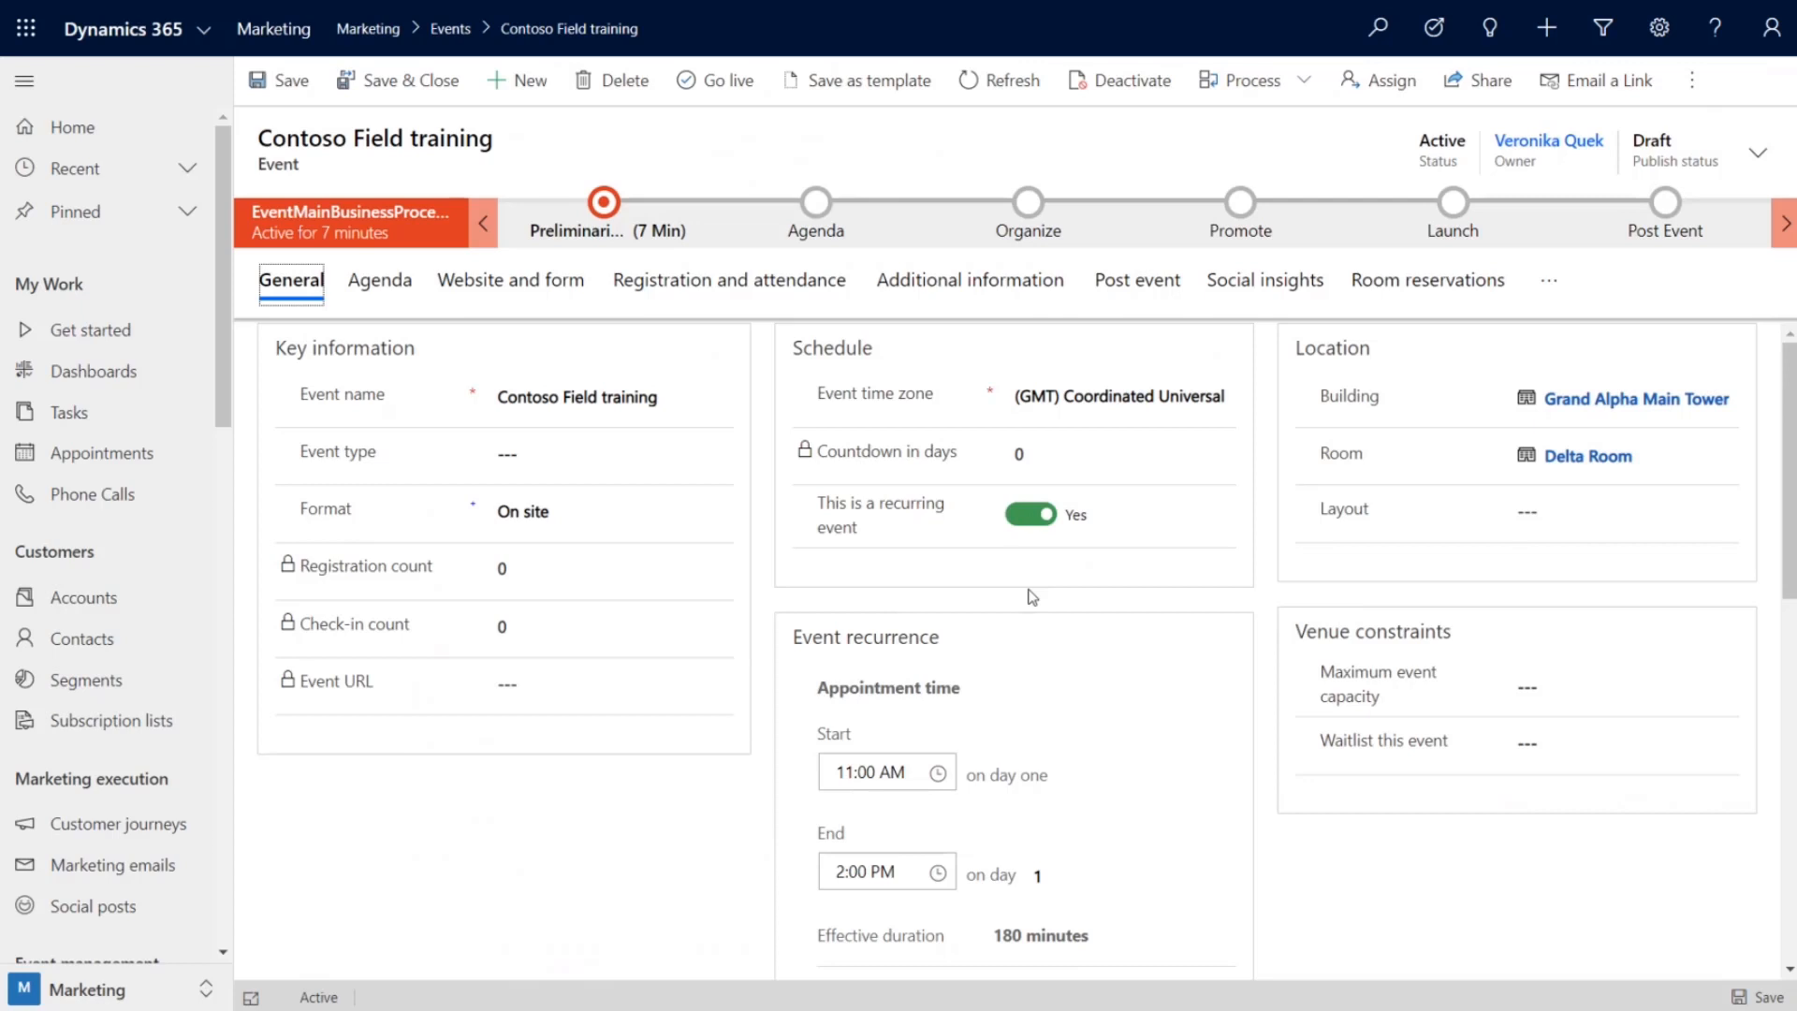
mouse_move(1593, 285)
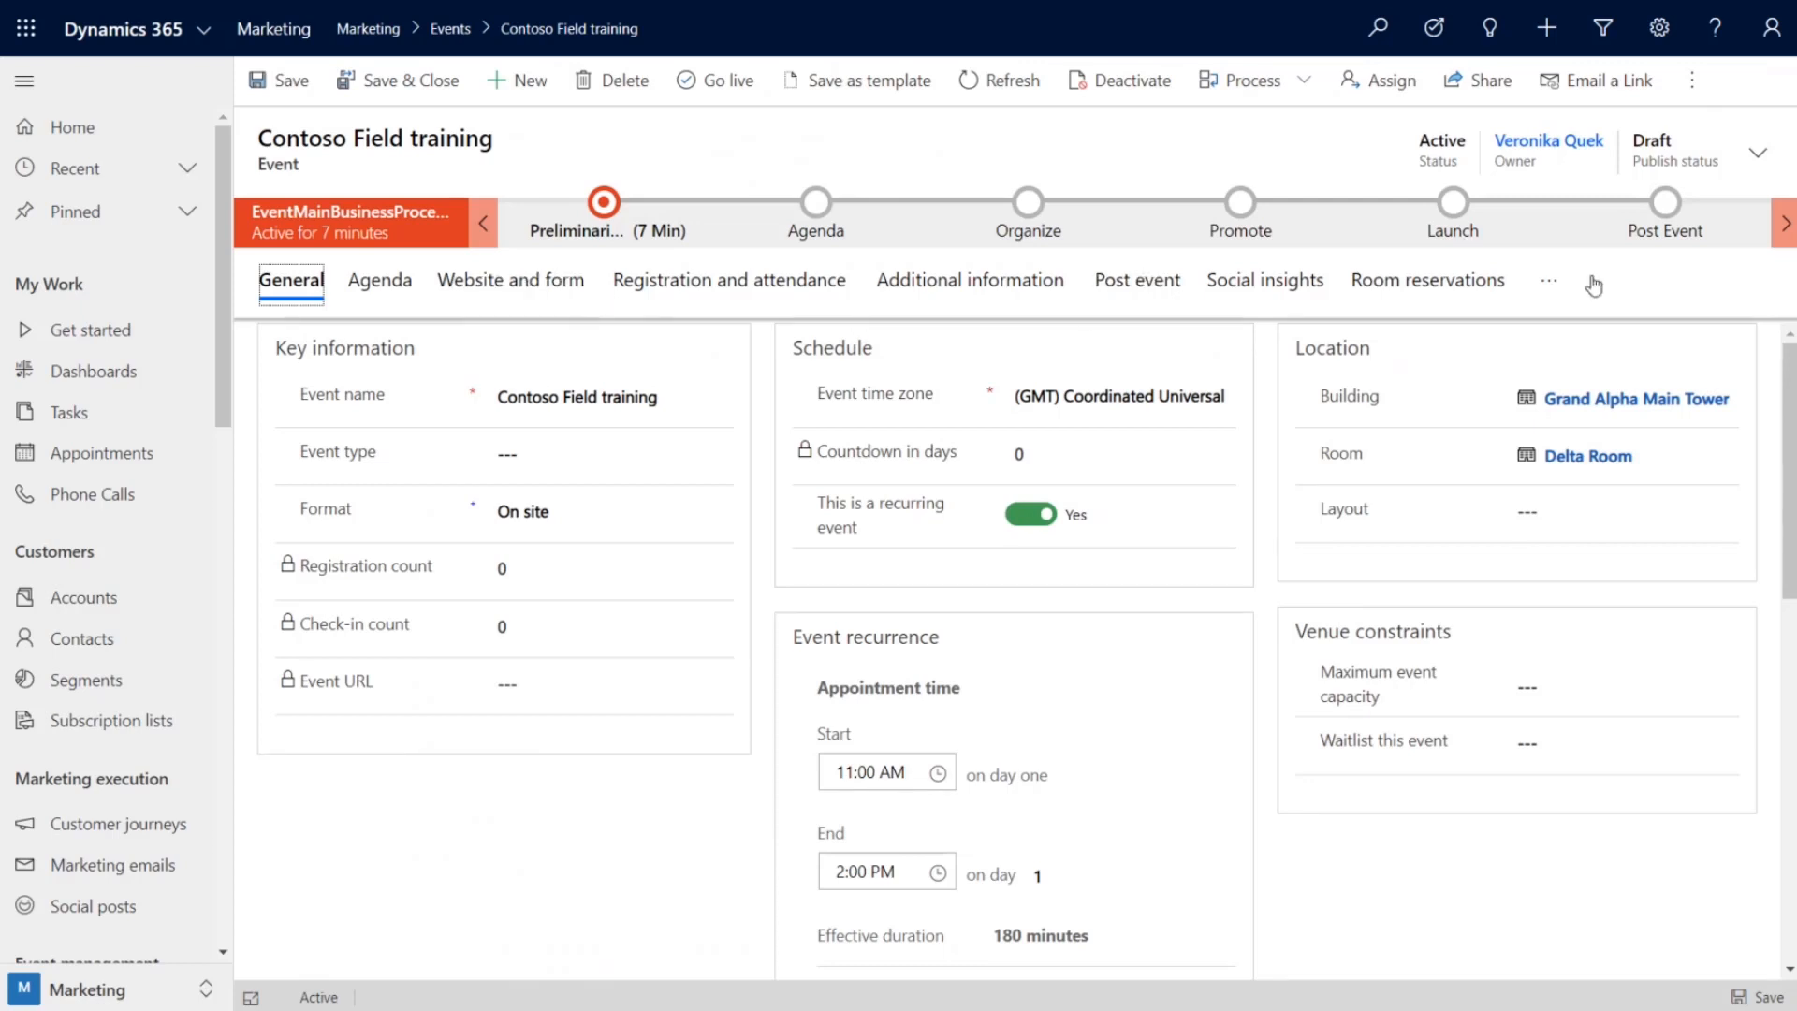
- Review the Contoso Field training series' four March 2020 sessions, then publish the event live
click(1548, 280)
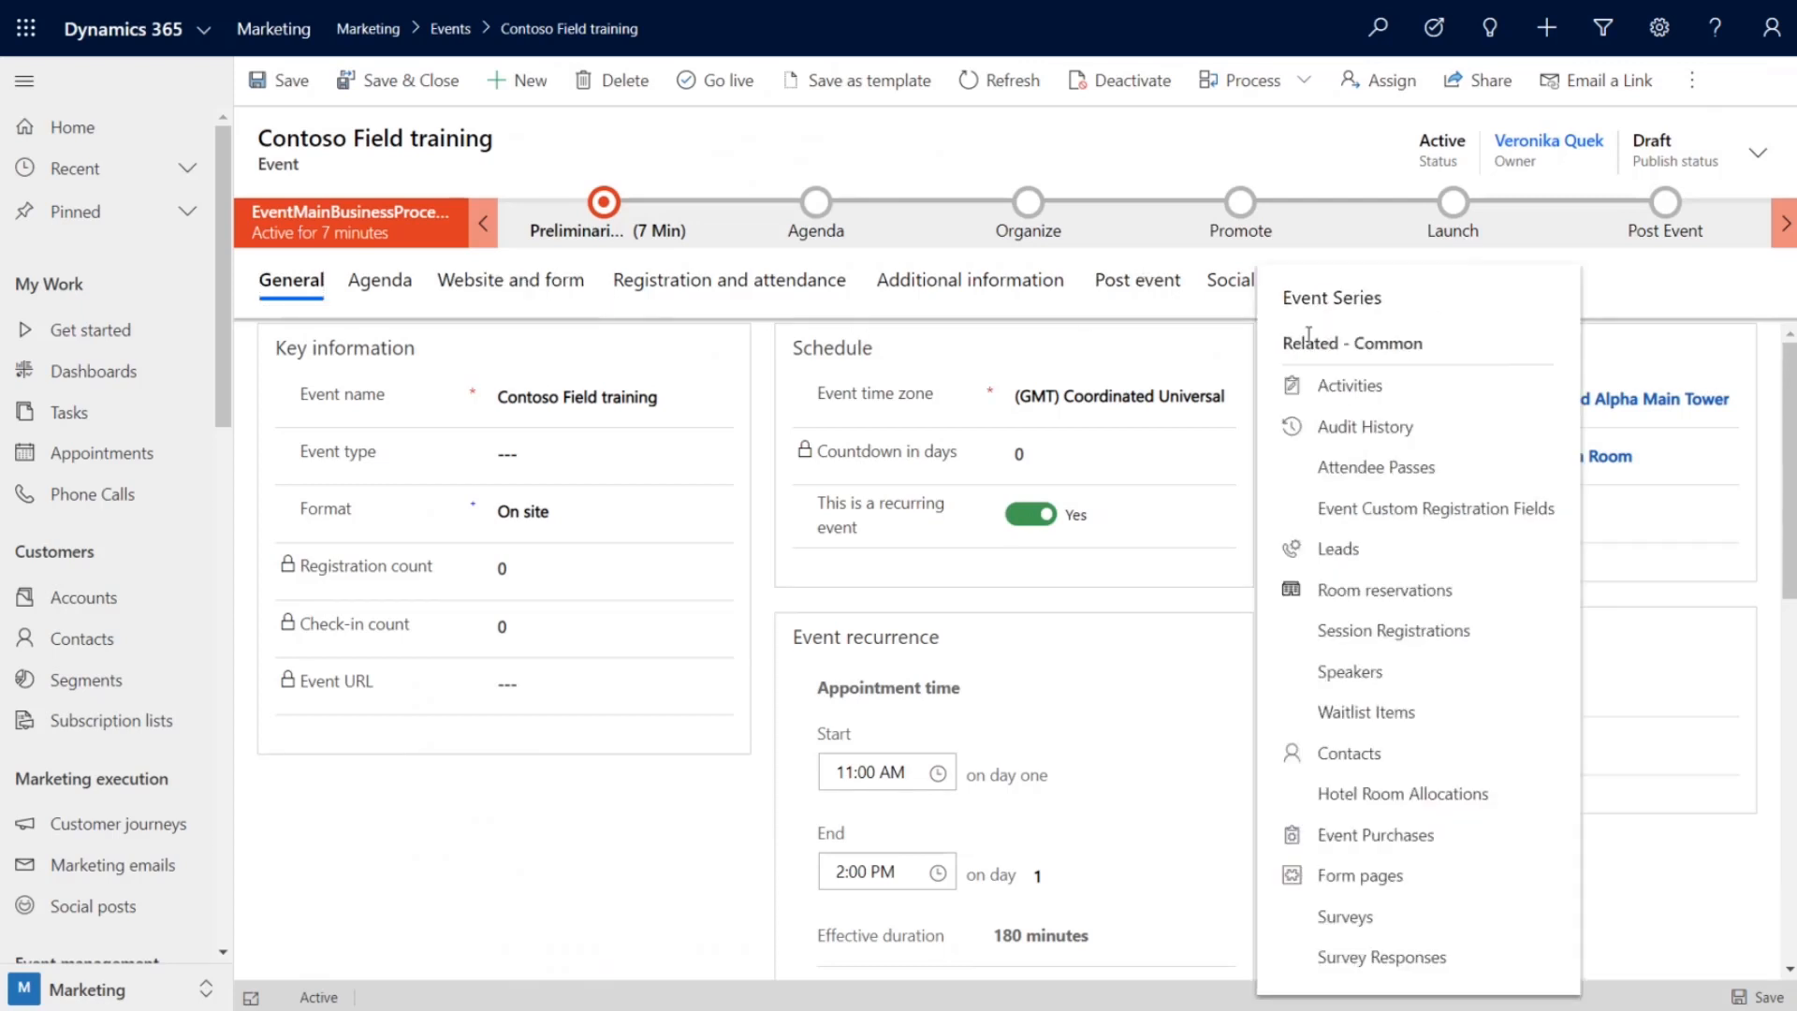
click(1330, 297)
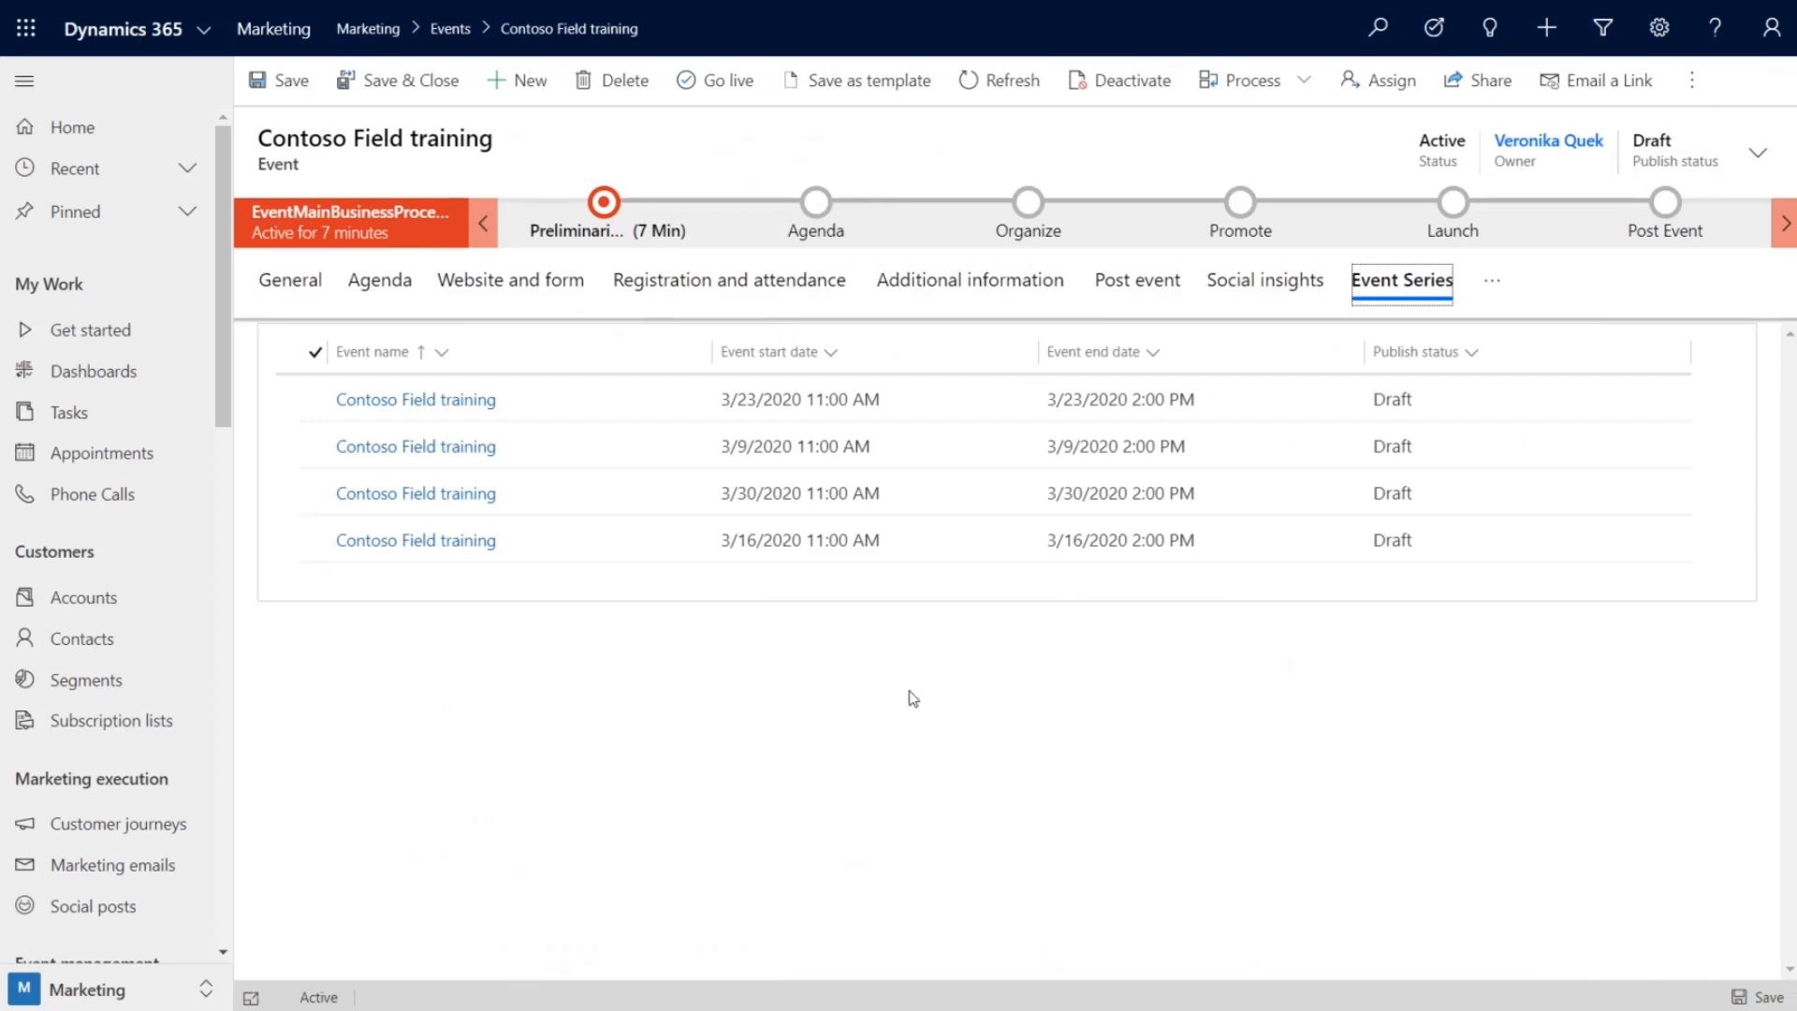
mouse_move(715, 81)
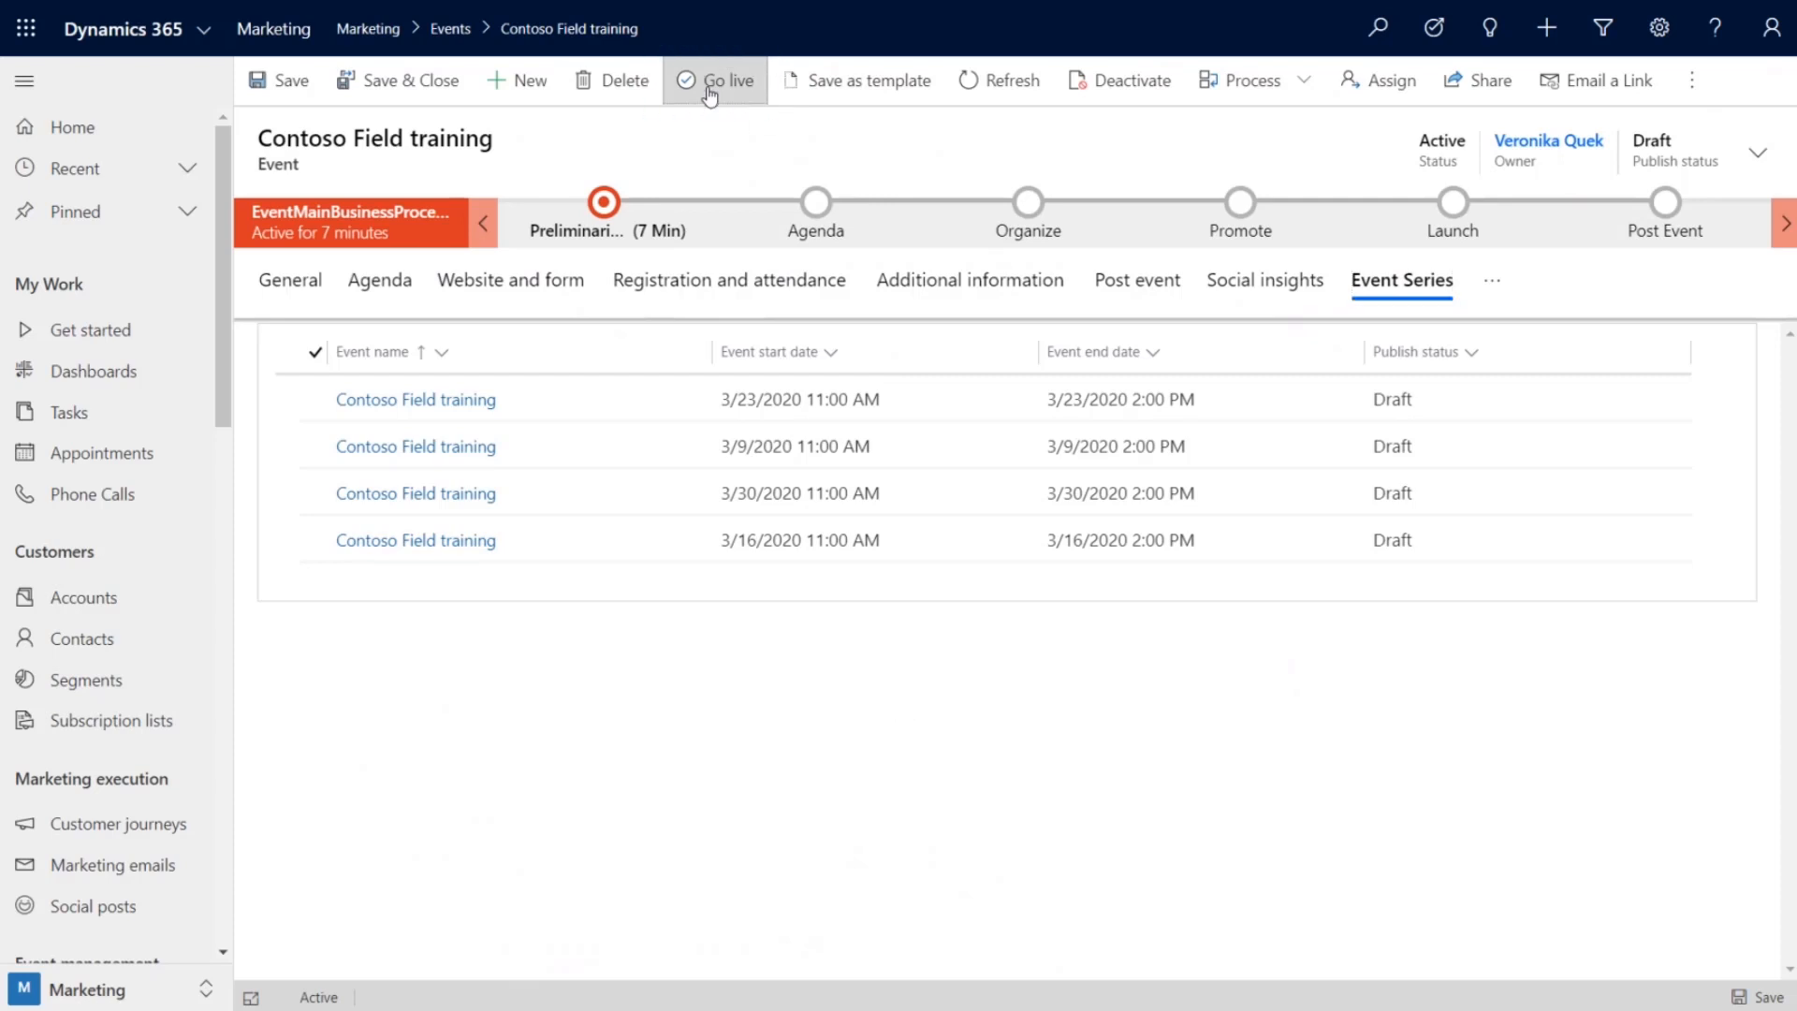
click(714, 80)
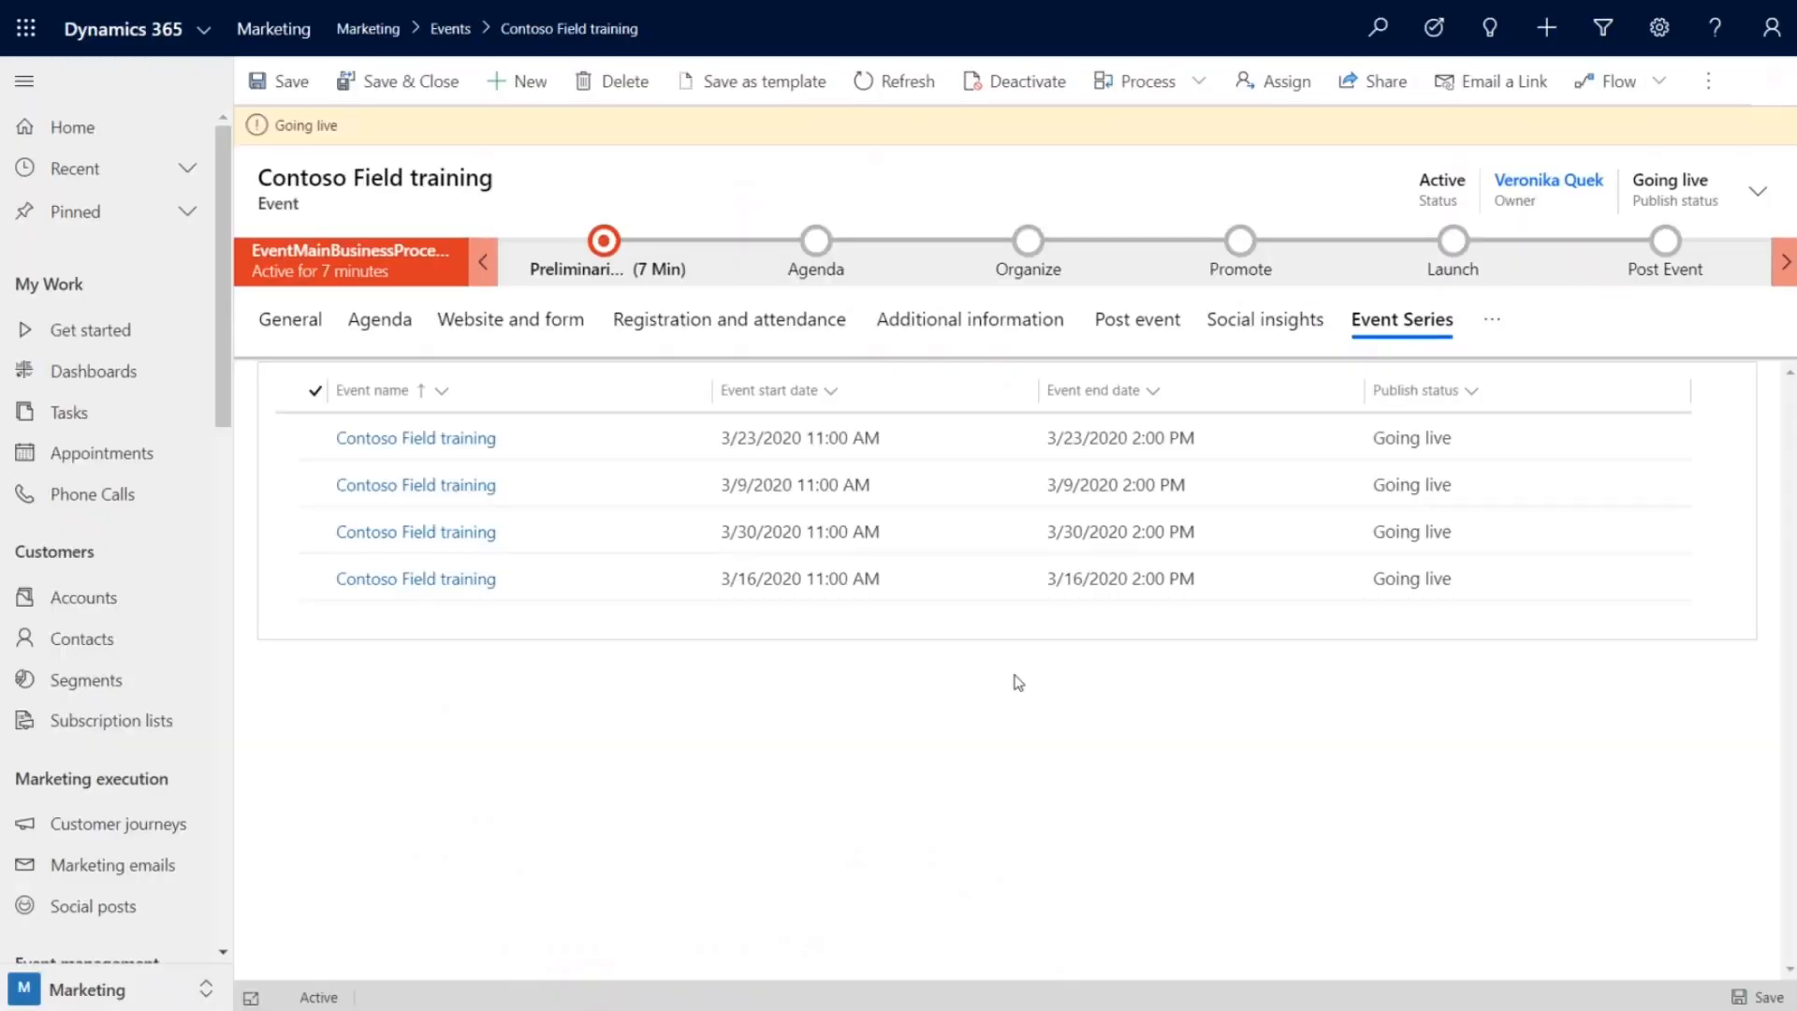